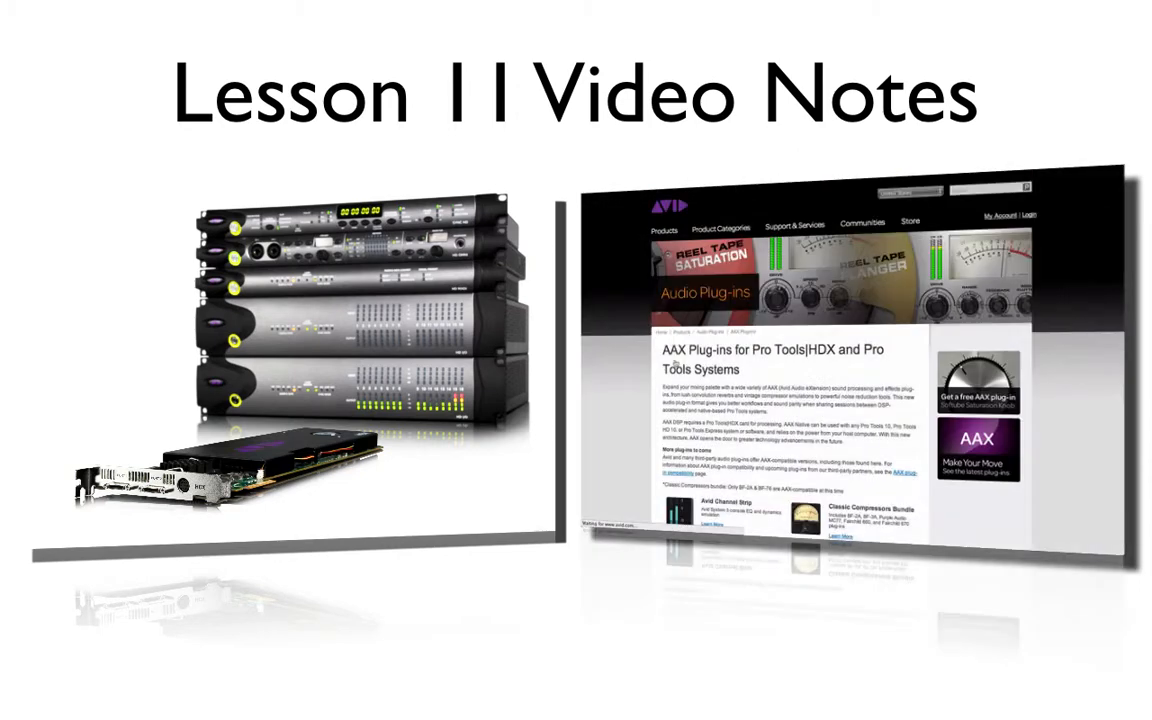
Open the recent session Pro Tools Tutorial Song Rock.ptx from the Quick Start dialog.
scroll(down, 3)
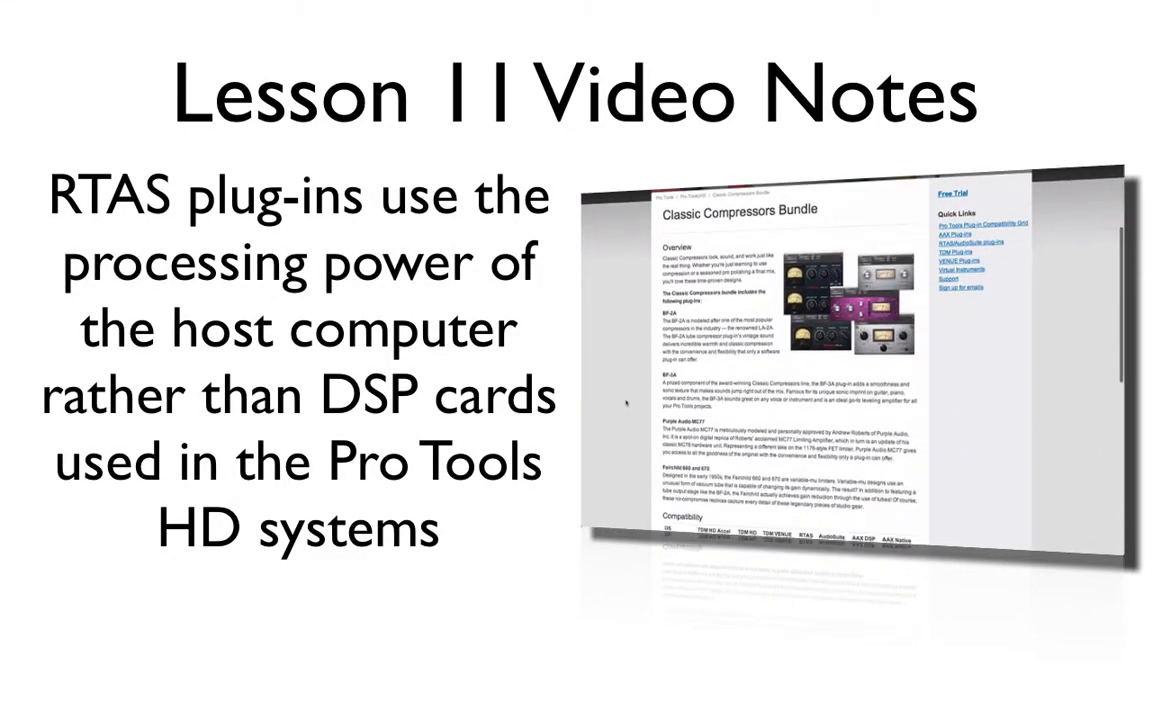
scroll(down, 3)
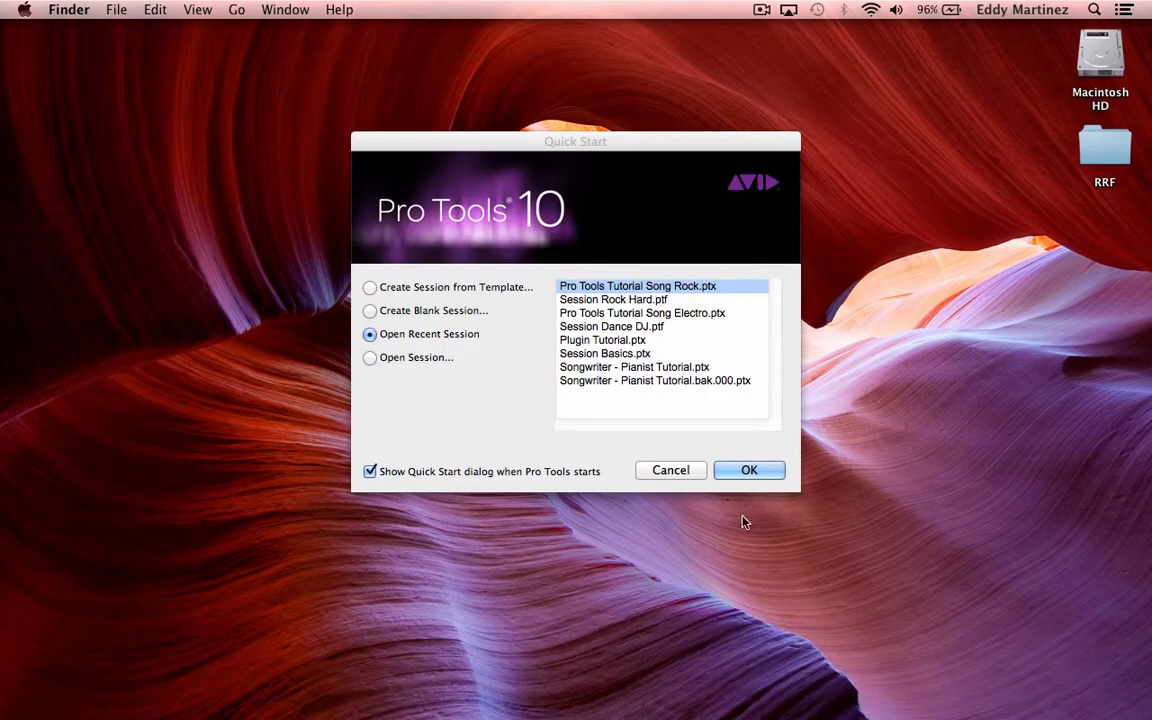
click(748, 470)
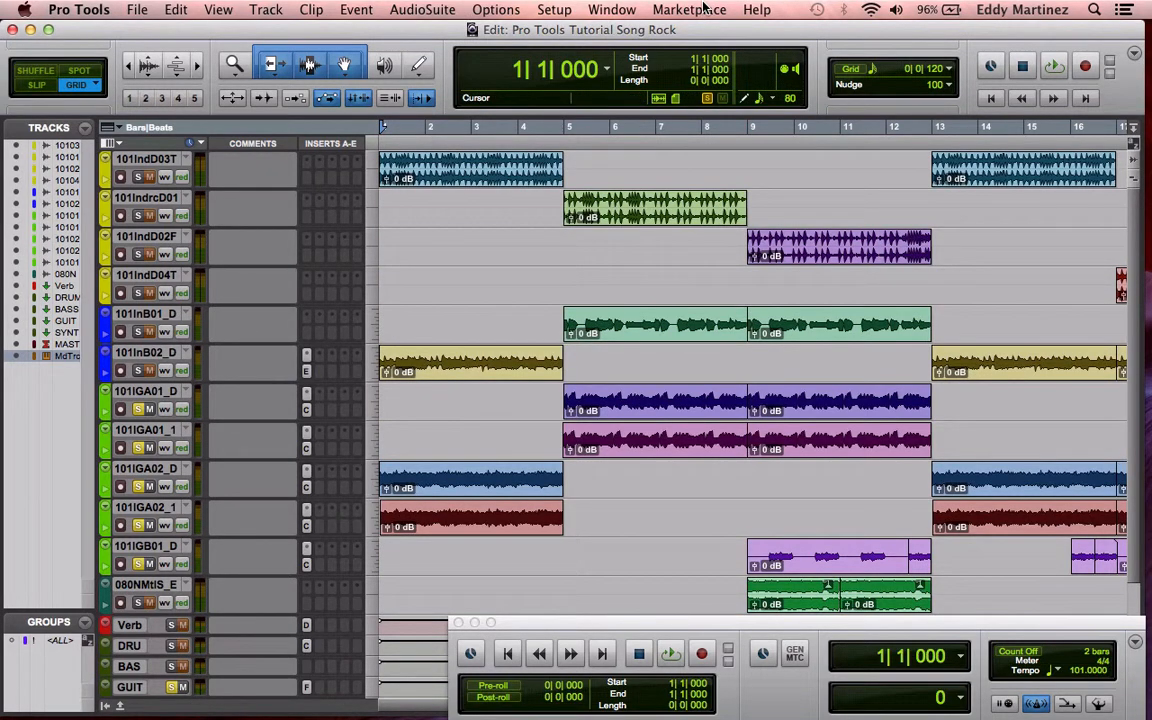
Go to Marketplace > Your Account to reach the Avid login form.
click(688, 8)
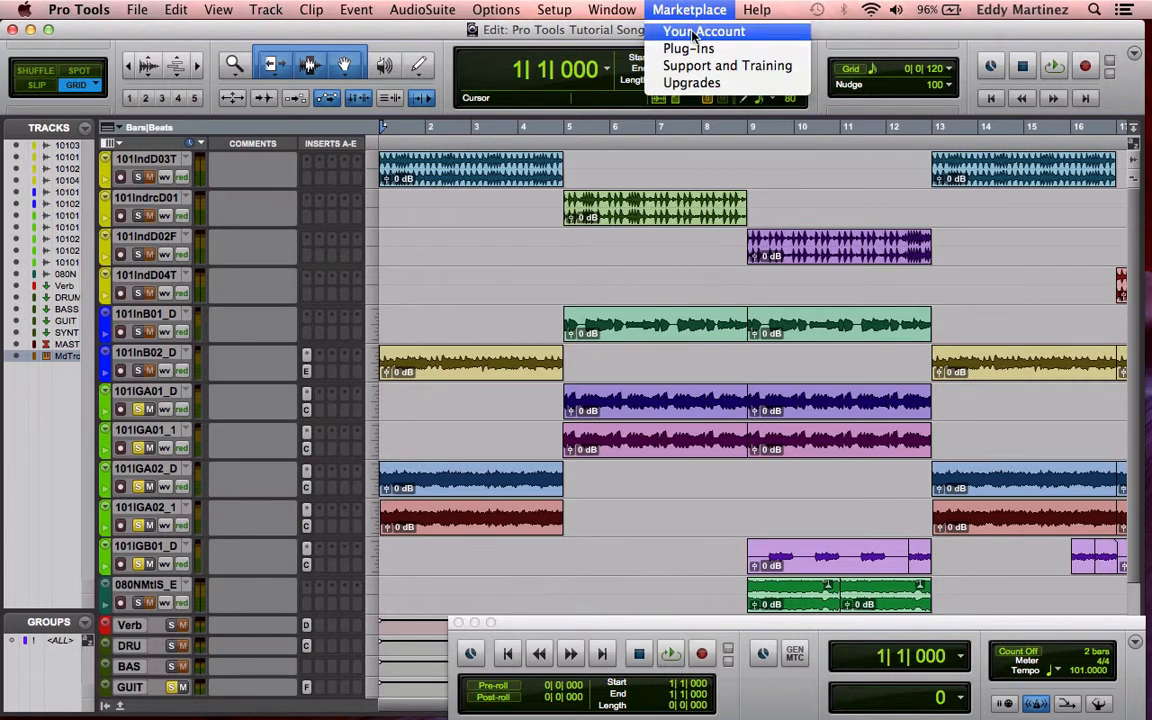
click(704, 32)
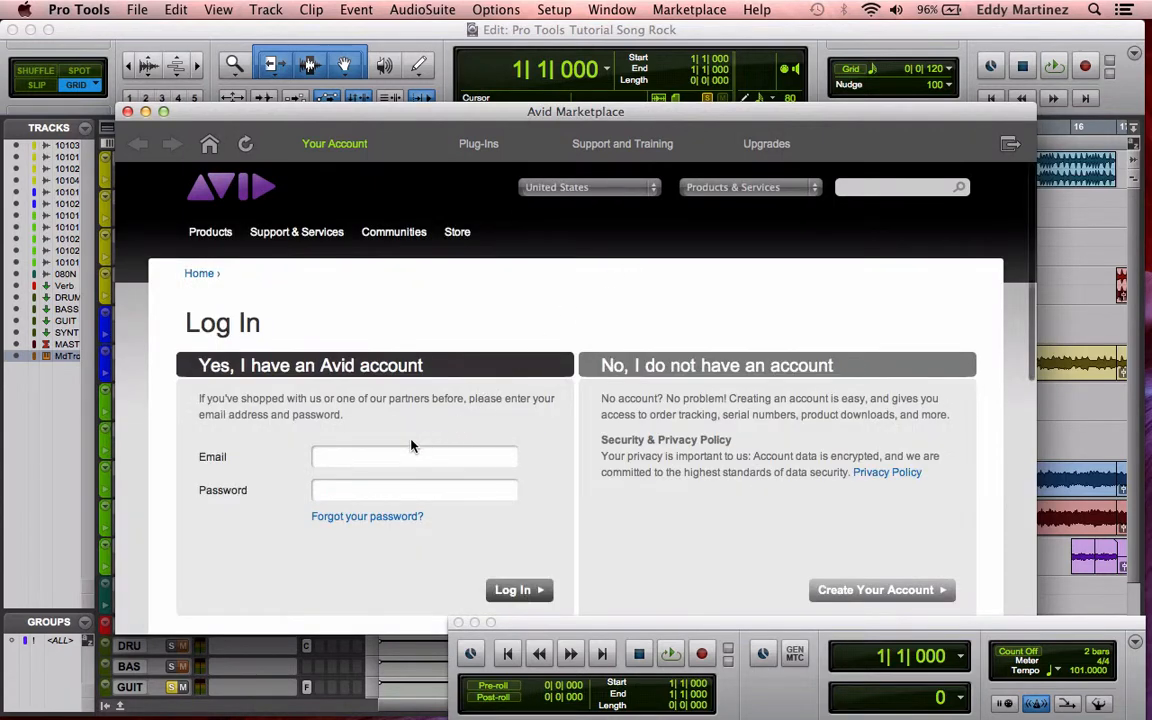
Enter the yahoo.com account email and password and sign in to Avid Marketplace.
click(414, 456)
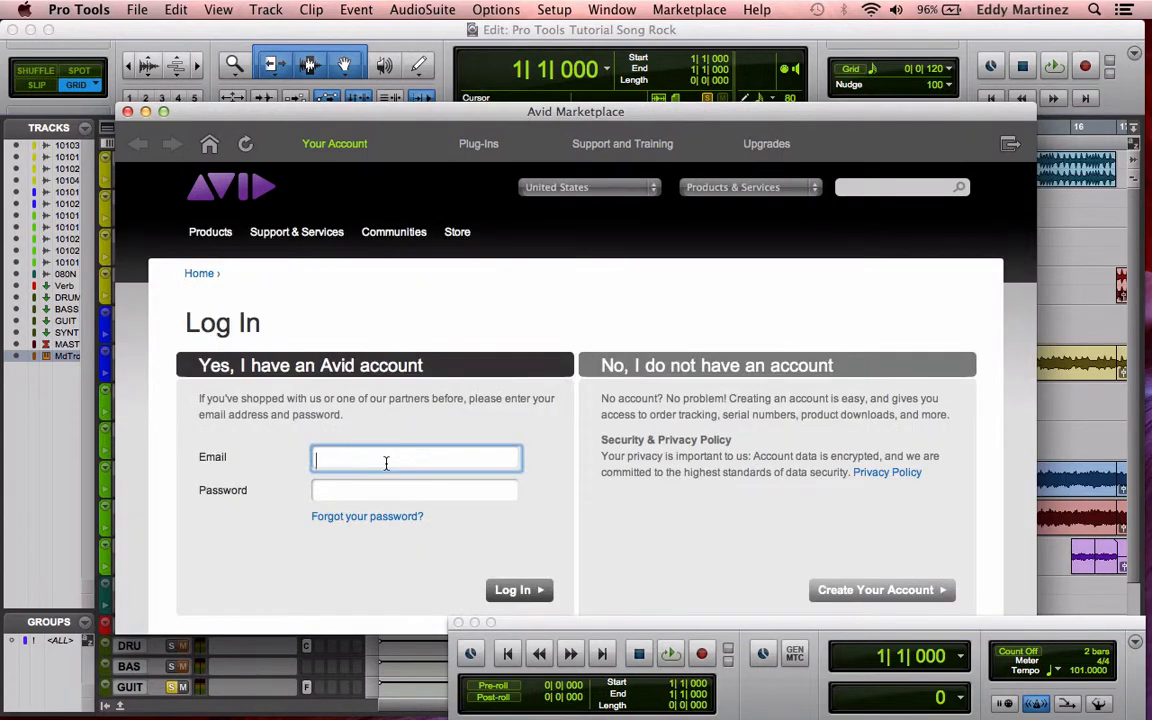
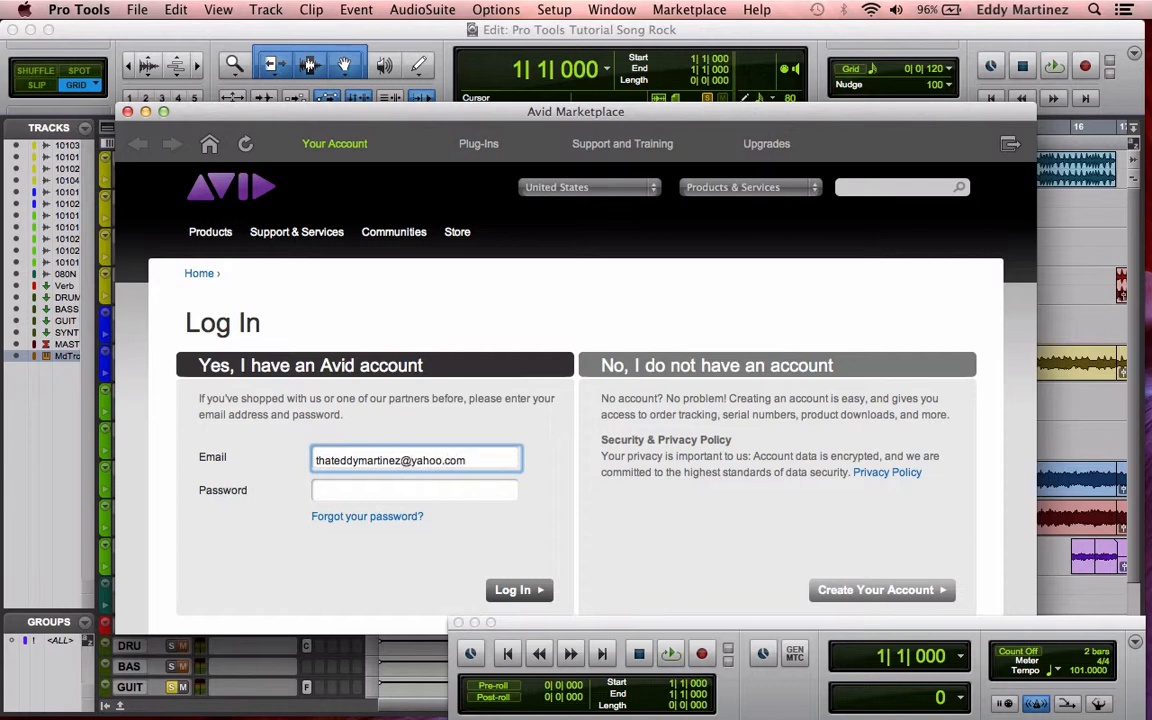
text(•••••)
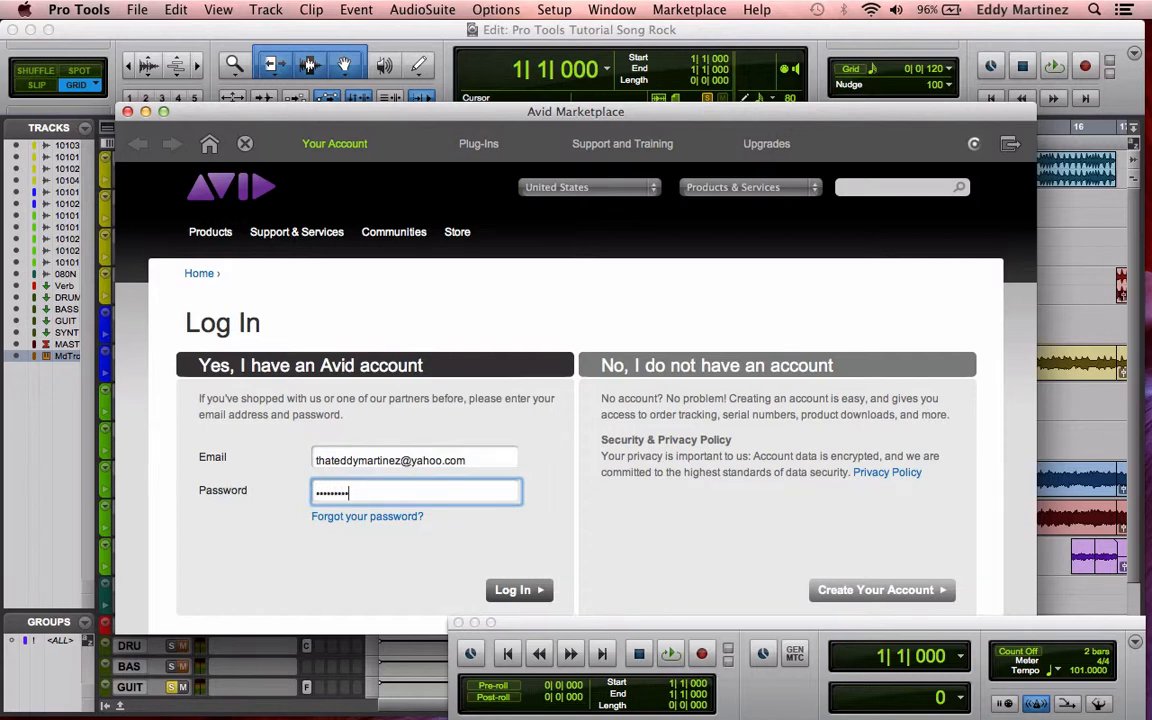
click(520, 588)
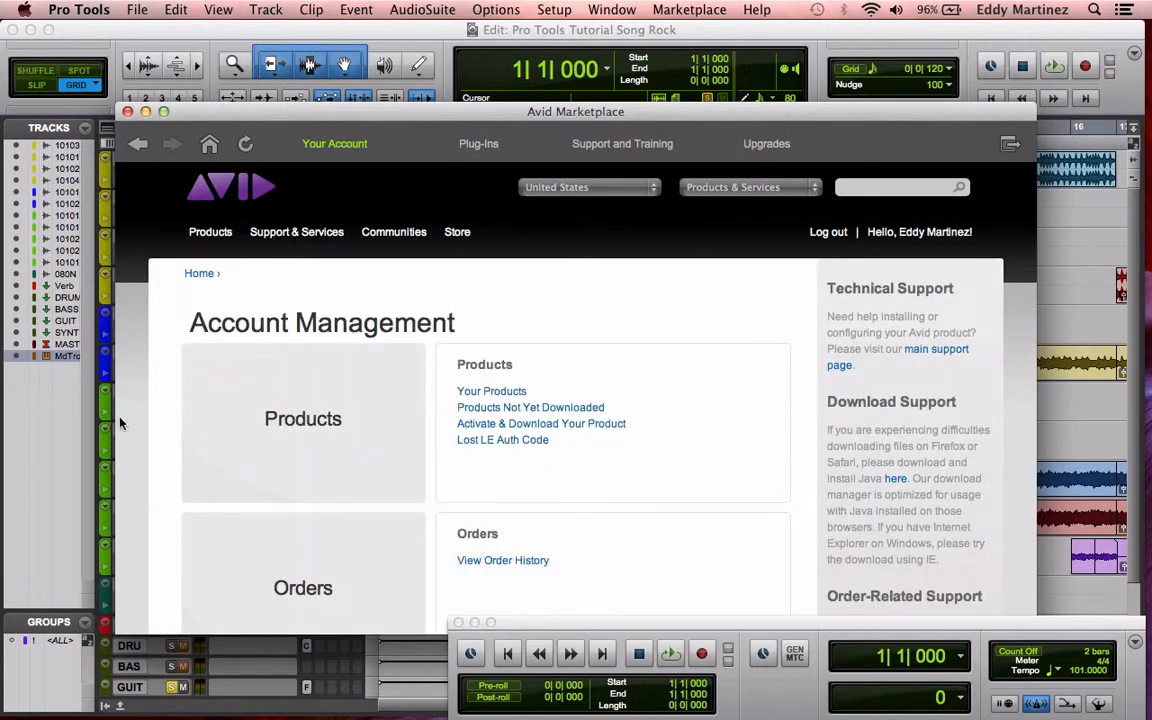
mouse_move(492, 390)
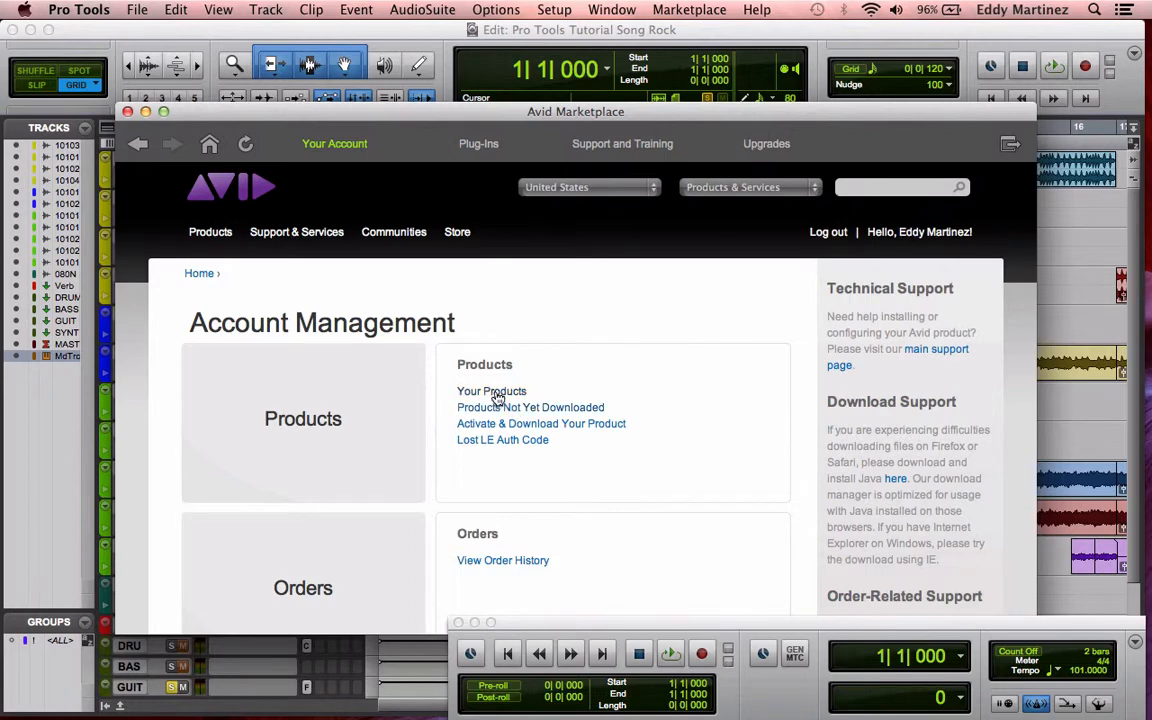
Show Your Products and expand the Pro Tools 10.0 for Students downloads list.
click(244, 144)
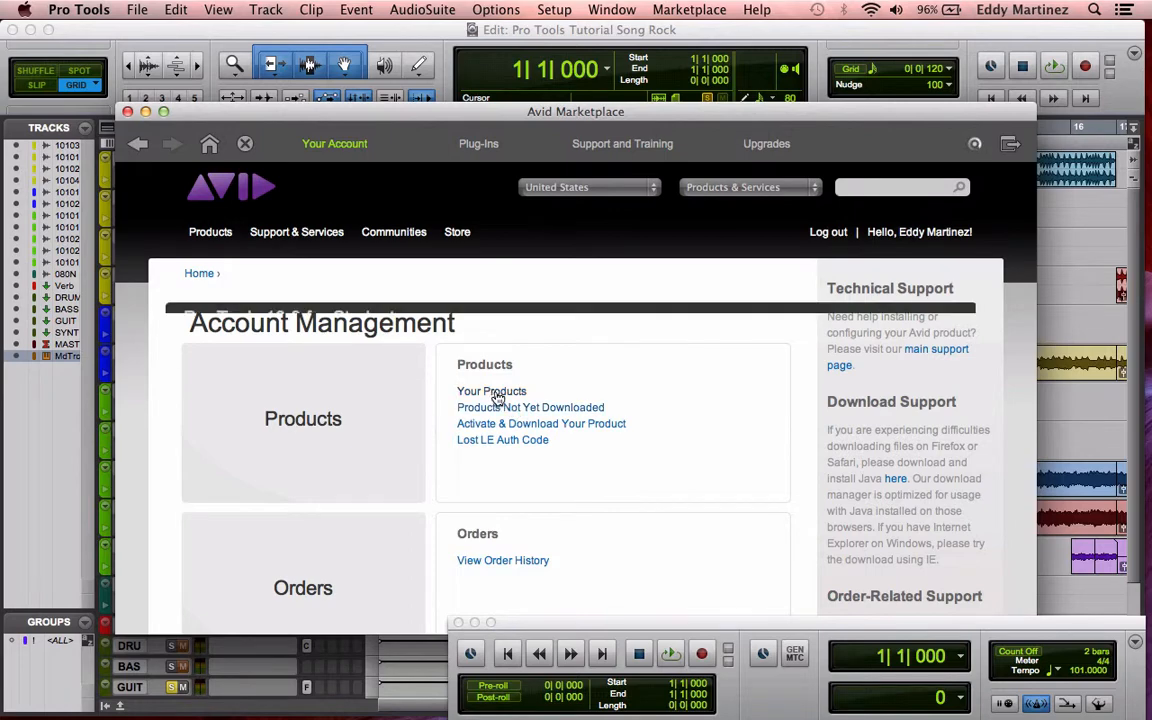
click(492, 390)
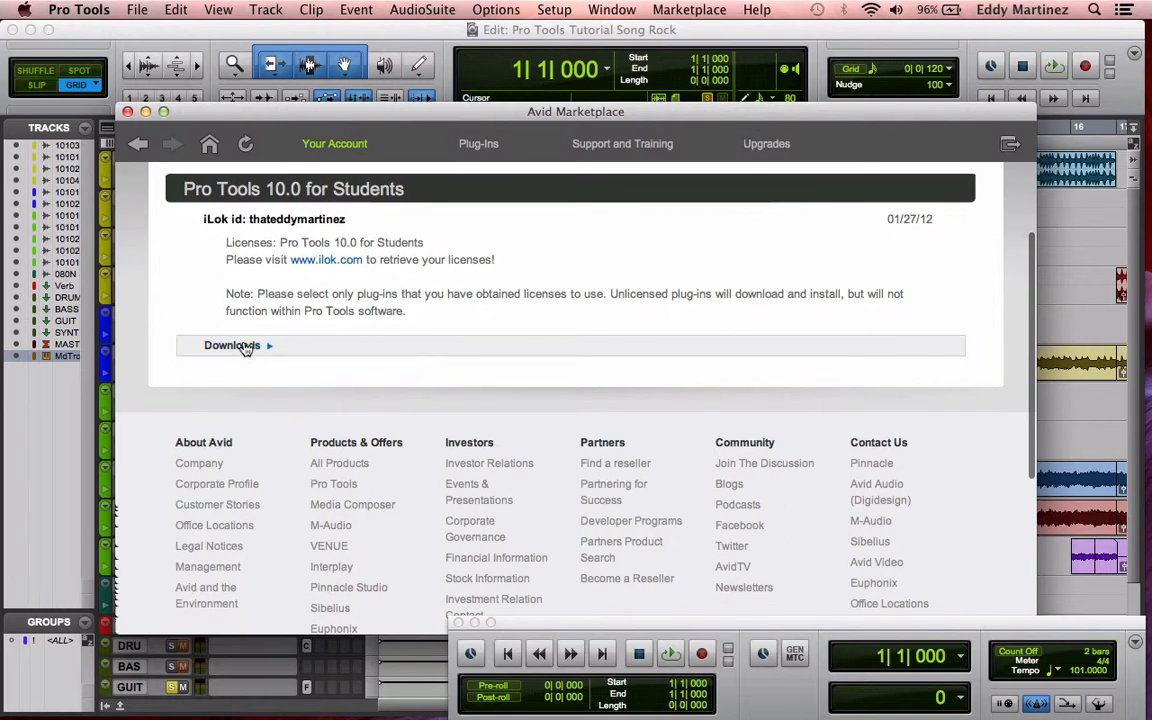
click(232, 344)
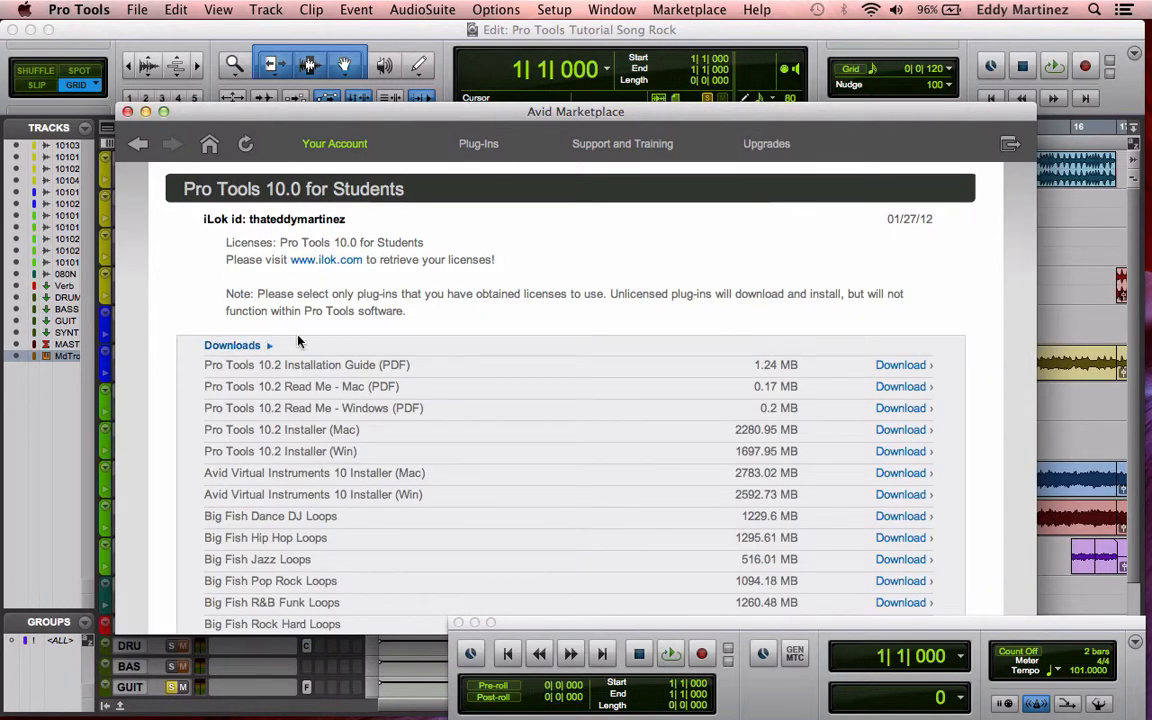
scroll(down, 3)
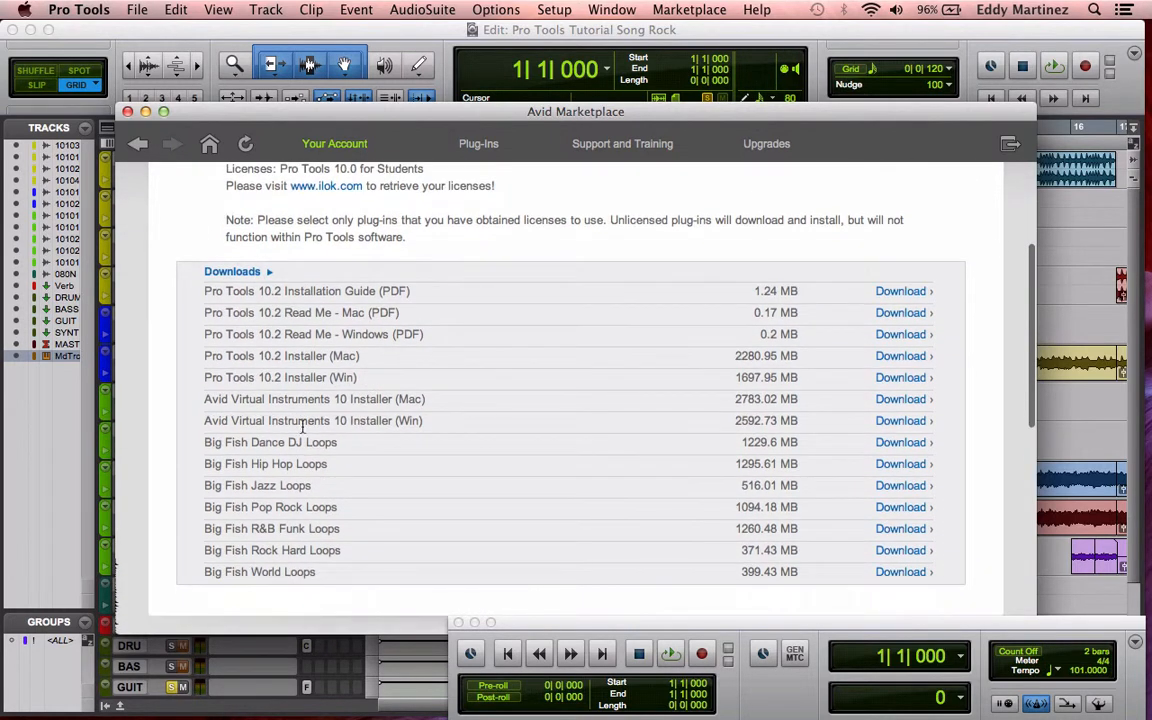
mouse_move(620, 466)
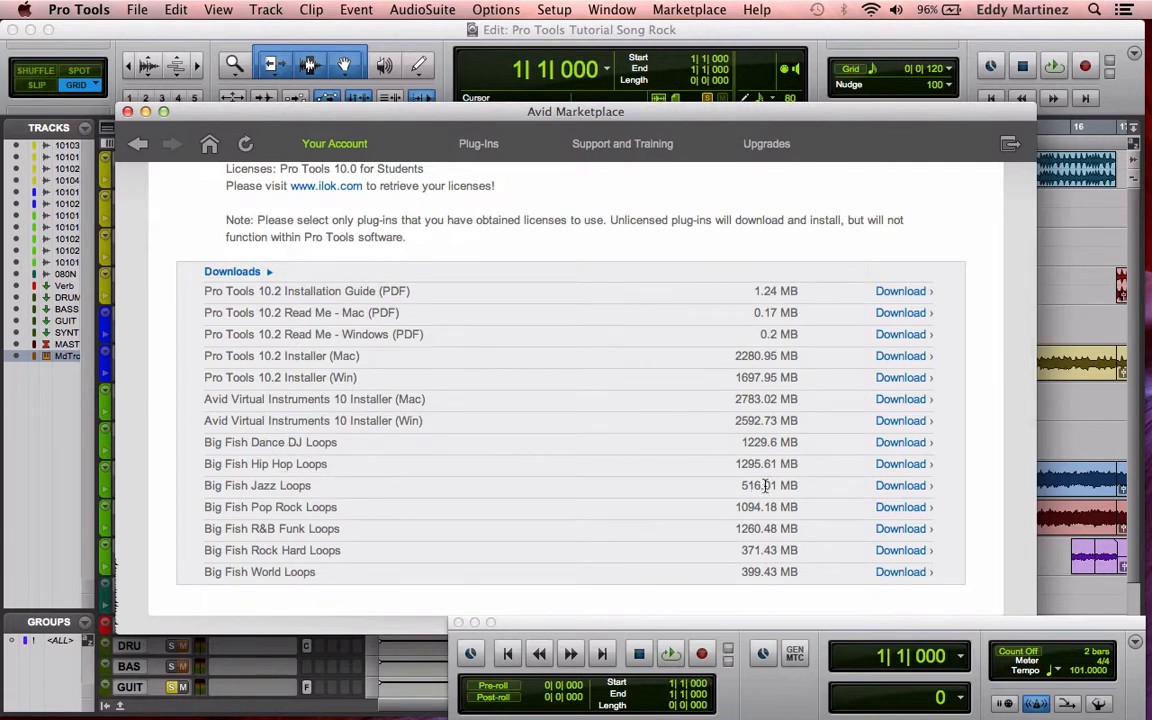
mouse_move(768, 464)
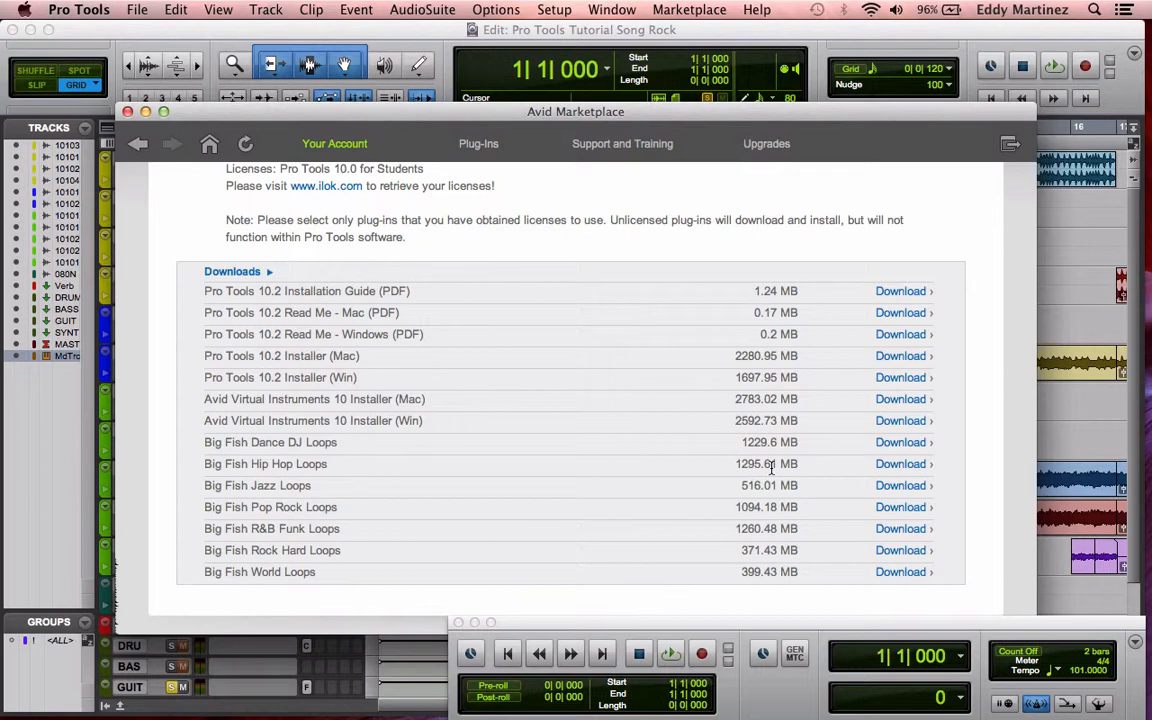
mouse_move(640, 464)
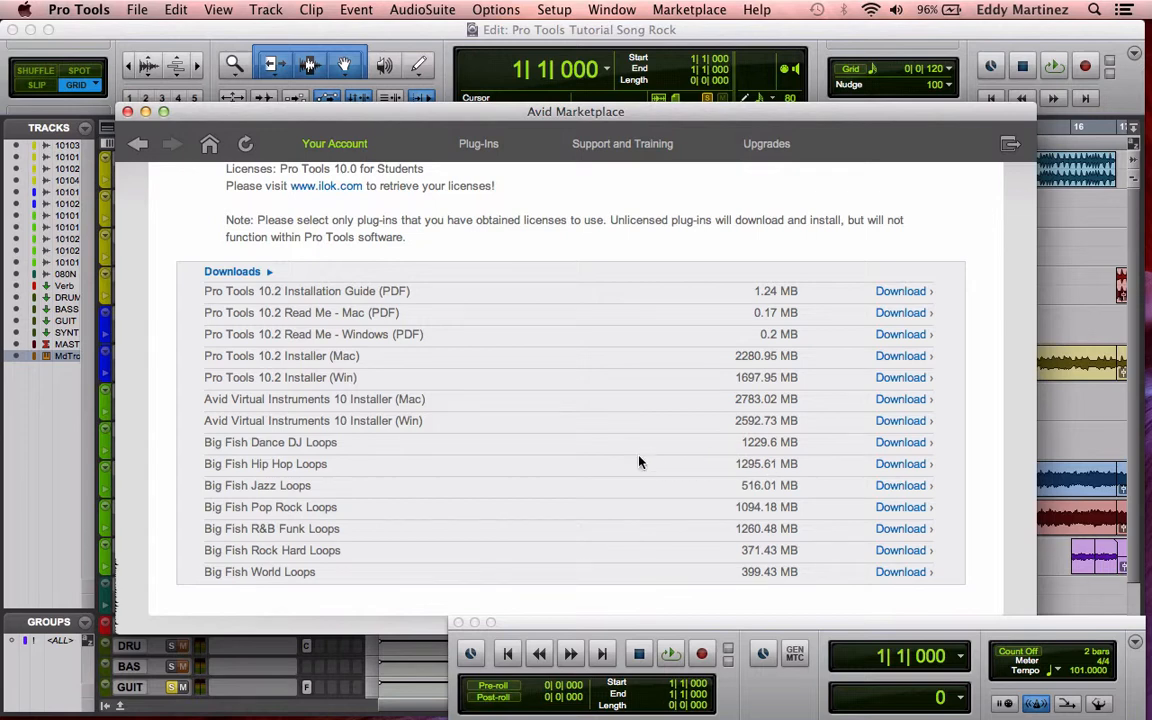
mouse_move(700, 472)
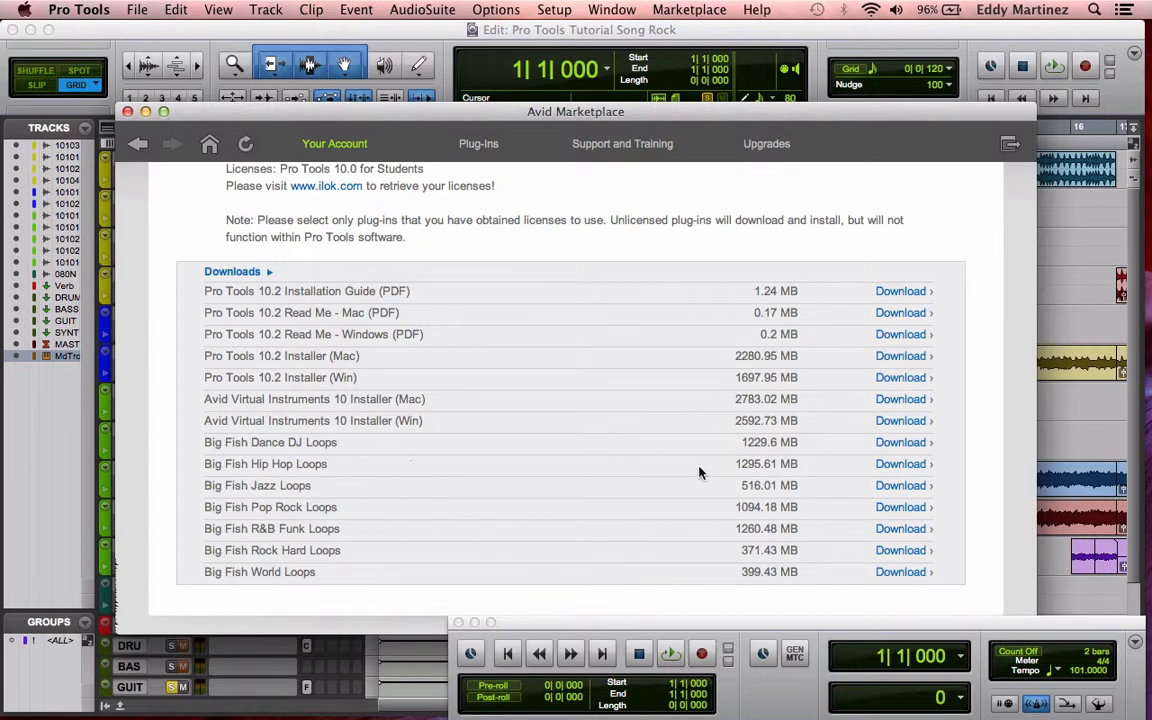
mouse_move(212, 466)
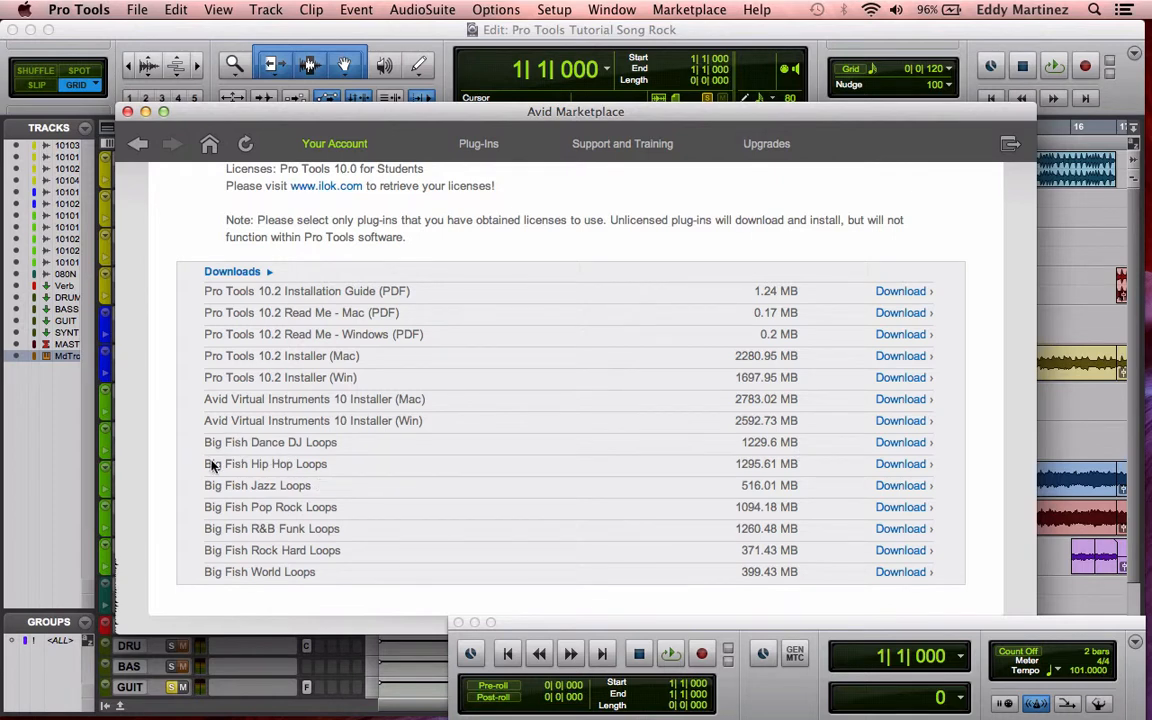
mouse_move(256, 490)
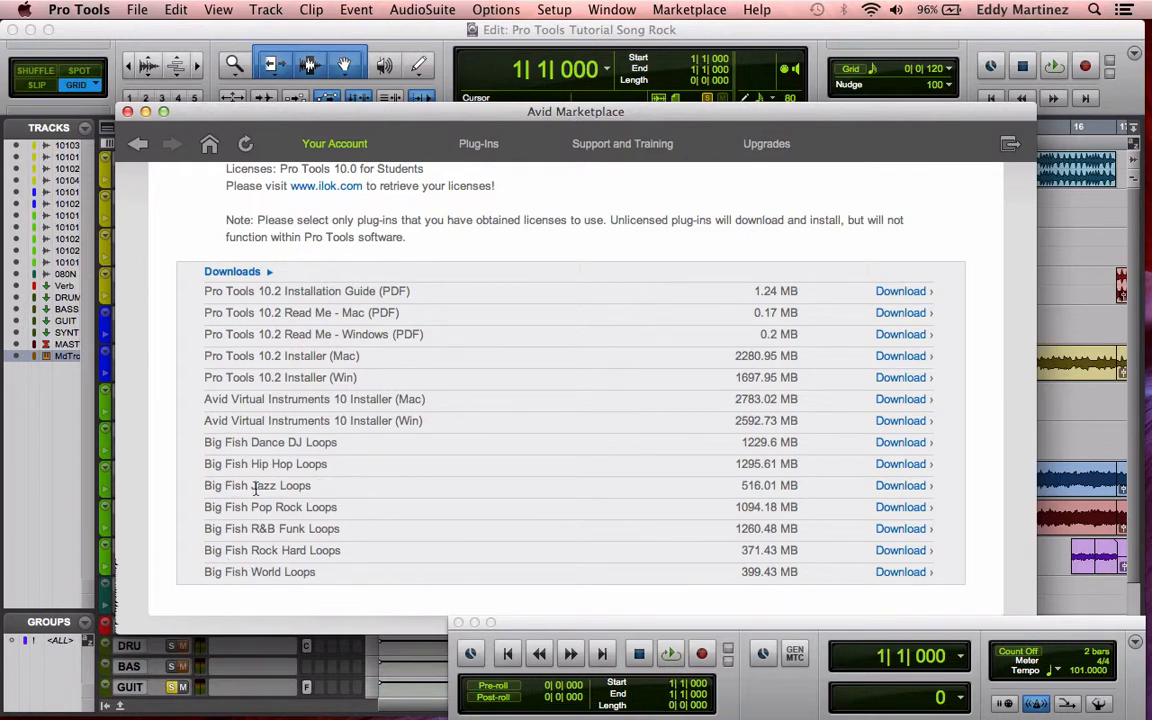
mouse_move(282, 556)
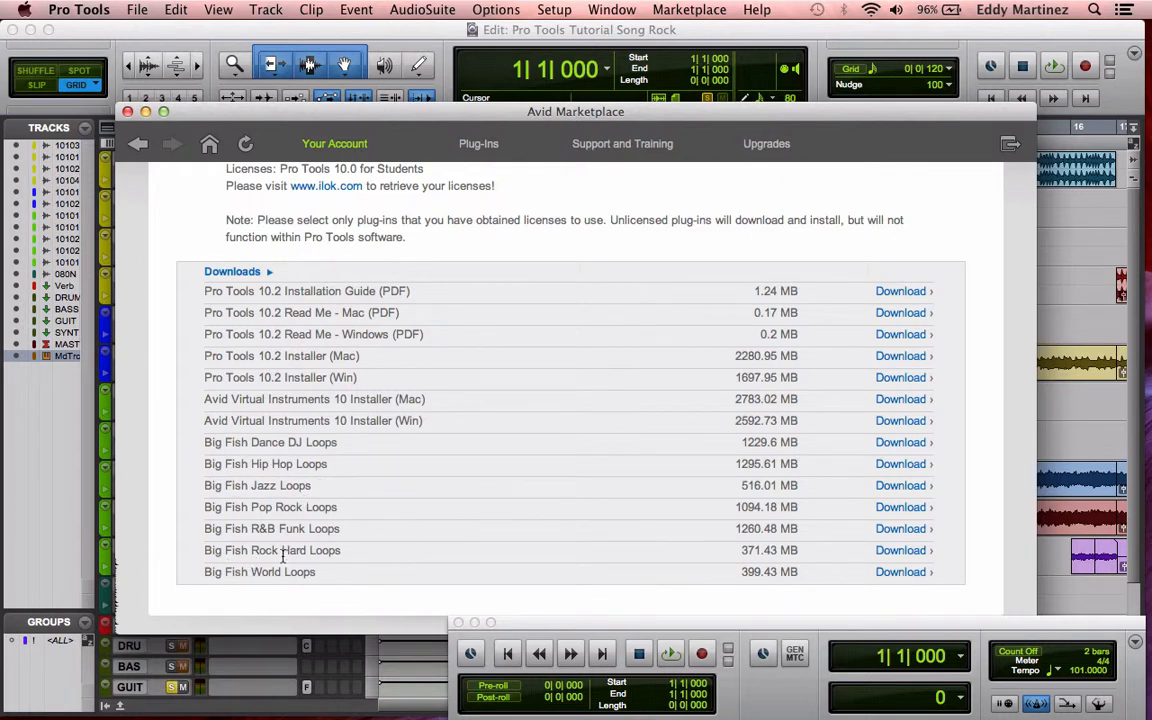
mouse_move(716, 566)
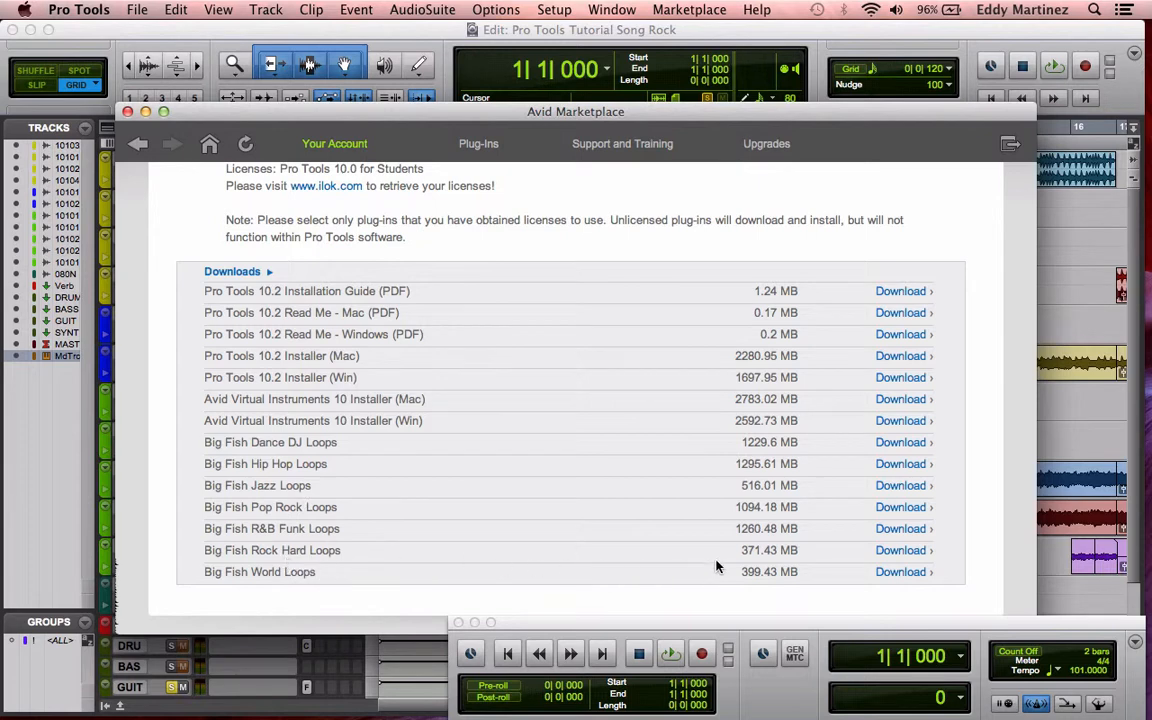
mouse_move(900, 550)
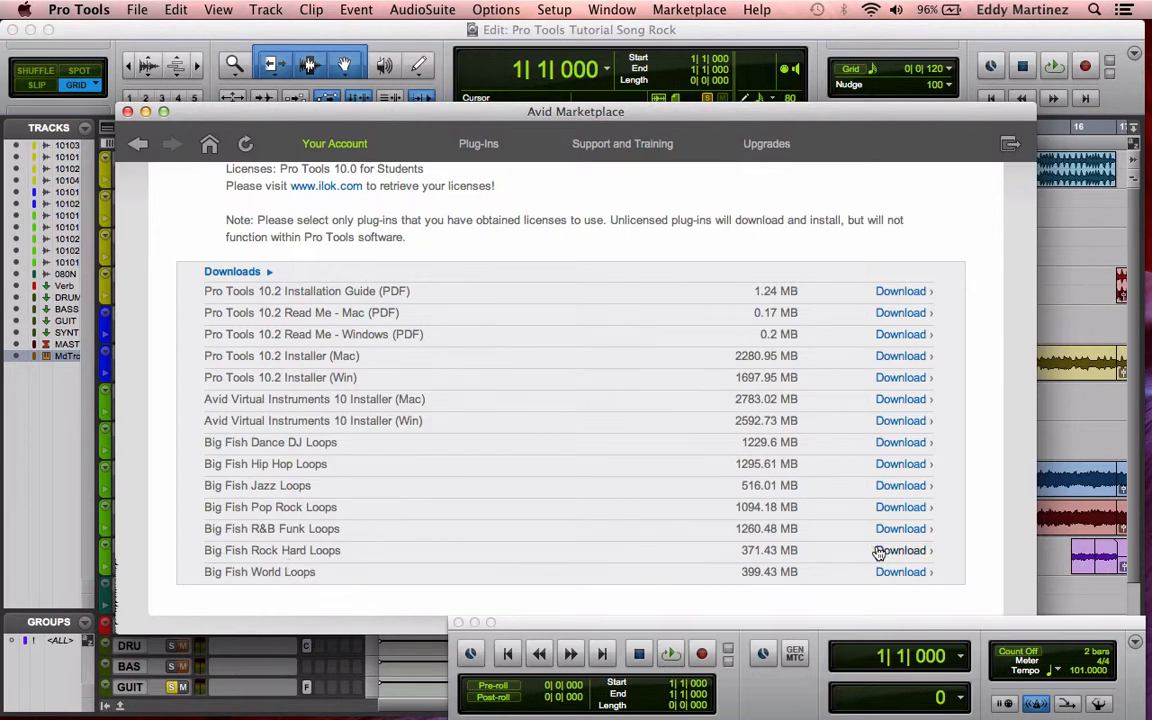
mouse_move(900, 550)
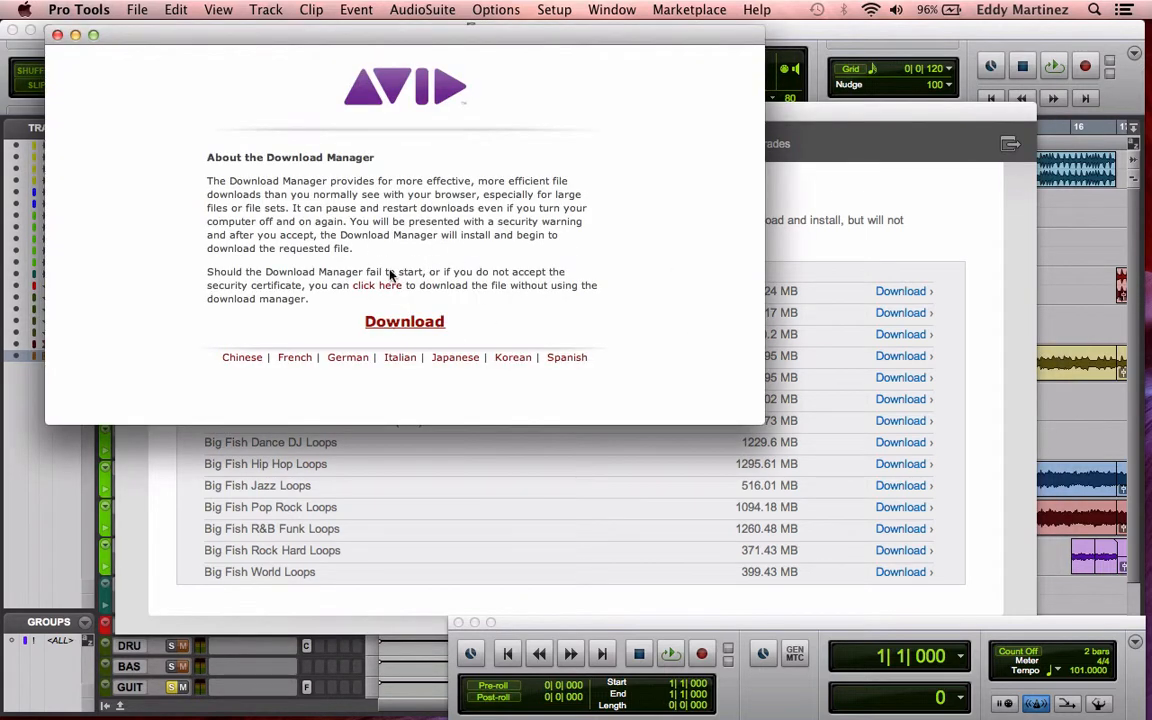
mouse_move(404, 320)
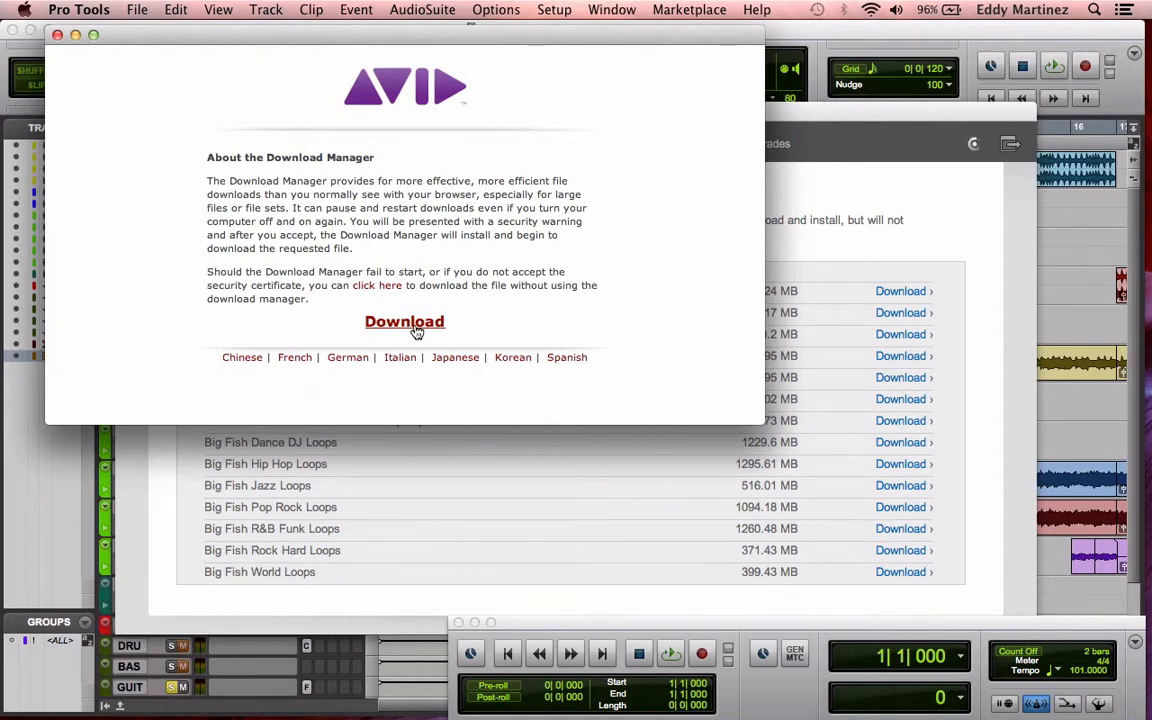
Start the Big Fish Rock Hard Loops download, cancel it and close the Download Manager page.
click(404, 320)
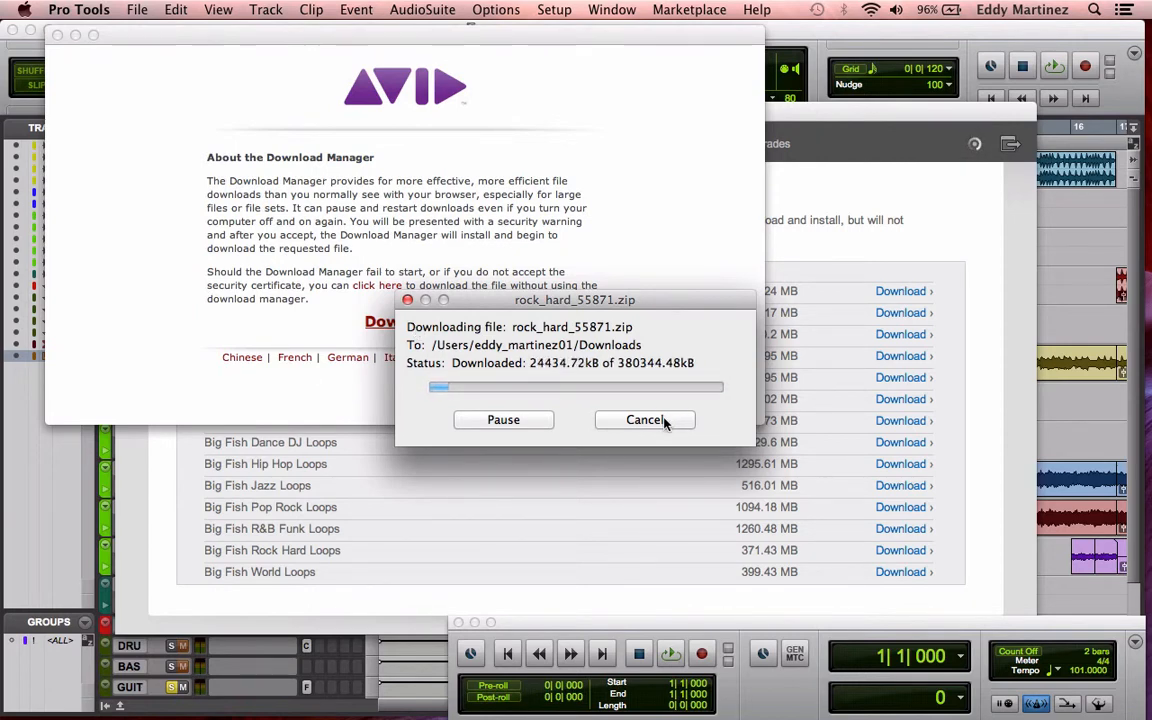
click(644, 420)
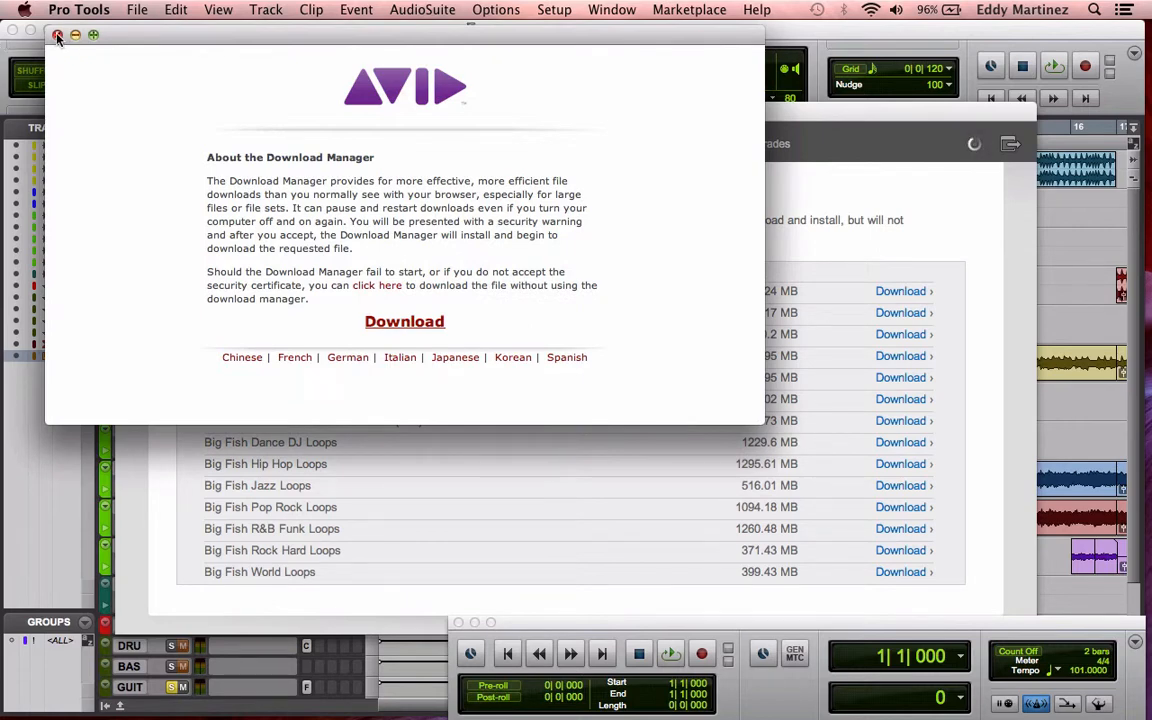
click(56, 36)
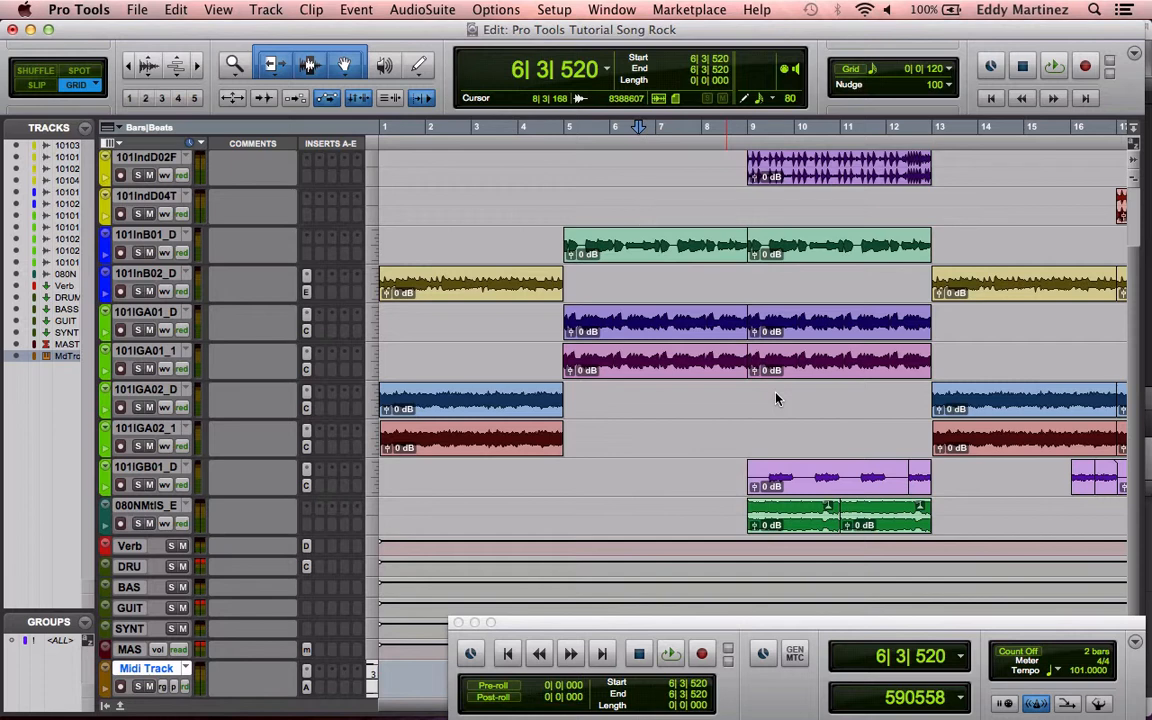
Play the song from bar 6 on the Transport, then stop playback.
click(638, 204)
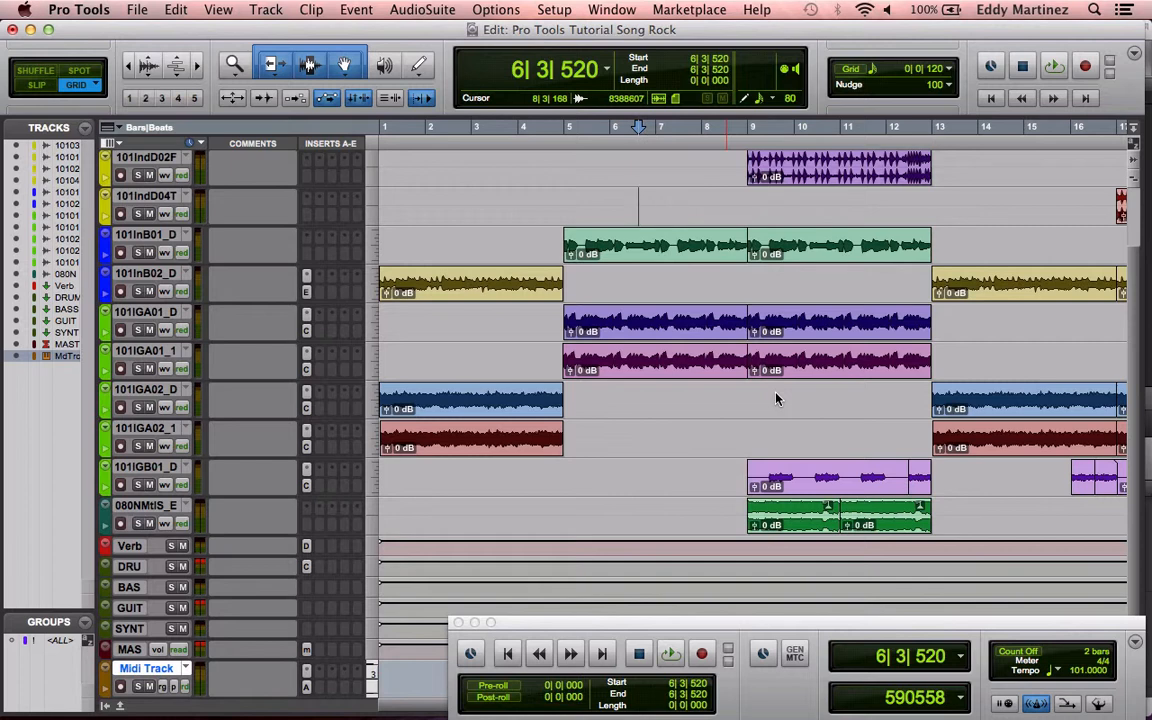
click(700, 652)
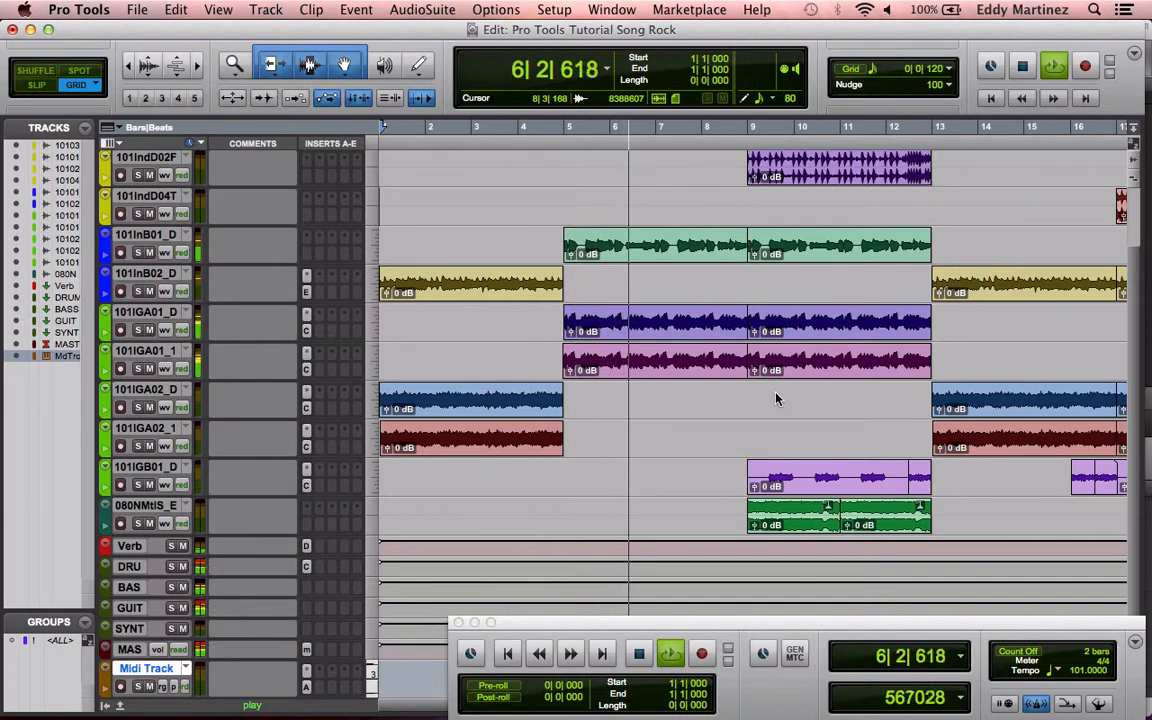
click(508, 652)
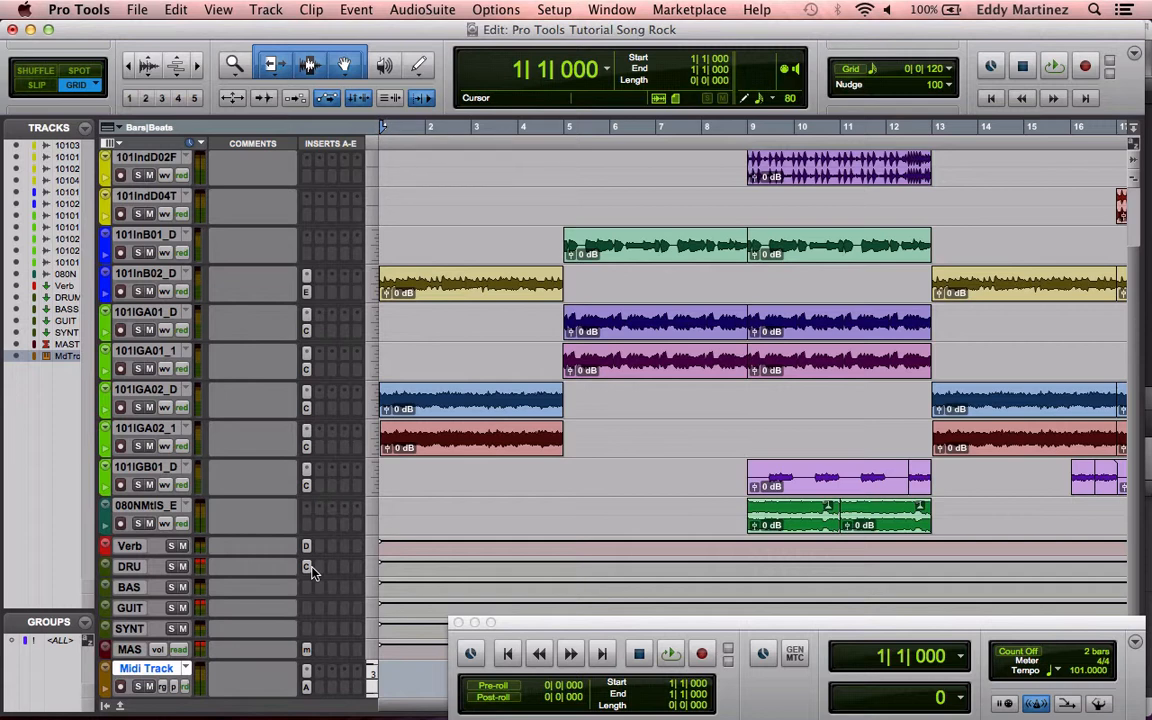
mouse_move(202, 562)
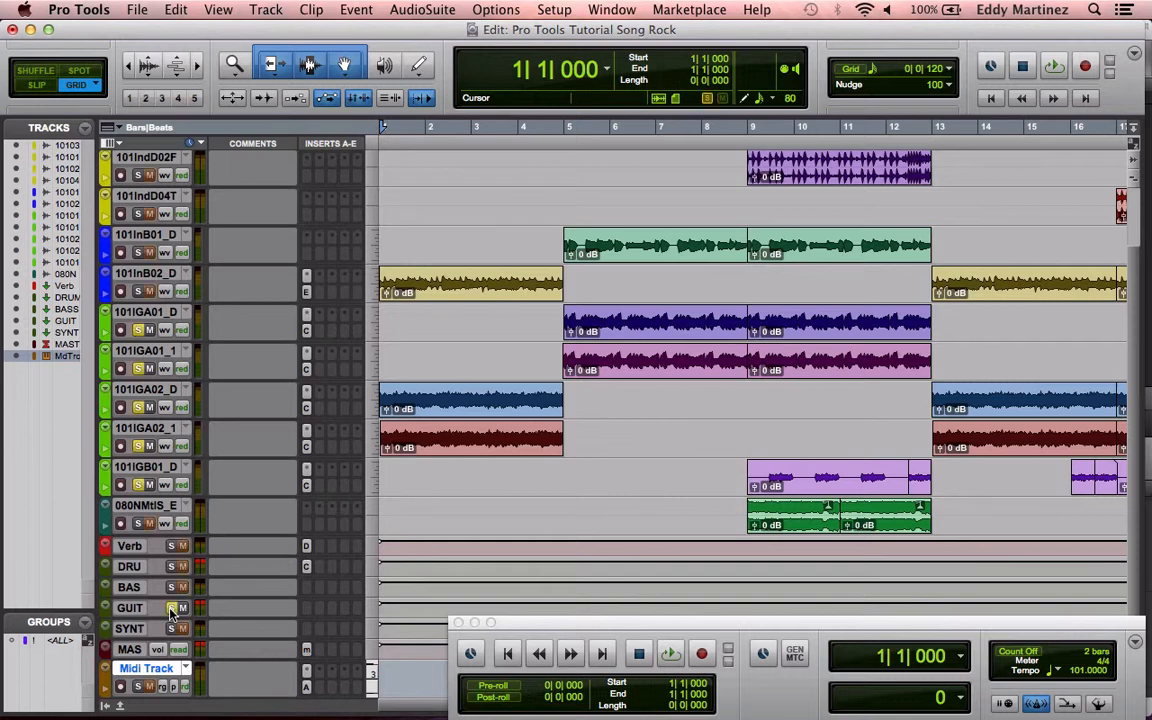
mouse_move(144, 332)
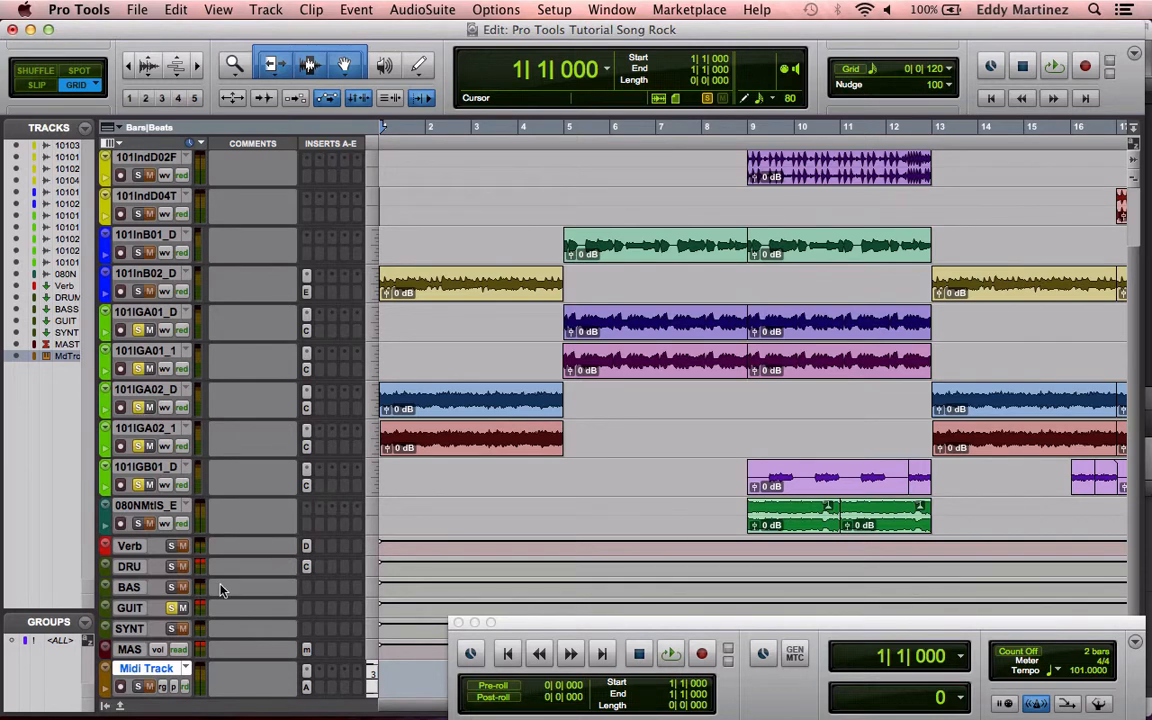
mouse_move(312, 620)
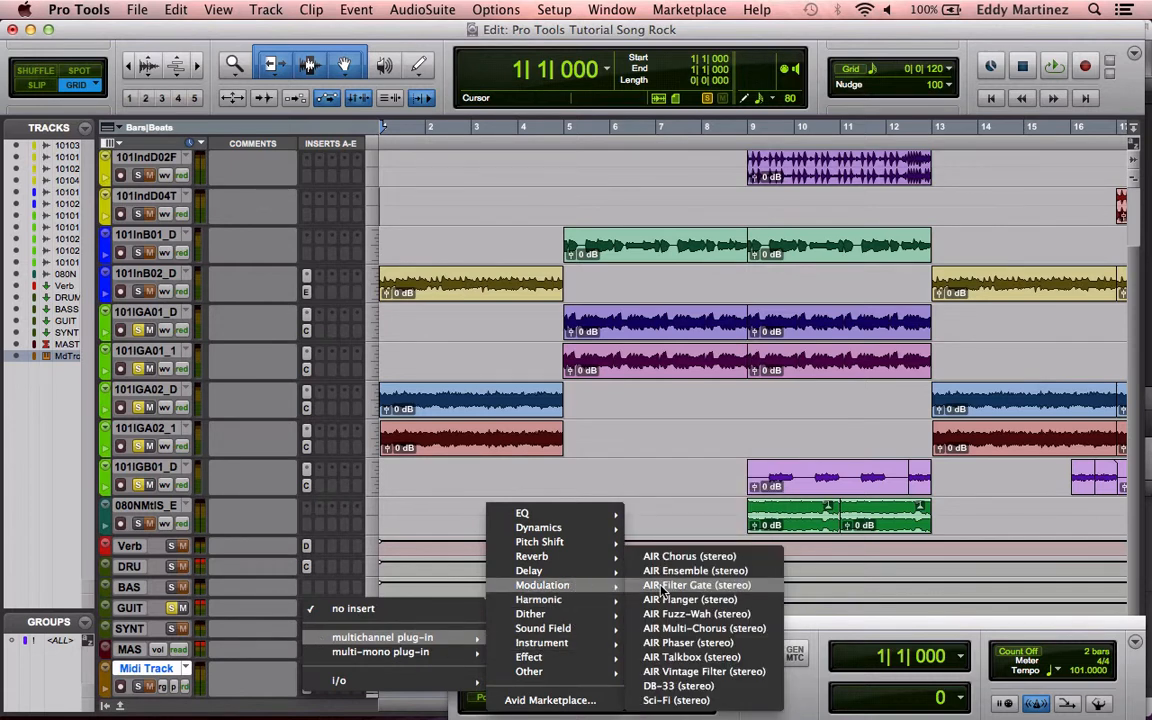
mouse_move(542, 600)
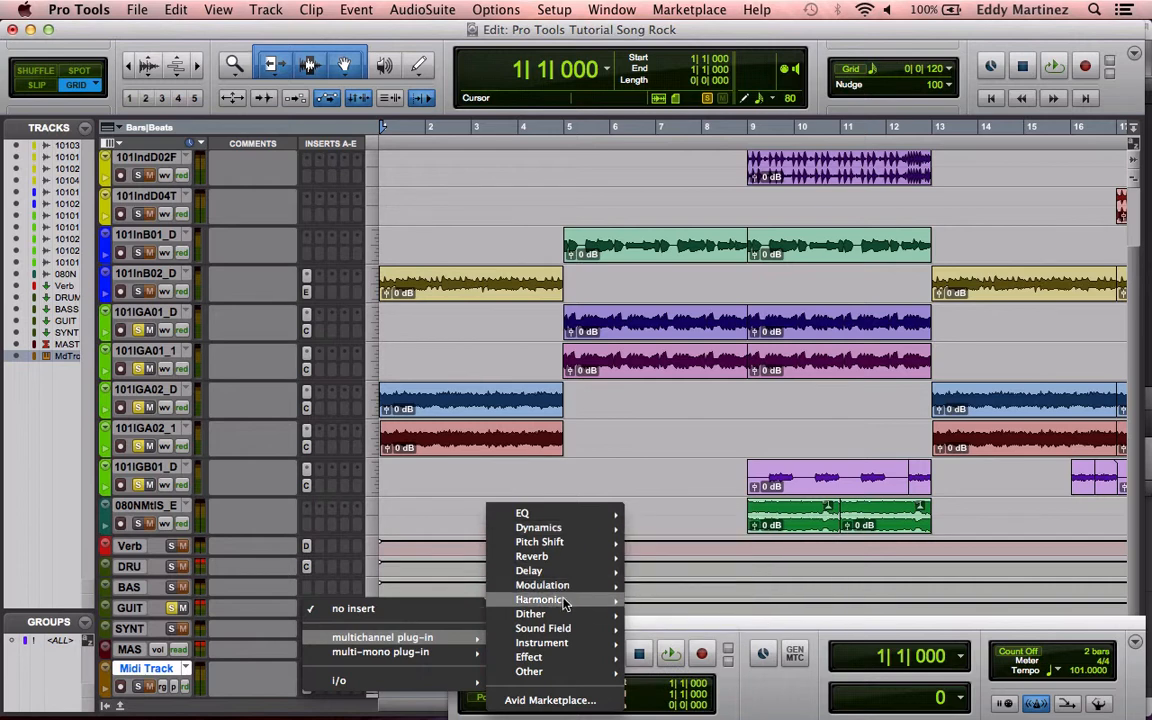
mouse_move(538, 528)
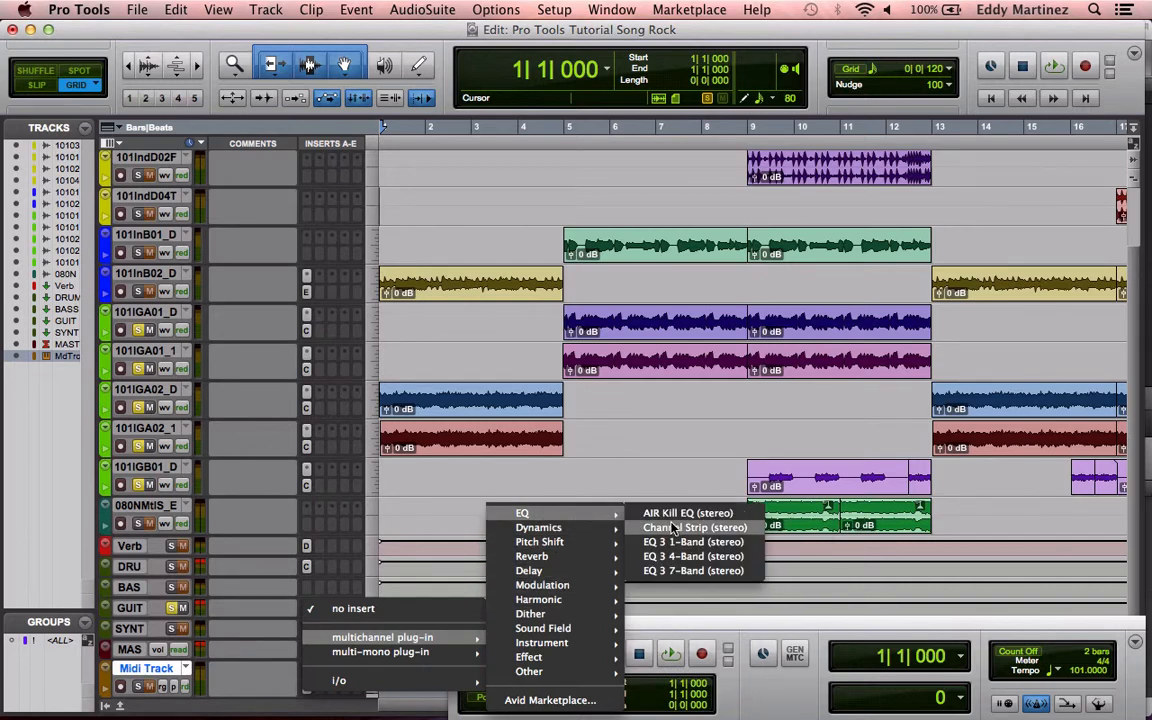
mouse_move(616, 516)
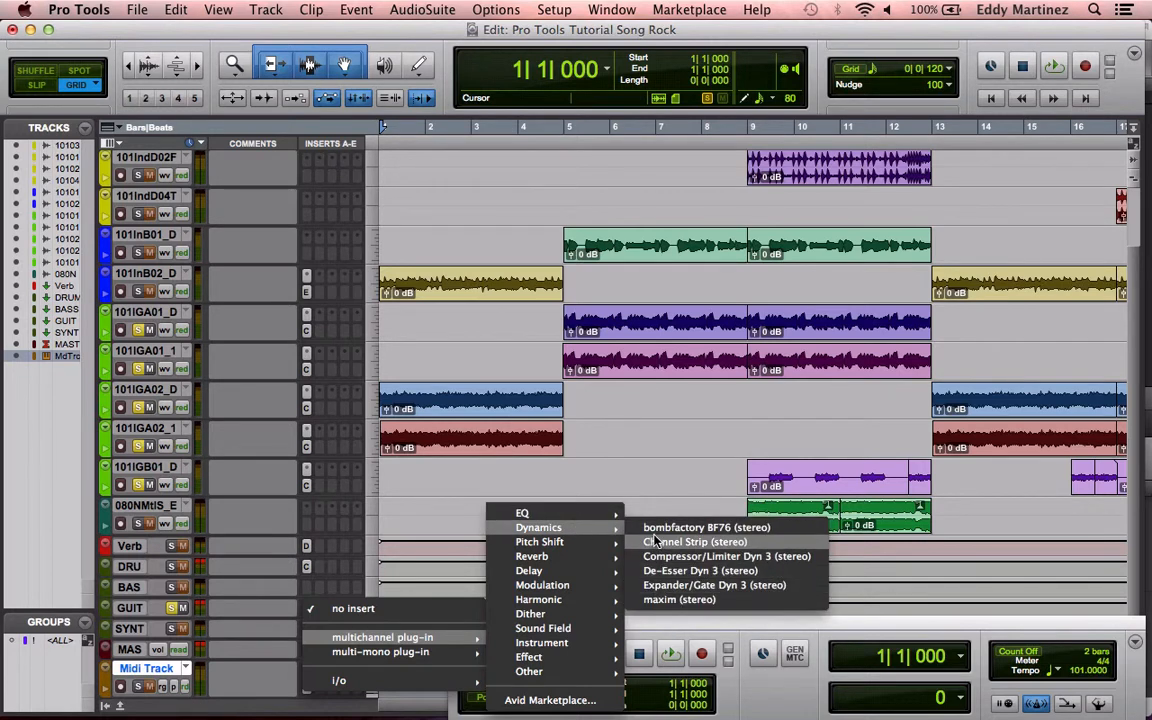
mouse_move(614, 532)
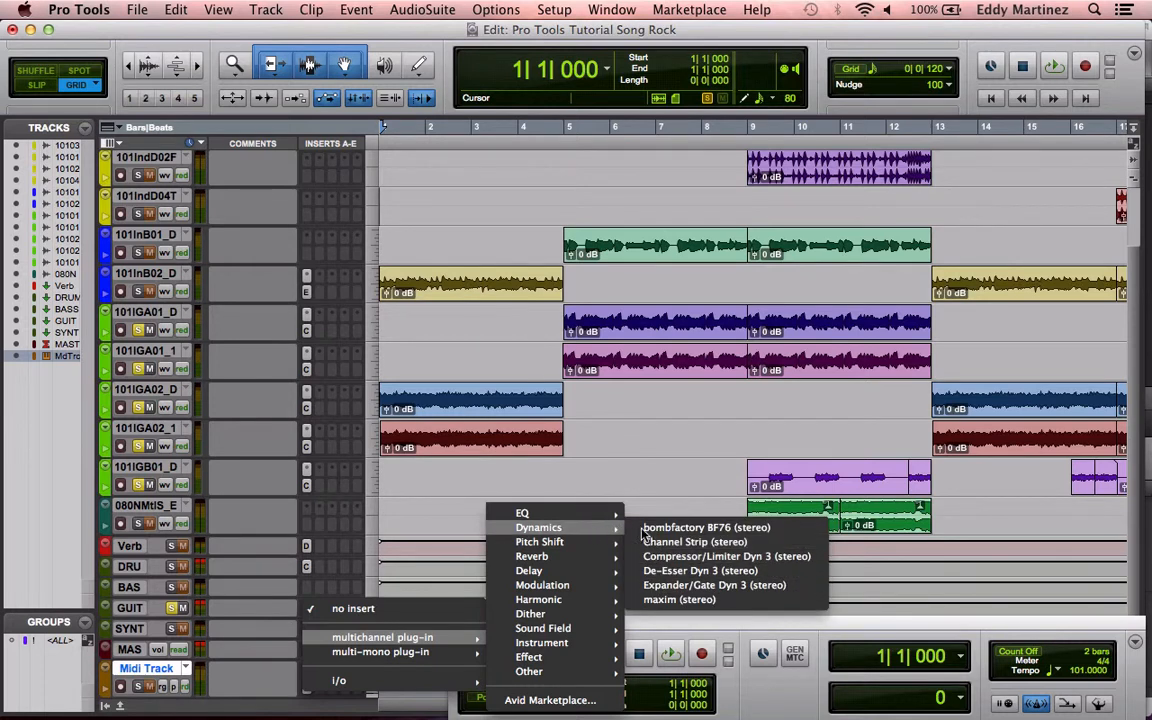
mouse_move(576, 532)
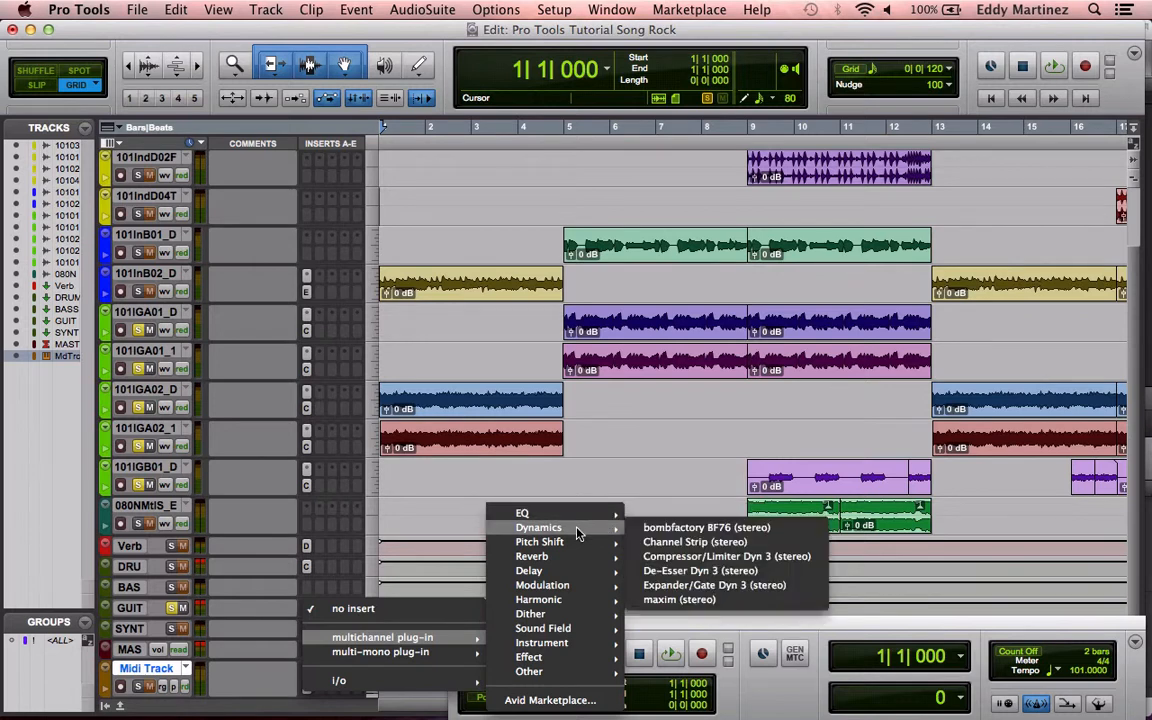
mouse_move(540, 540)
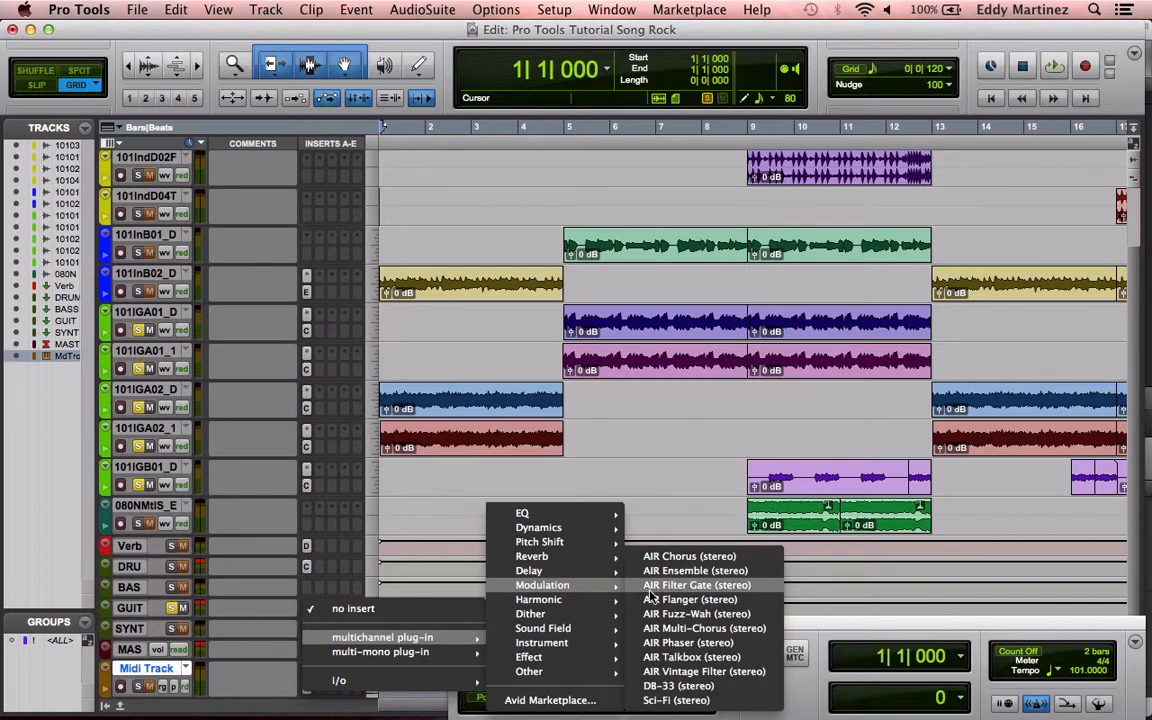
mouse_move(672, 592)
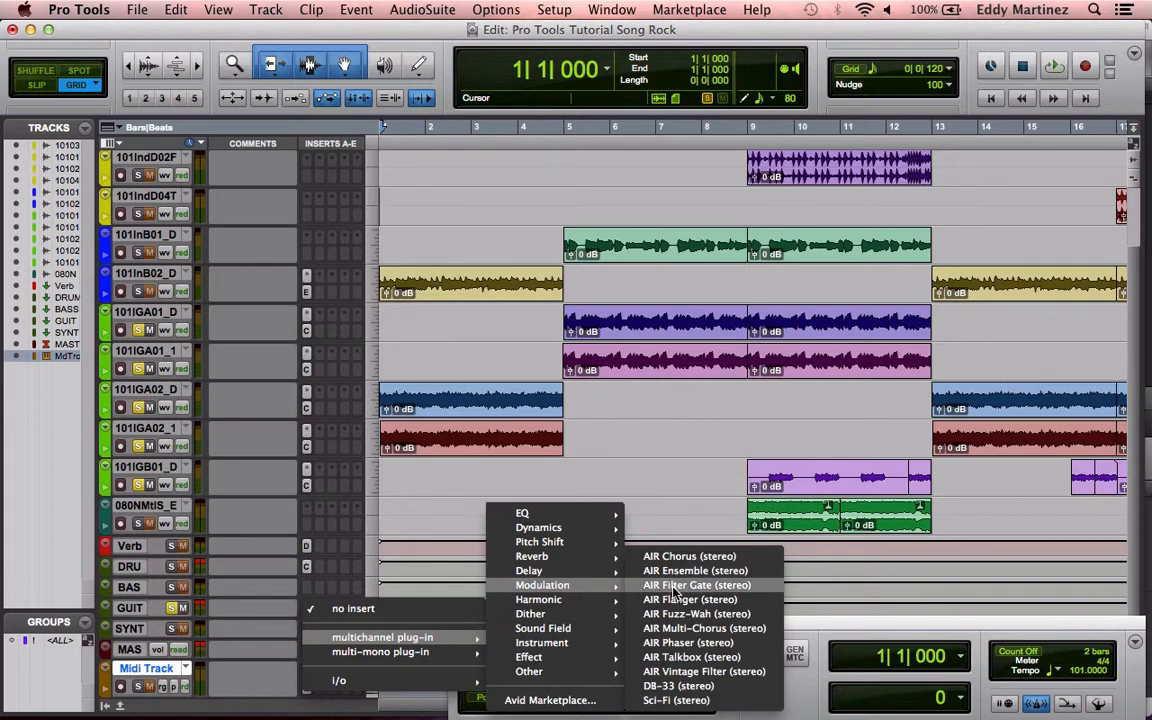
mouse_move(704, 590)
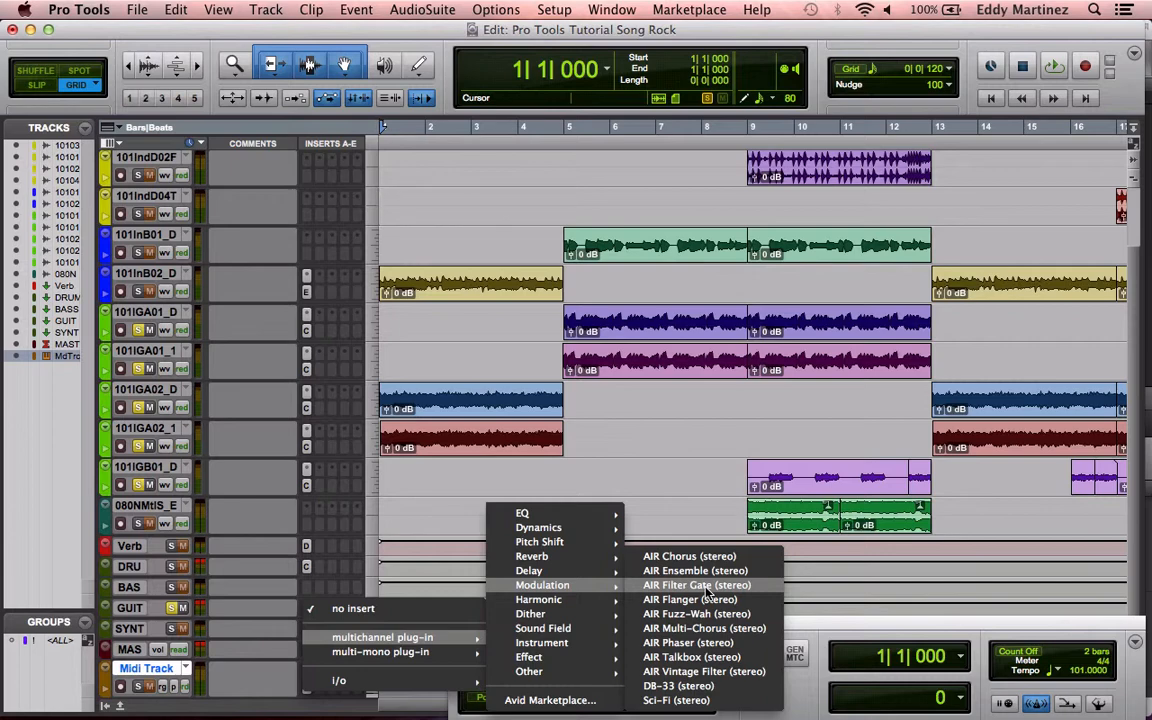
Insert AIR Filter Gate (stereo) from the Modulation plug-ins on the GUIT track.
click(696, 584)
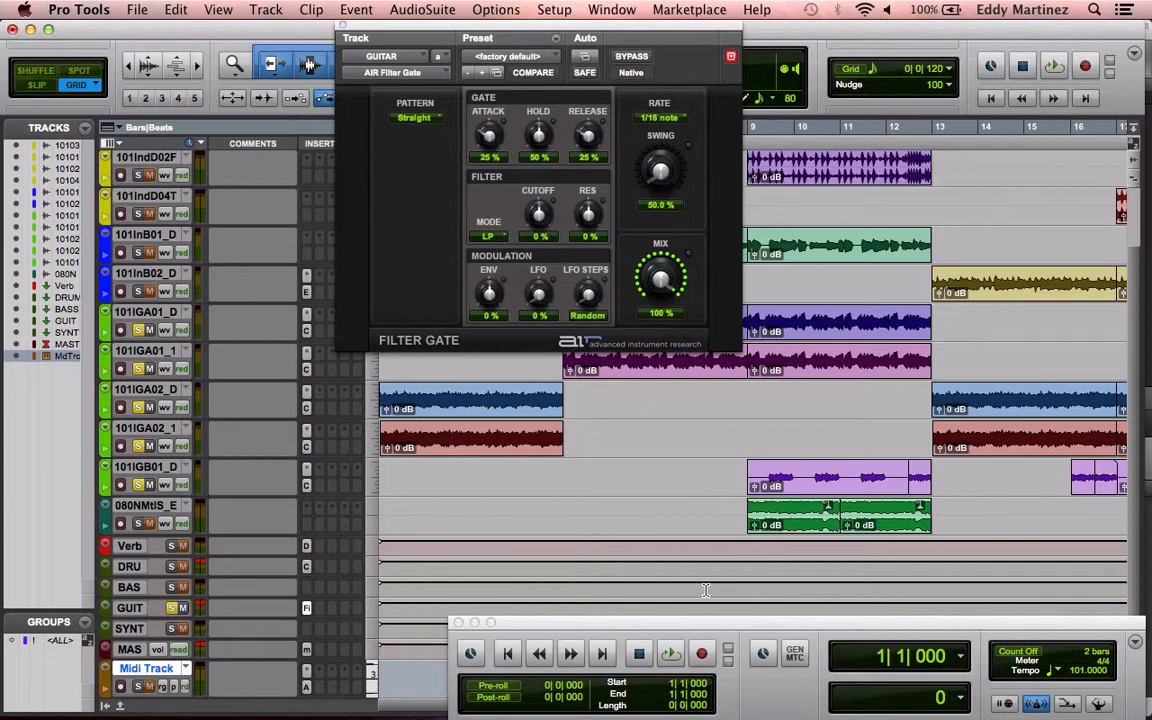
mouse_move(548, 324)
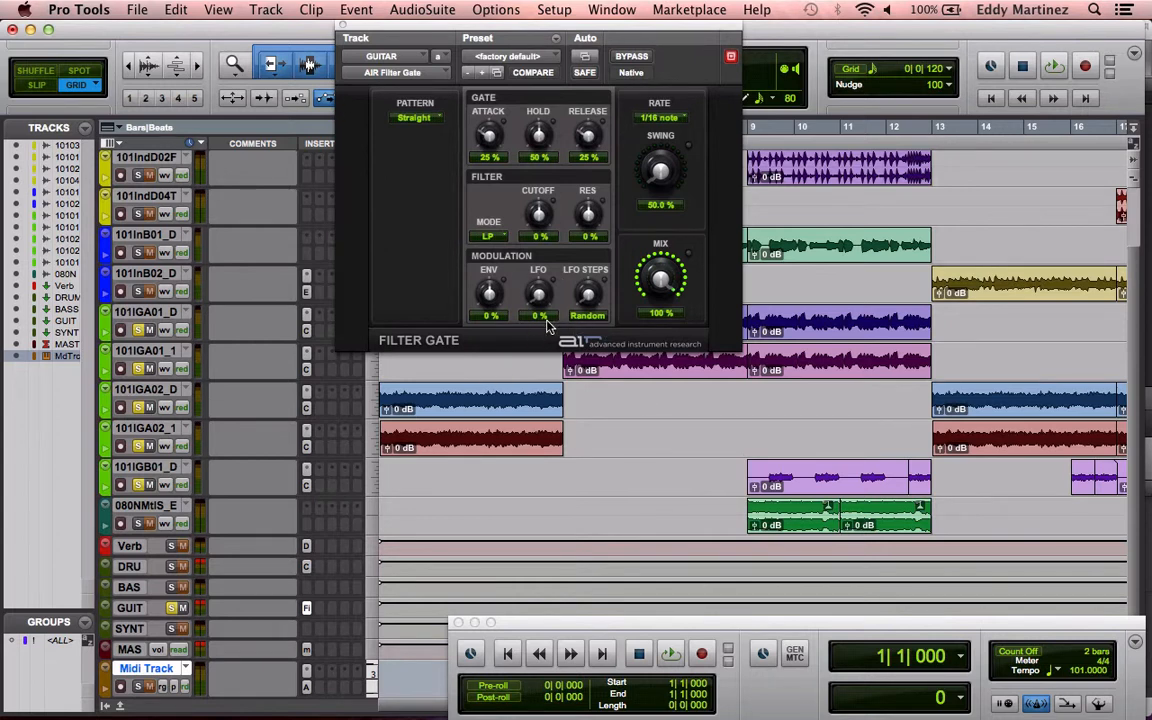
mouse_move(604, 352)
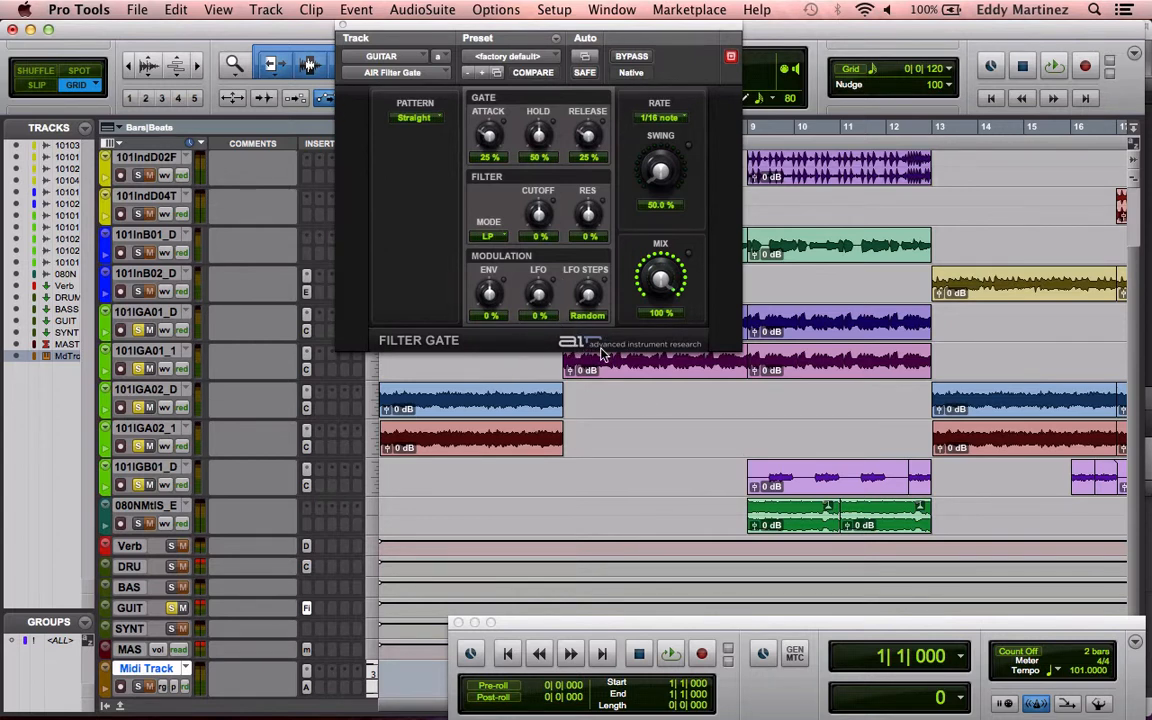
mouse_move(560, 328)
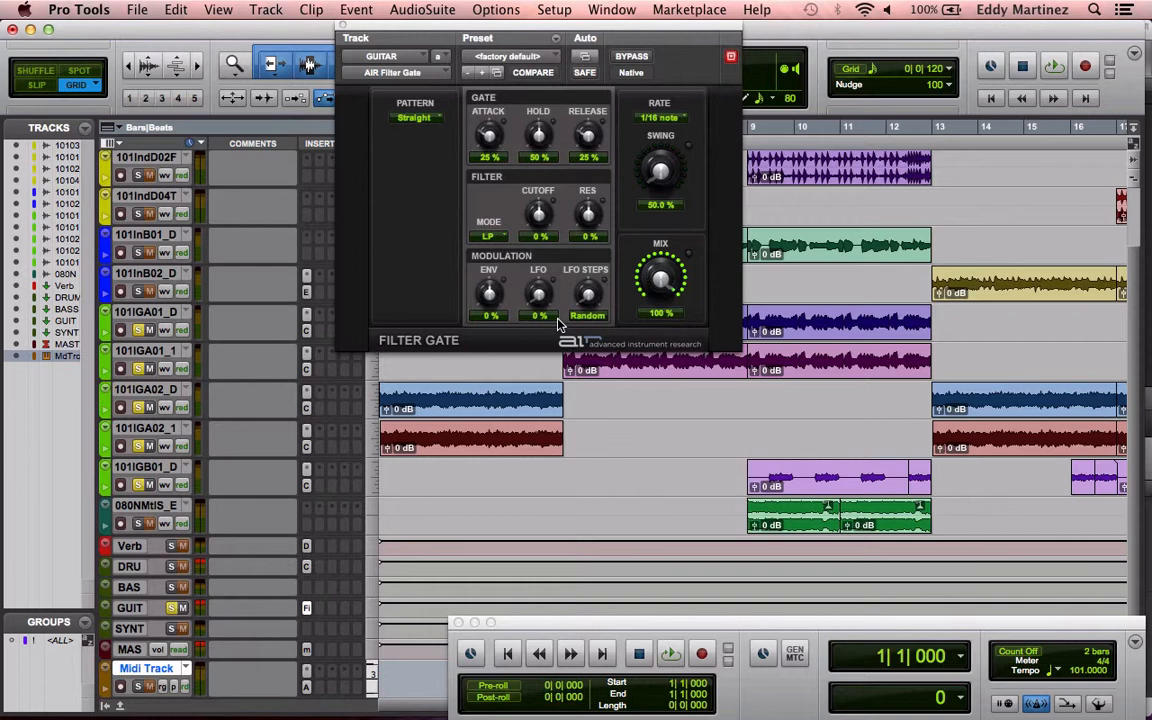
mouse_move(600, 234)
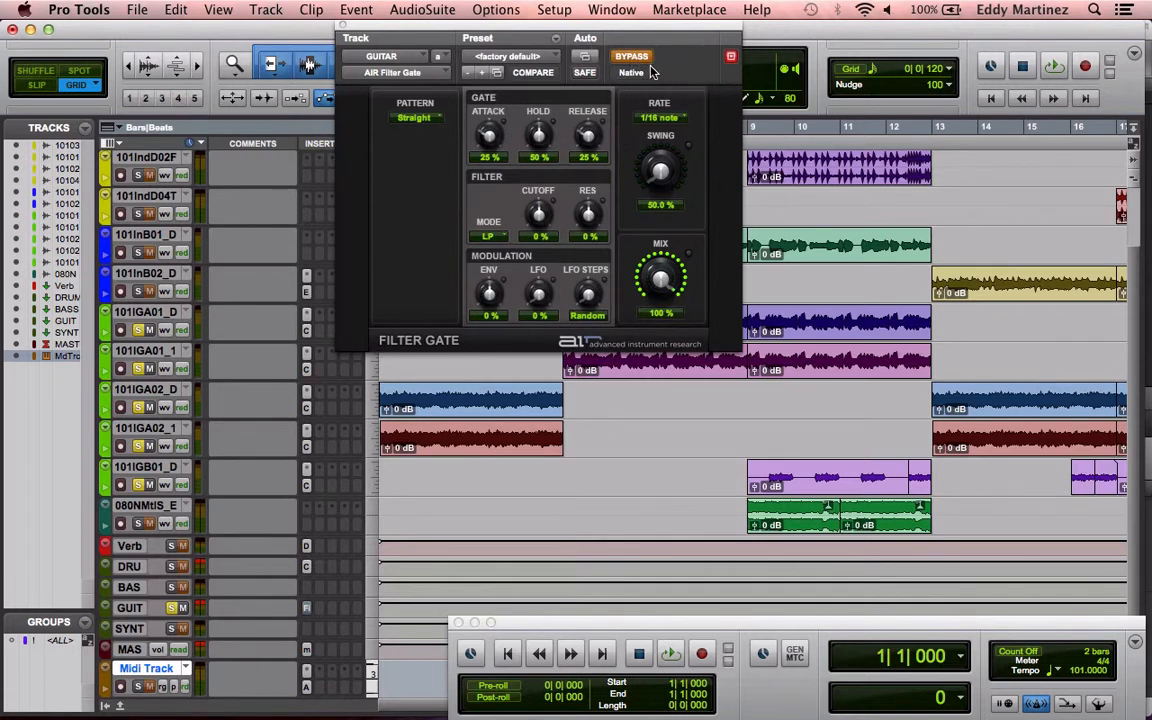
mouse_move(632, 72)
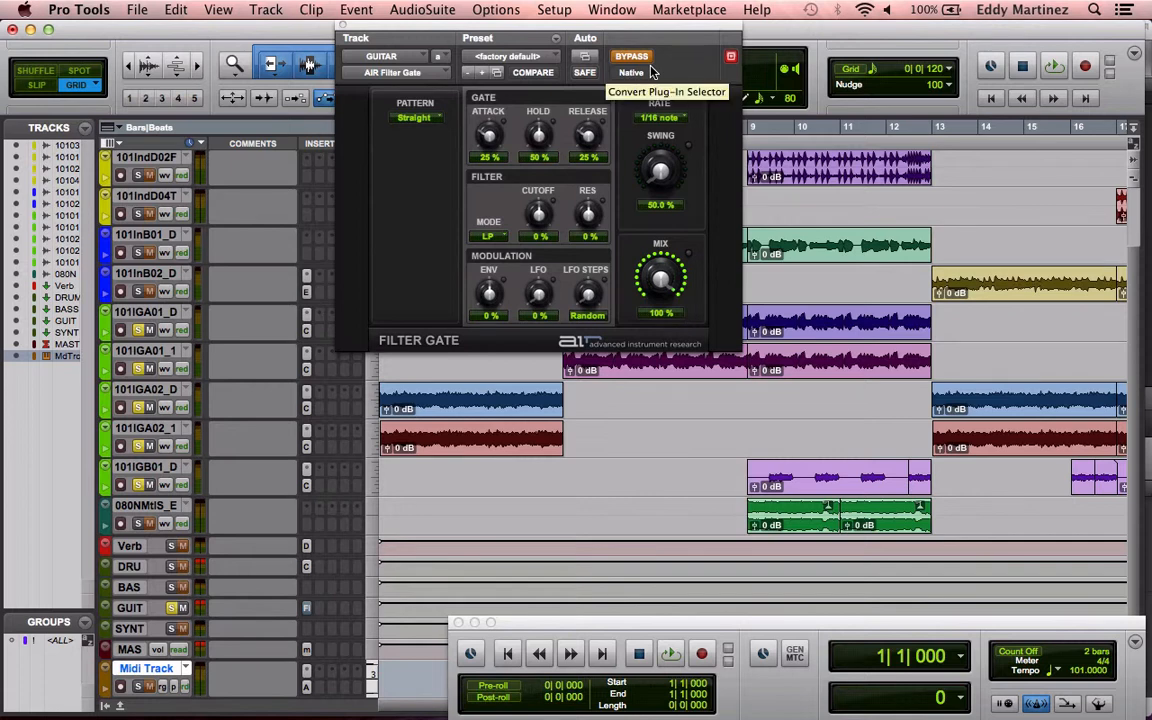
mouse_move(632, 56)
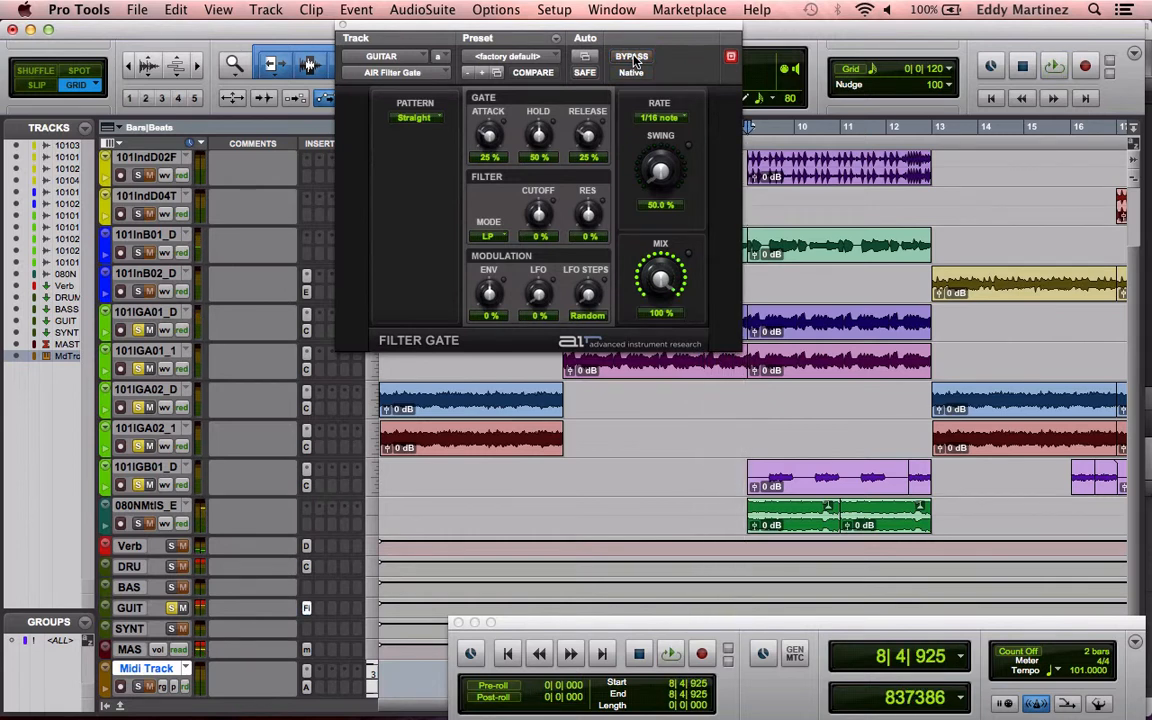
mouse_move(688, 80)
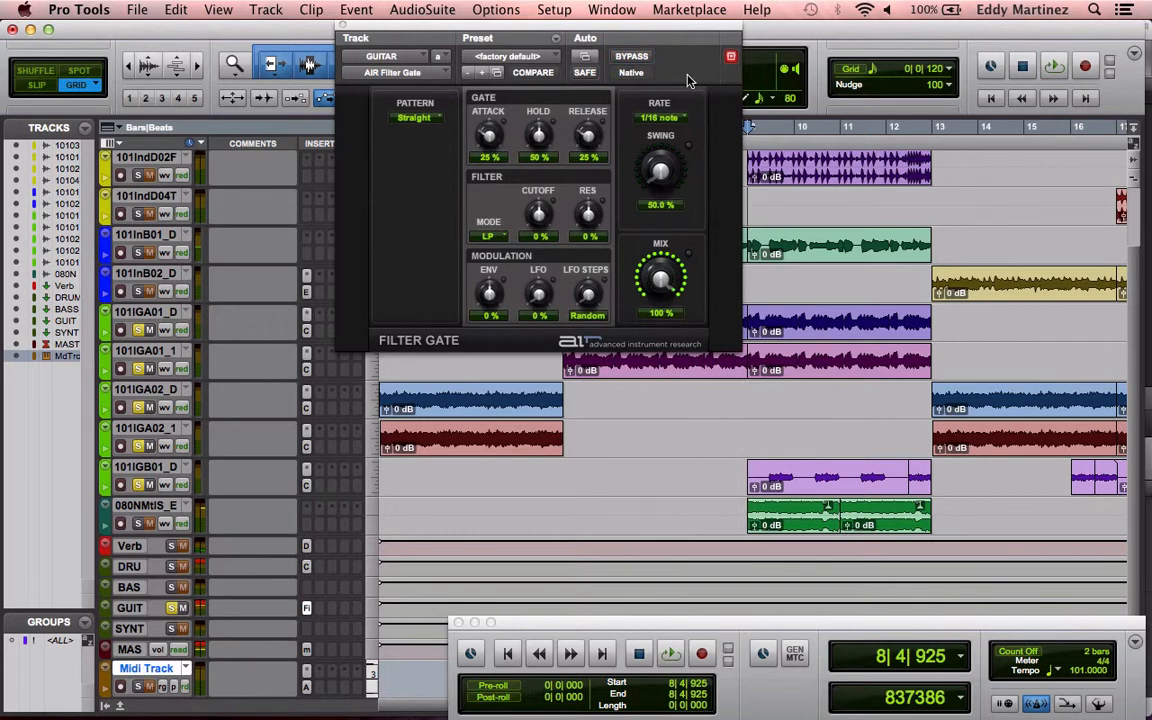
mouse_move(420, 206)
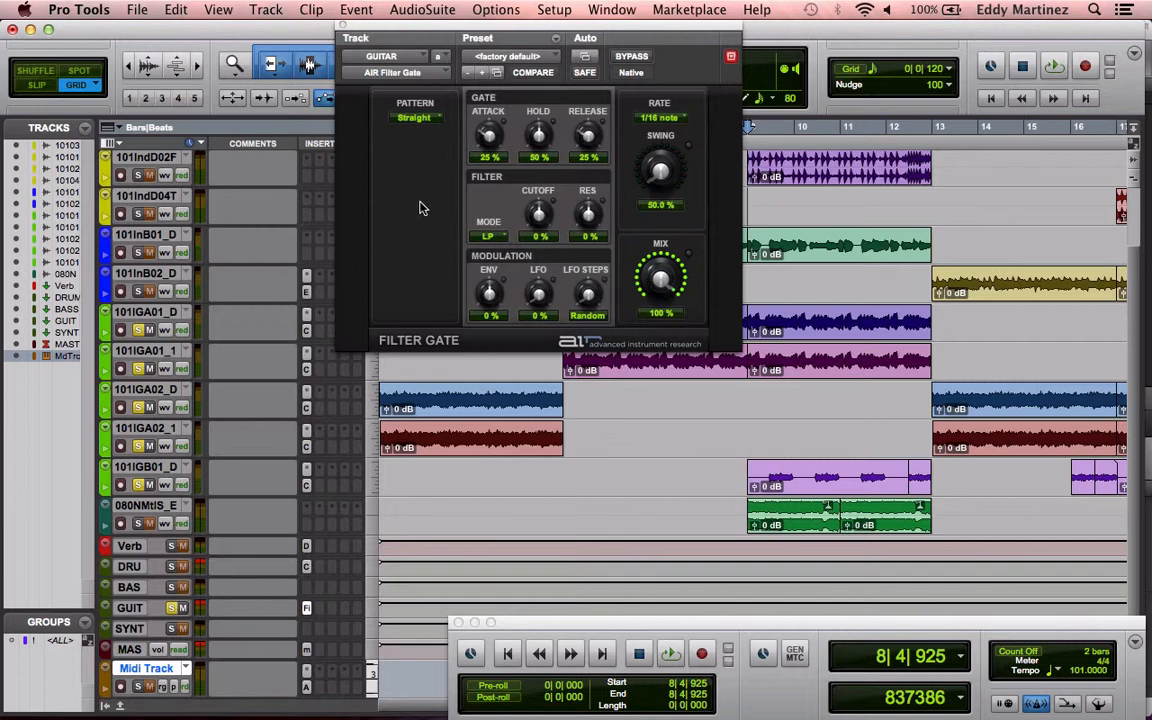
mouse_move(420, 220)
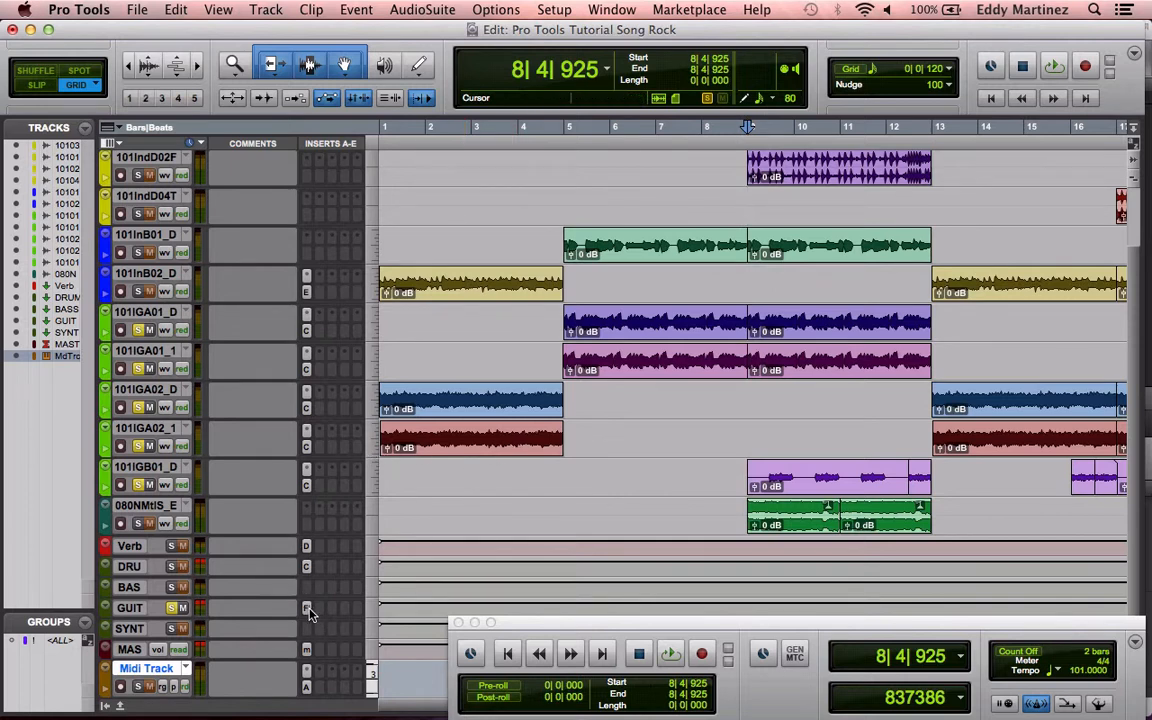
Replace the GUIT track's Filter Gate insert with AIR Phaser (stereo) from the Modulation plug-ins.
click(308, 608)
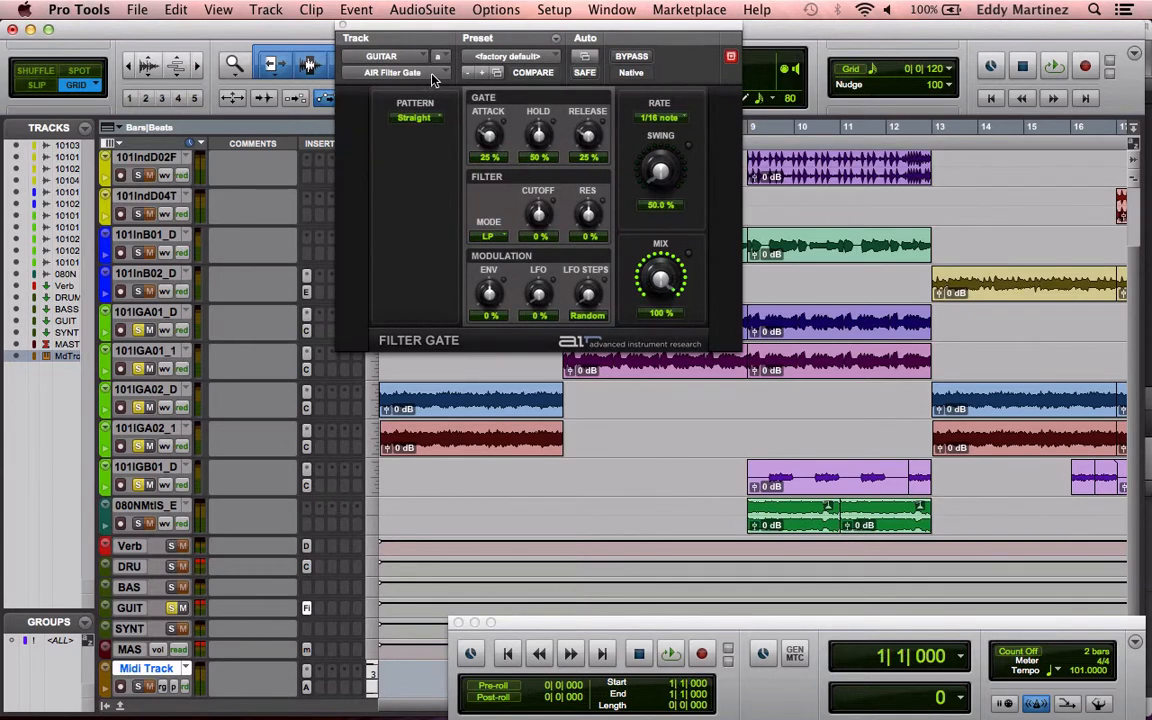
mouse_move(430, 104)
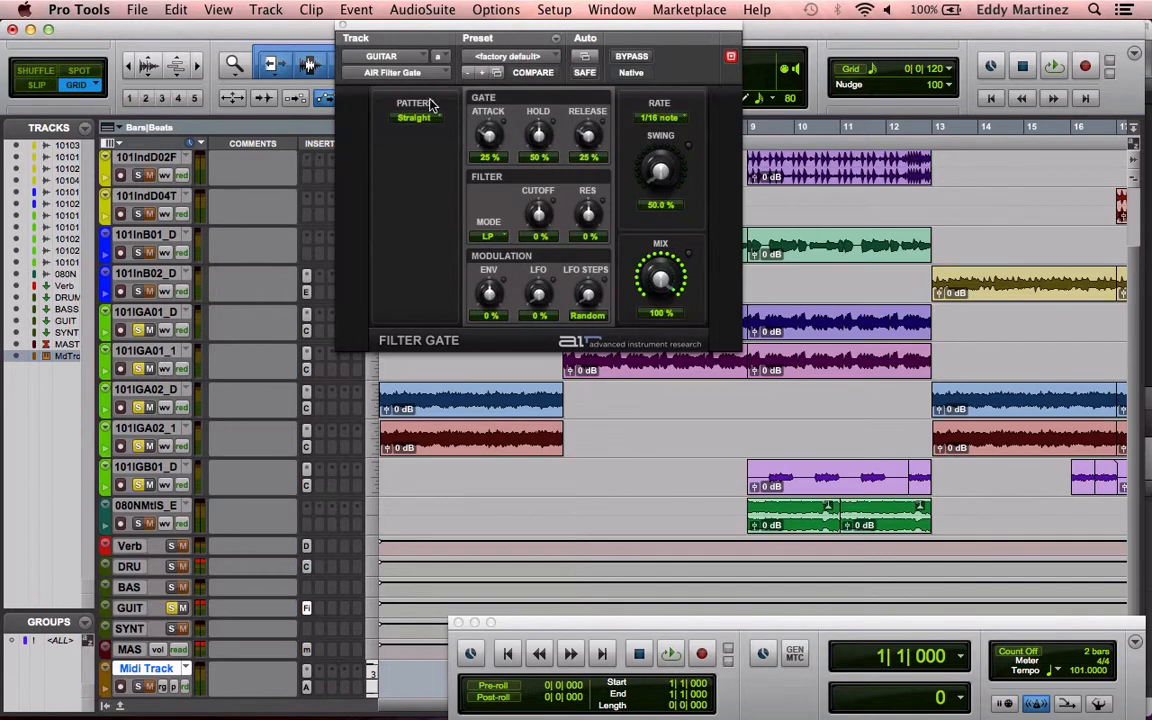
click(422, 72)
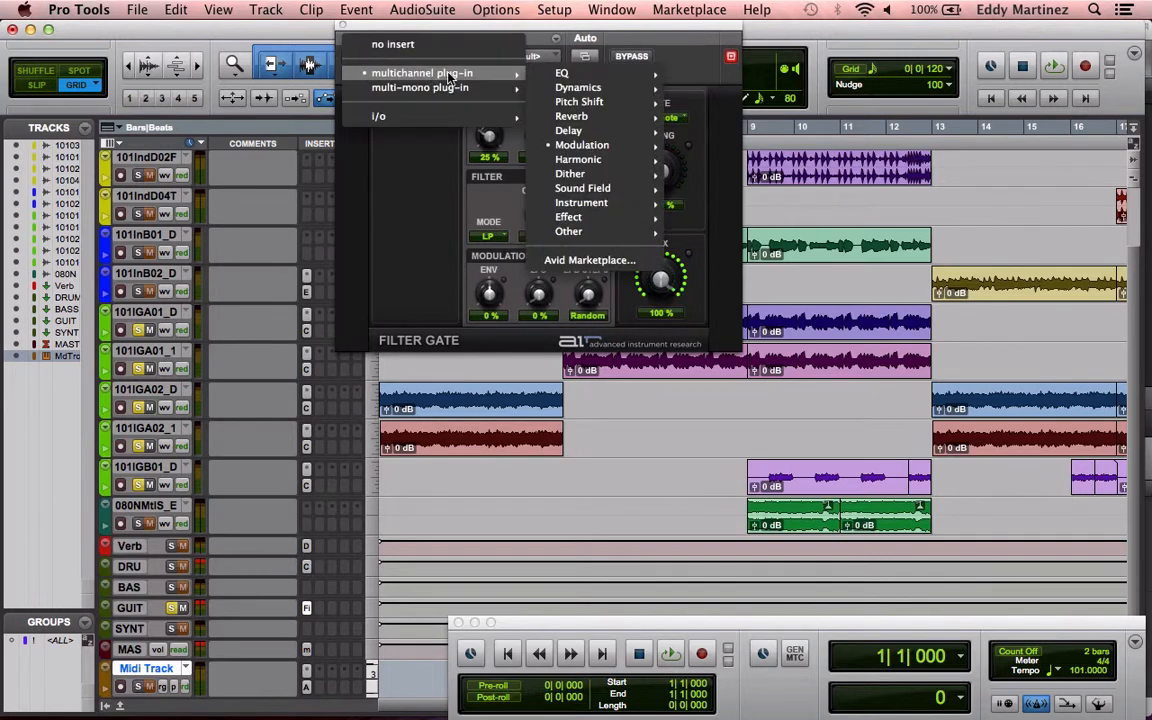
mouse_move(568, 130)
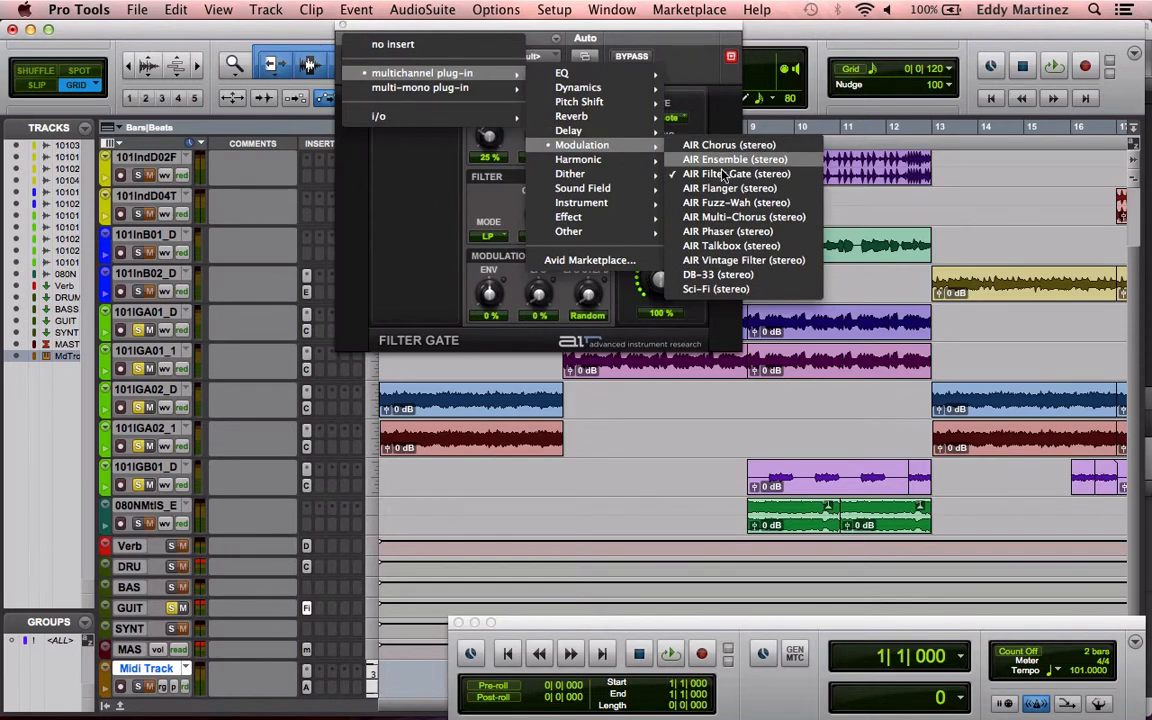
click(736, 172)
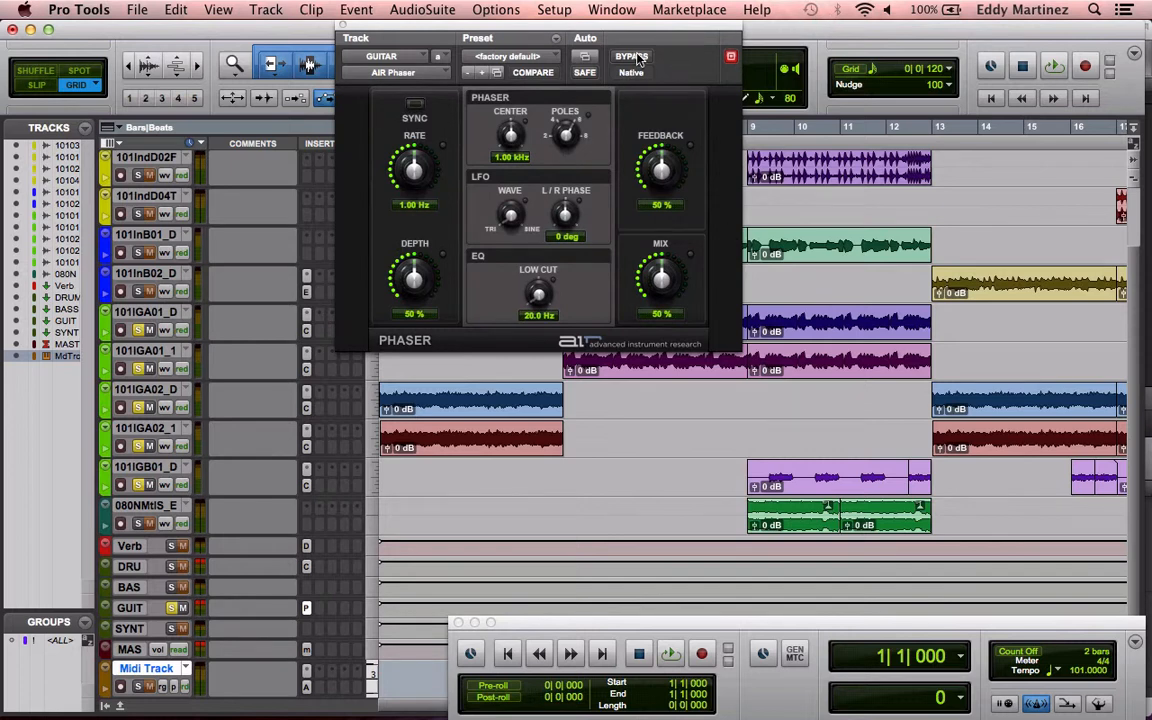
mouse_move(632, 56)
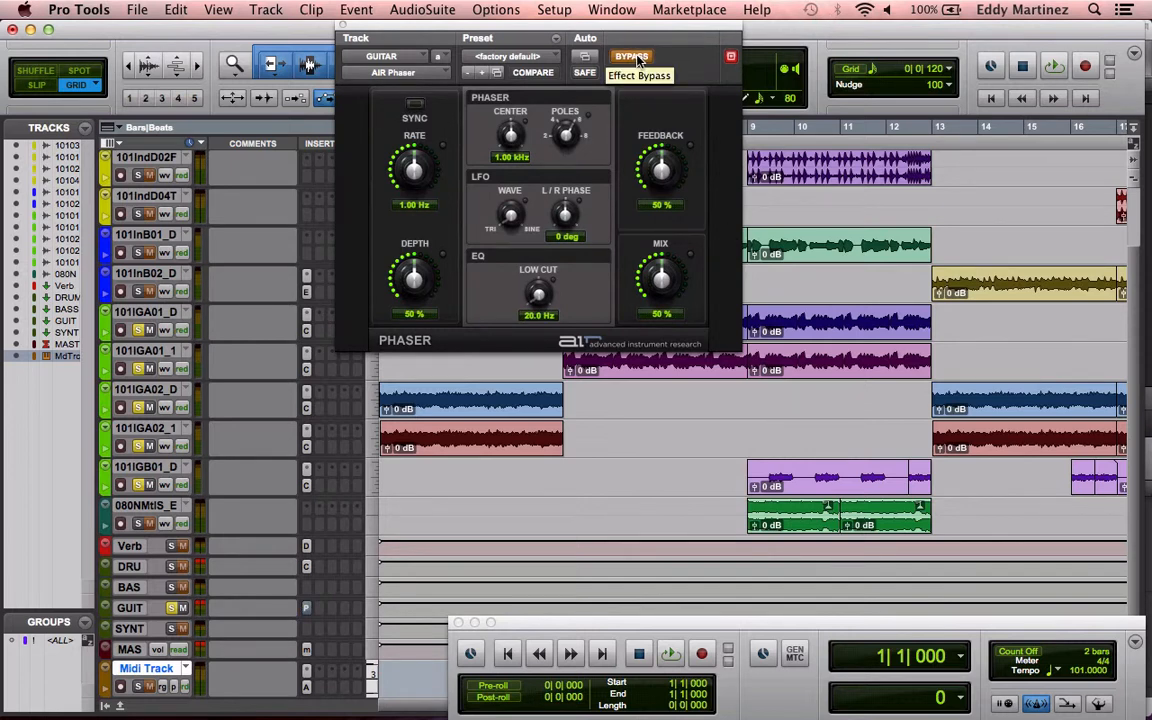
Load the 03 Analog Vibrato preset on AIR Phaser and toggle Bypass while auditioning.
click(670, 652)
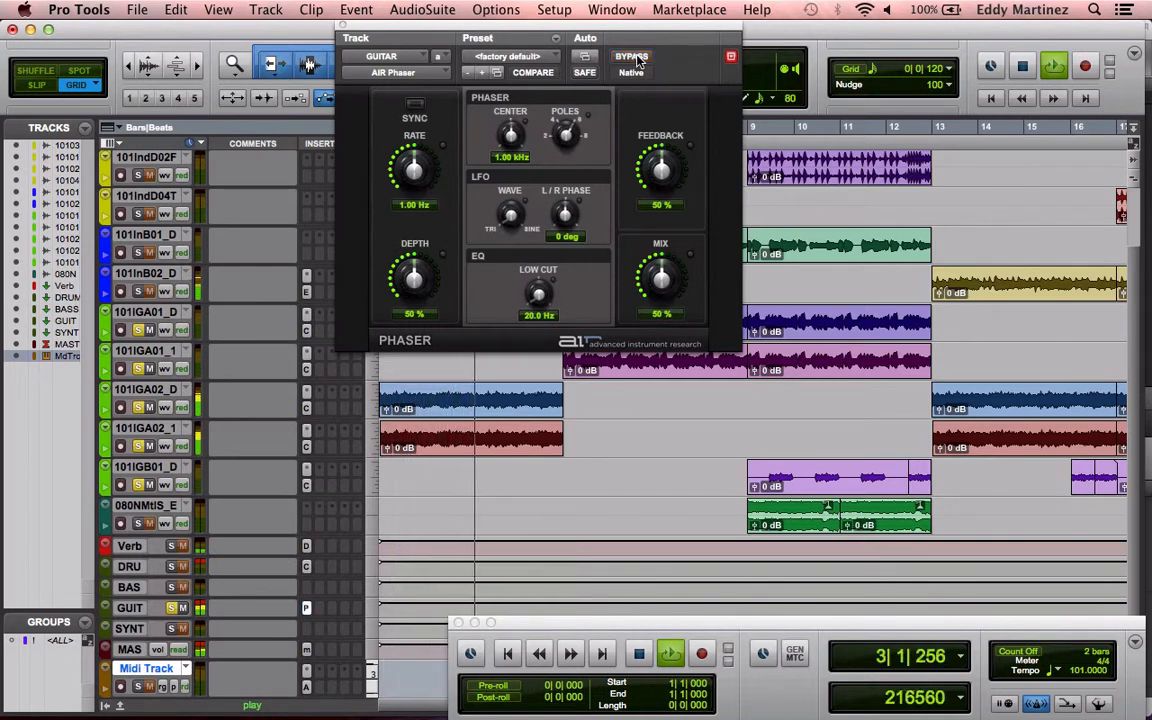
mouse_move(632, 56)
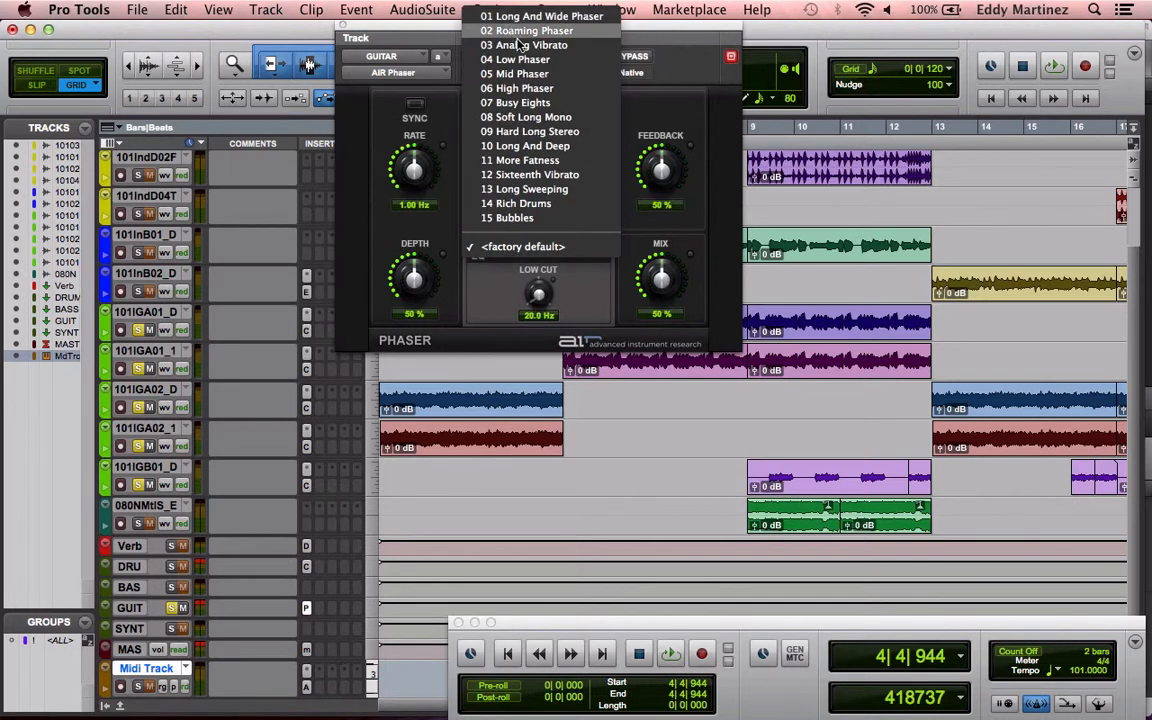
click(524, 44)
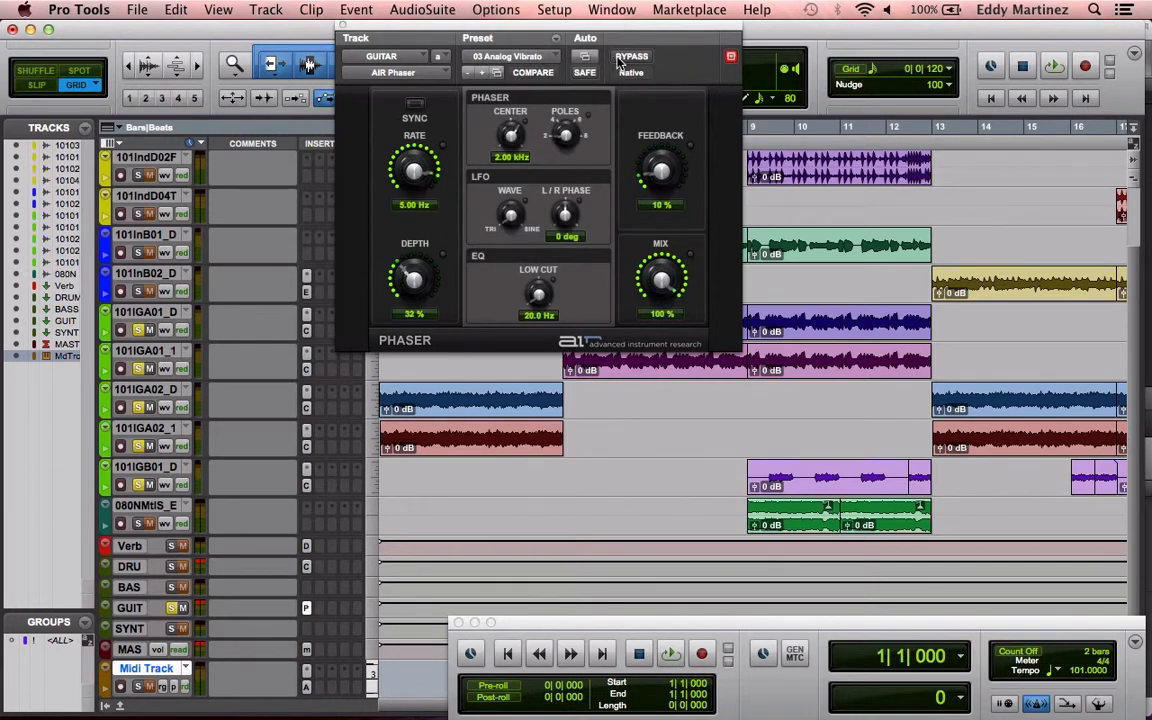
click(670, 652)
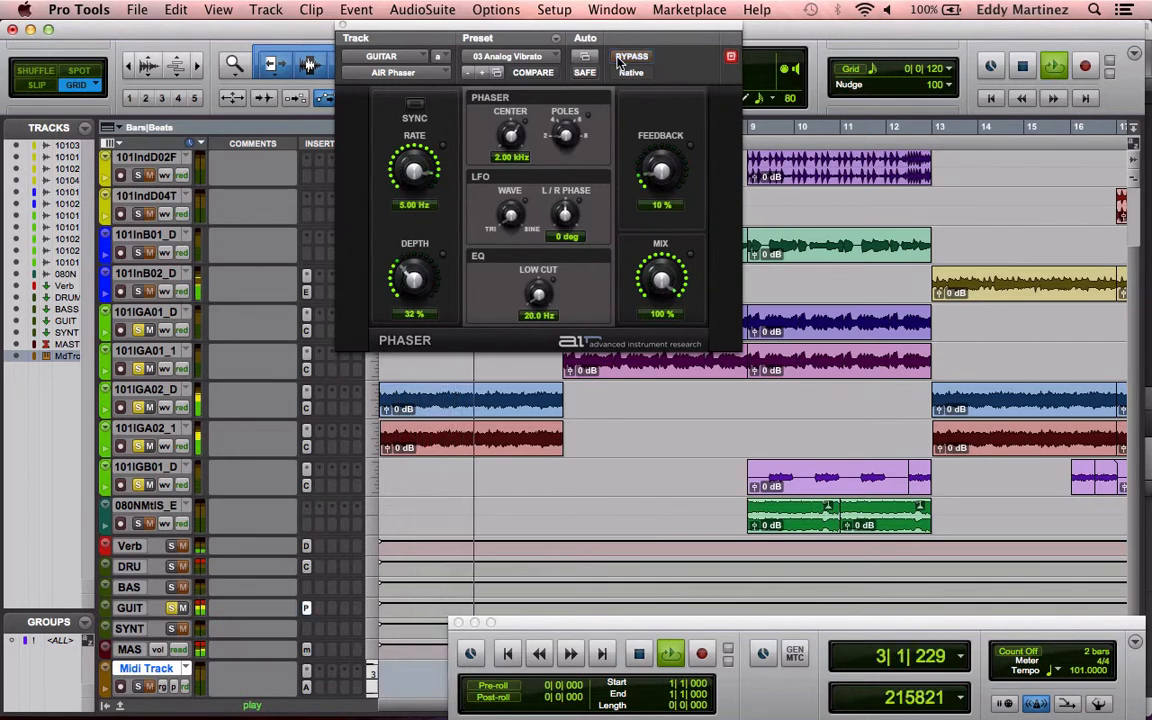
mouse_move(632, 56)
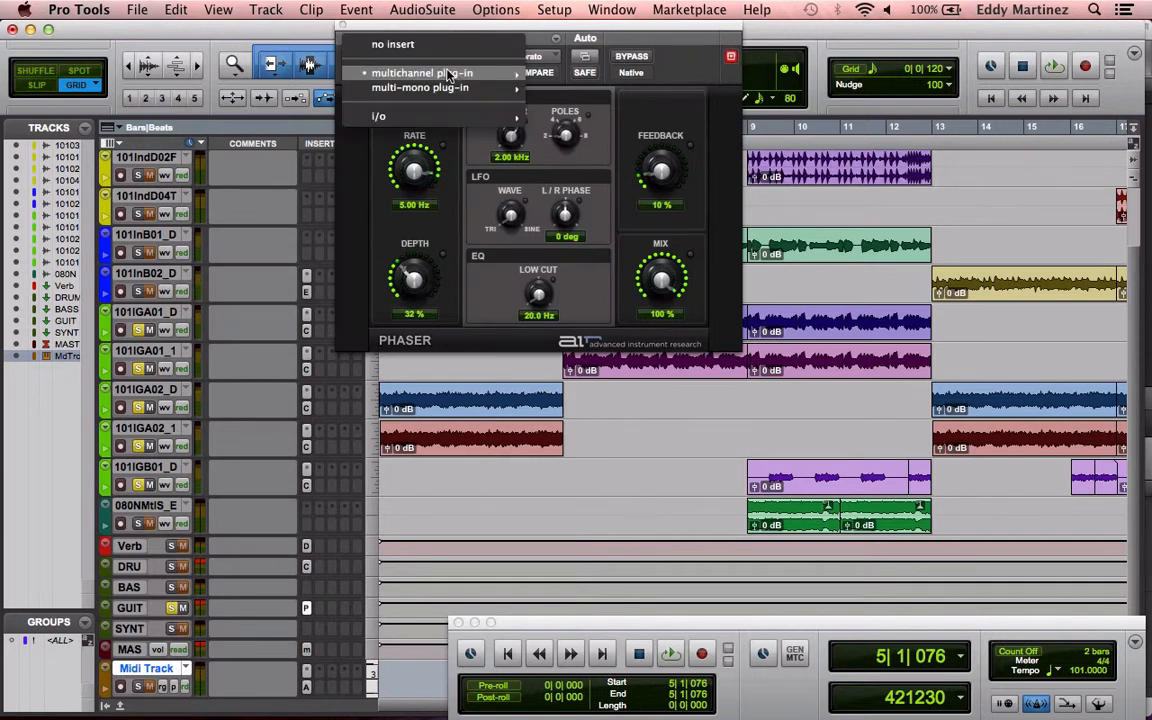
mouse_move(422, 72)
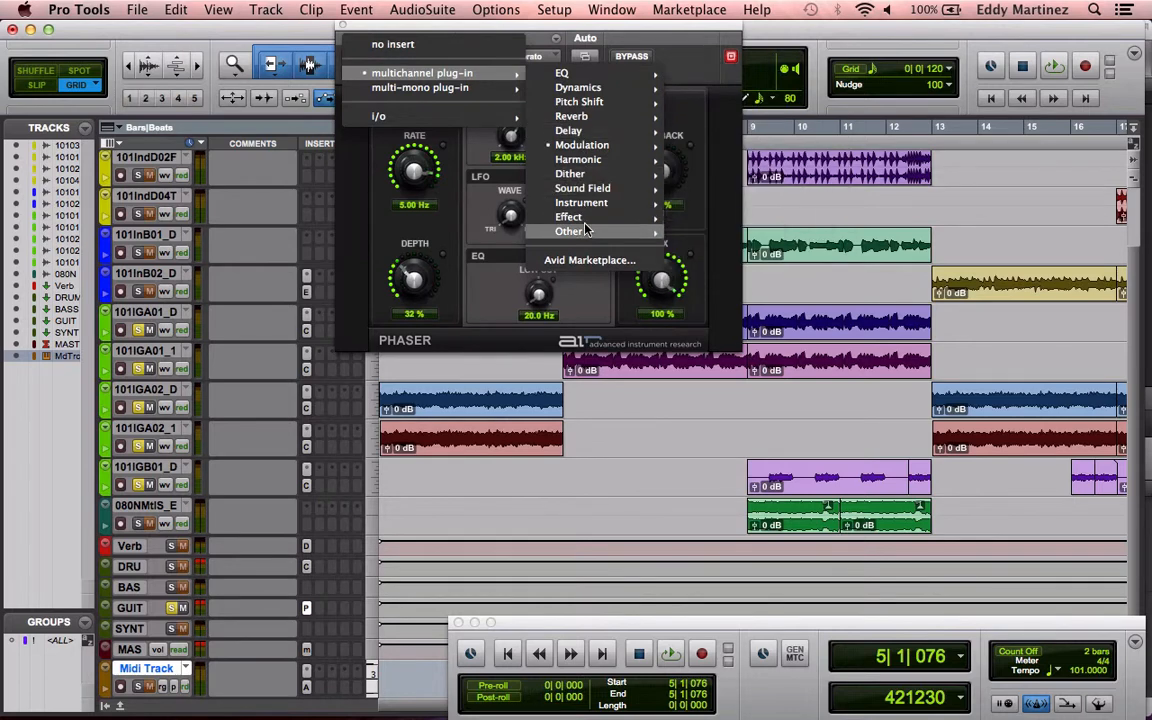
mouse_move(568, 216)
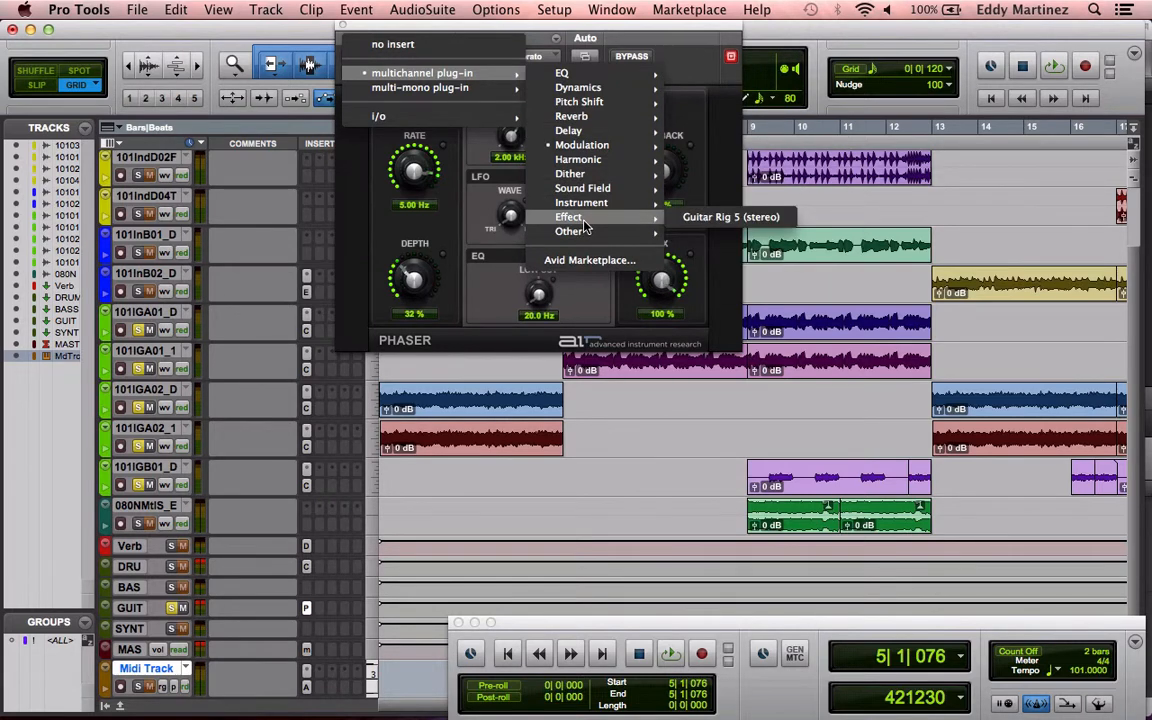
mouse_move(578, 88)
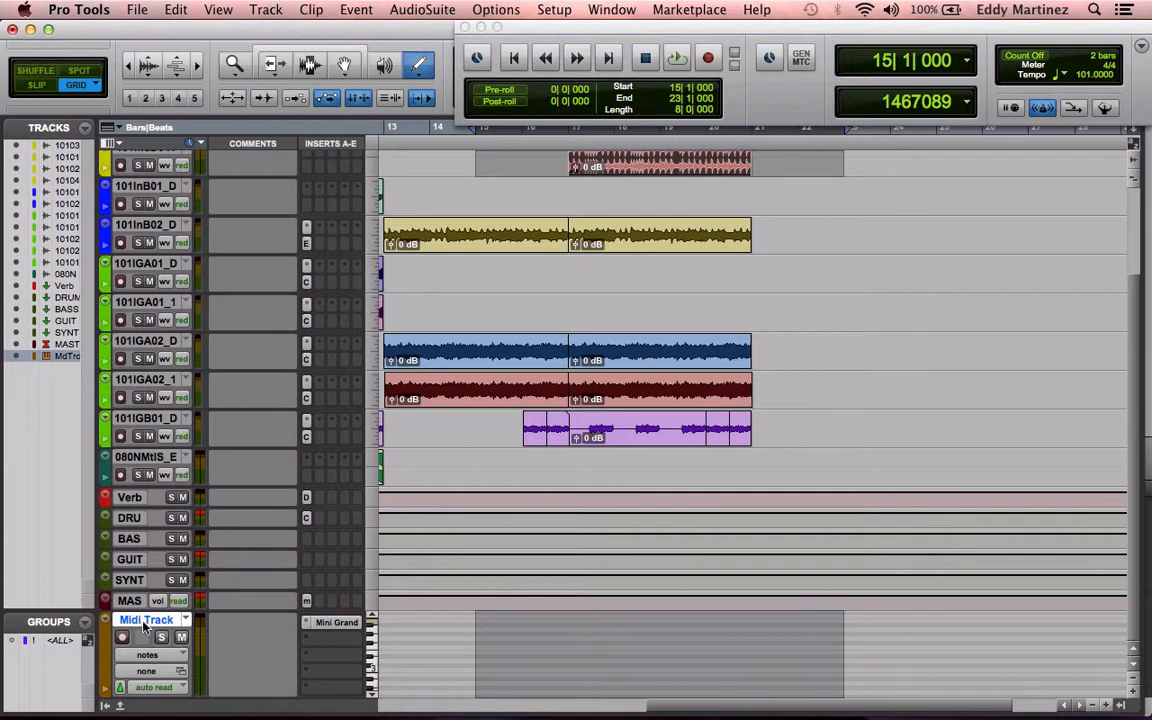
mouse_move(240, 652)
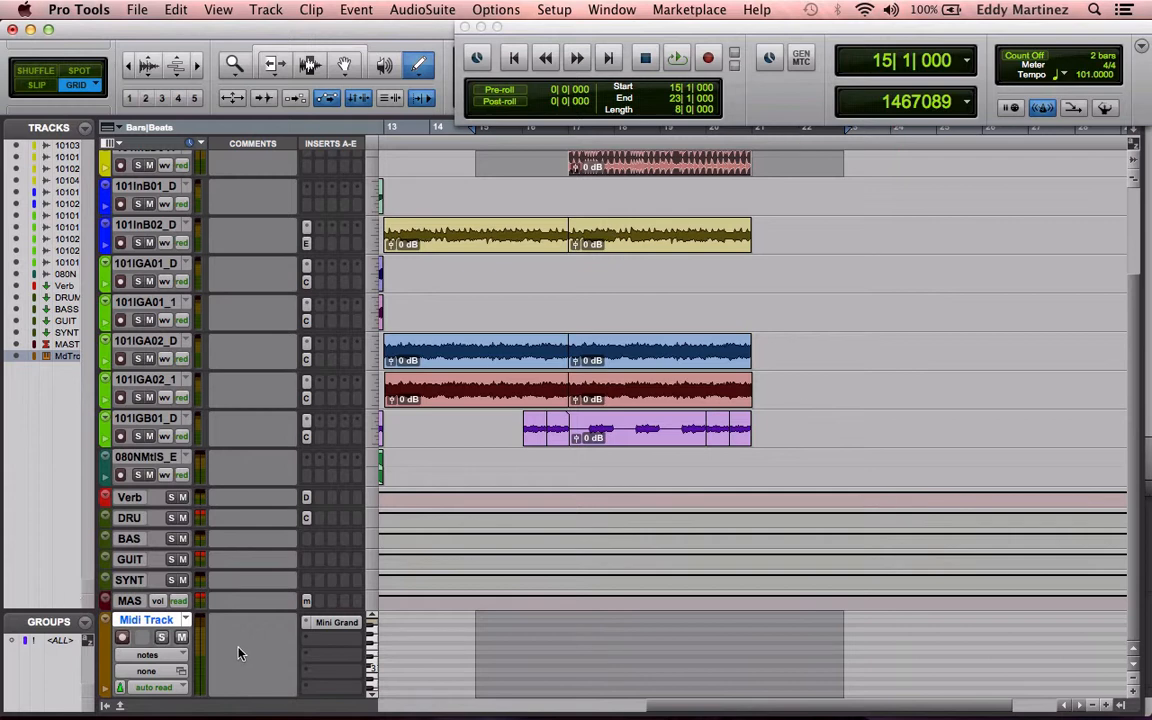
mouse_move(296, 636)
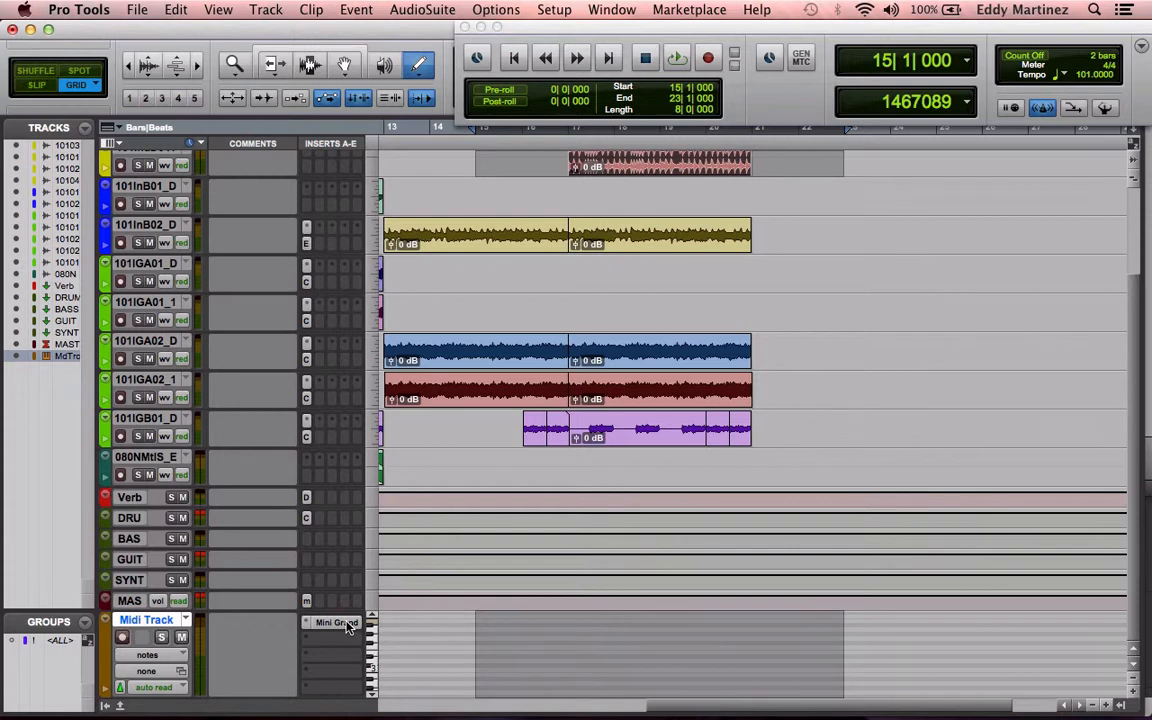
click(336, 622)
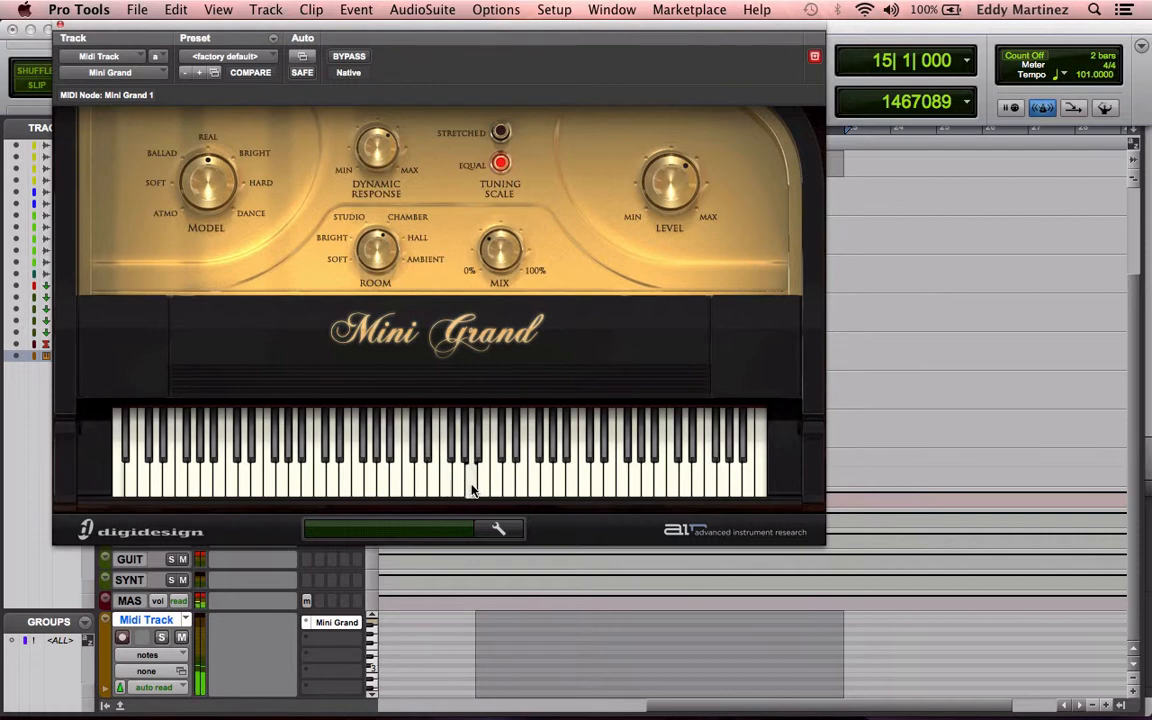
mouse_move(508, 490)
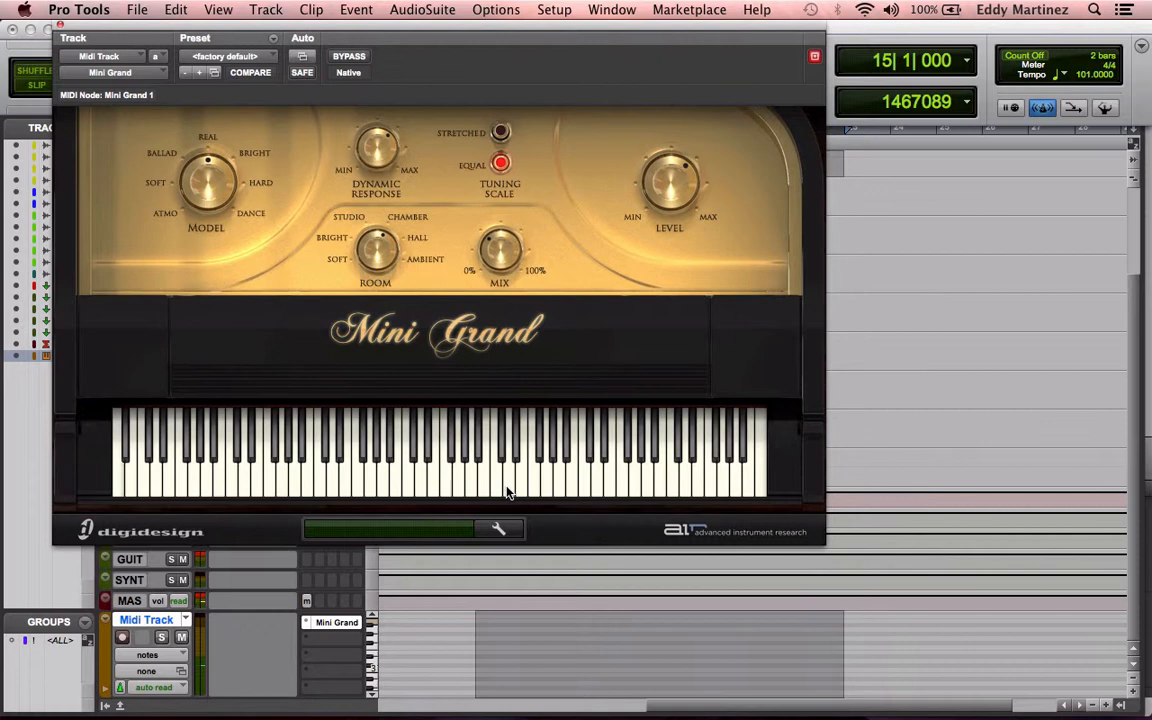
mouse_move(64, 40)
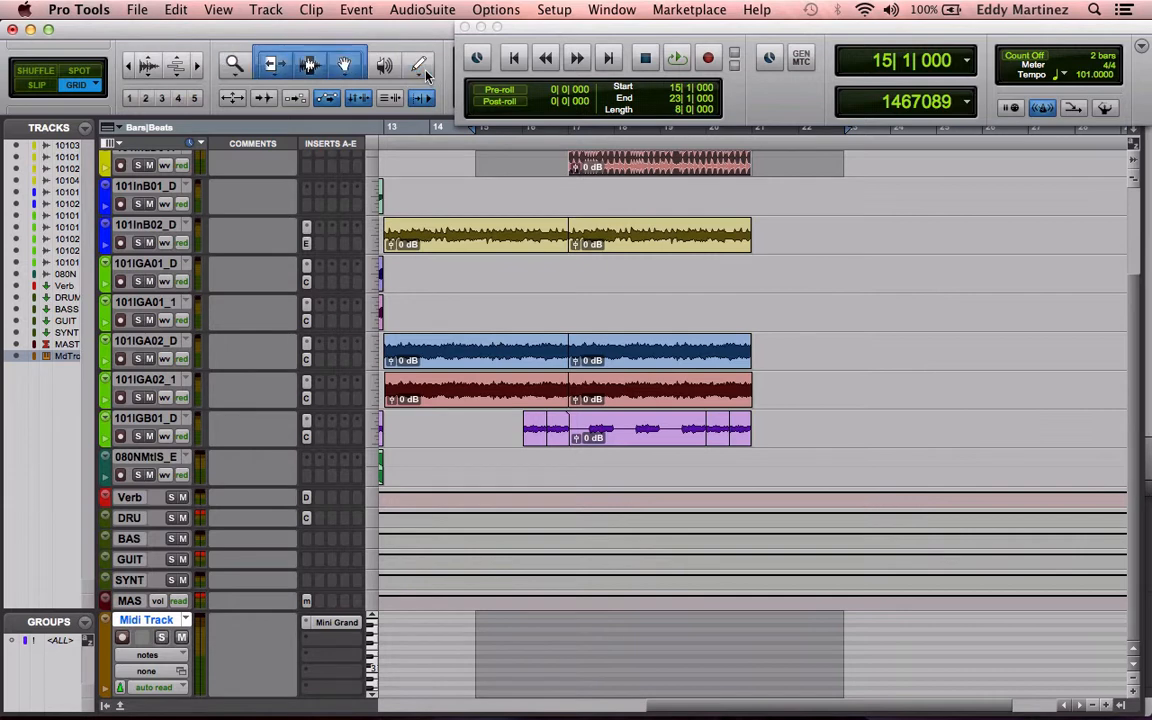
Play the session from the transport.
click(420, 64)
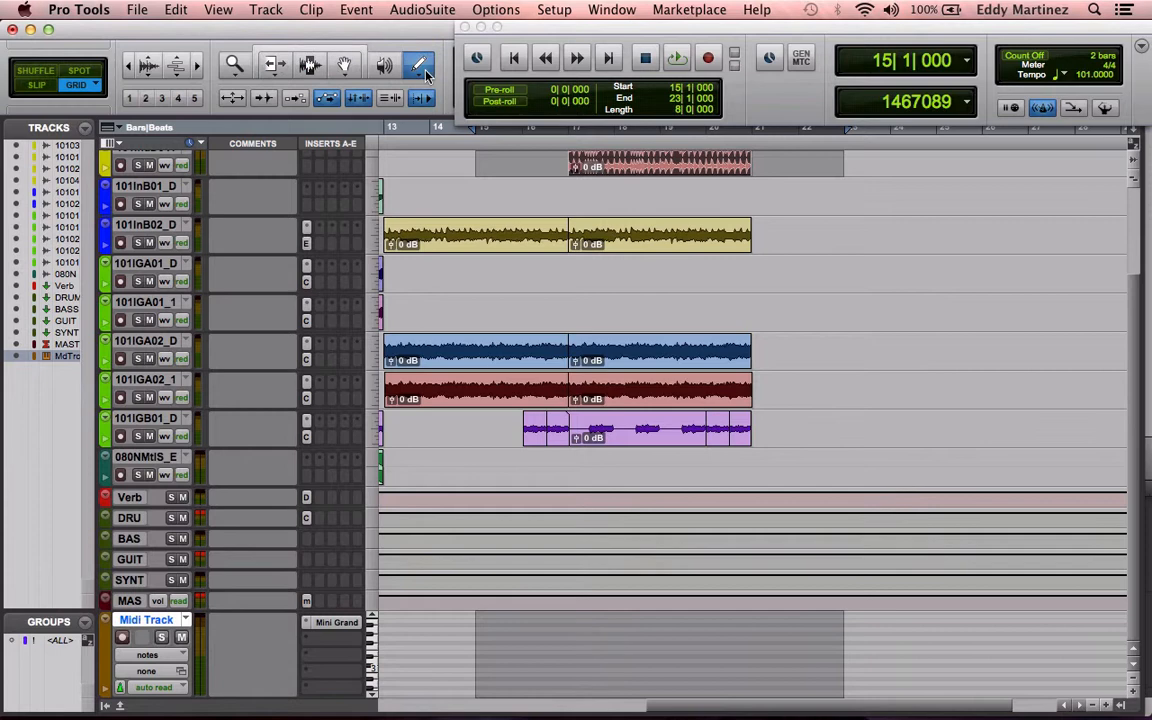
mouse_move(420, 64)
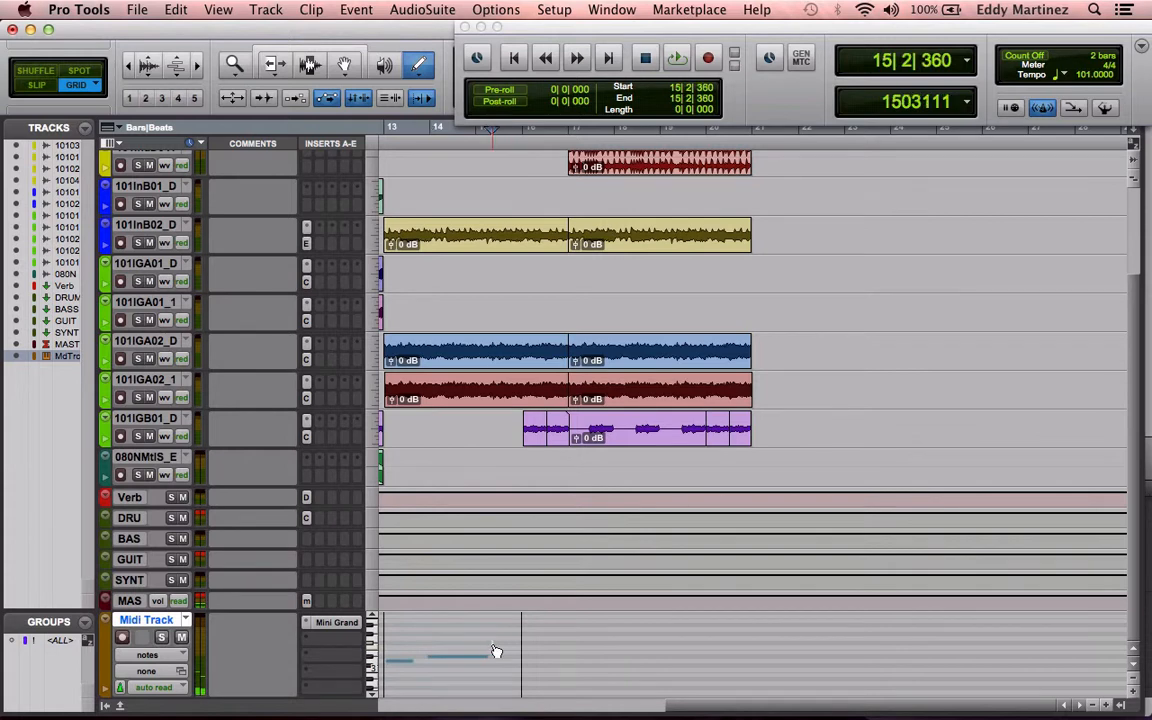
mouse_move(480, 664)
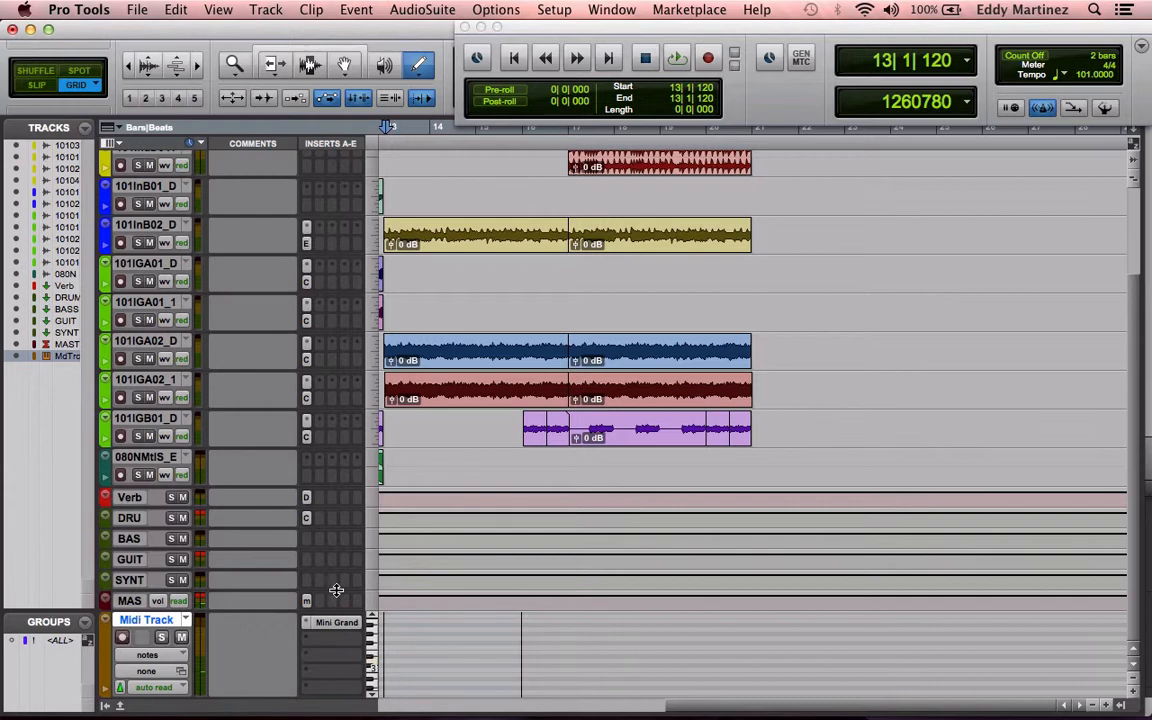
click(308, 600)
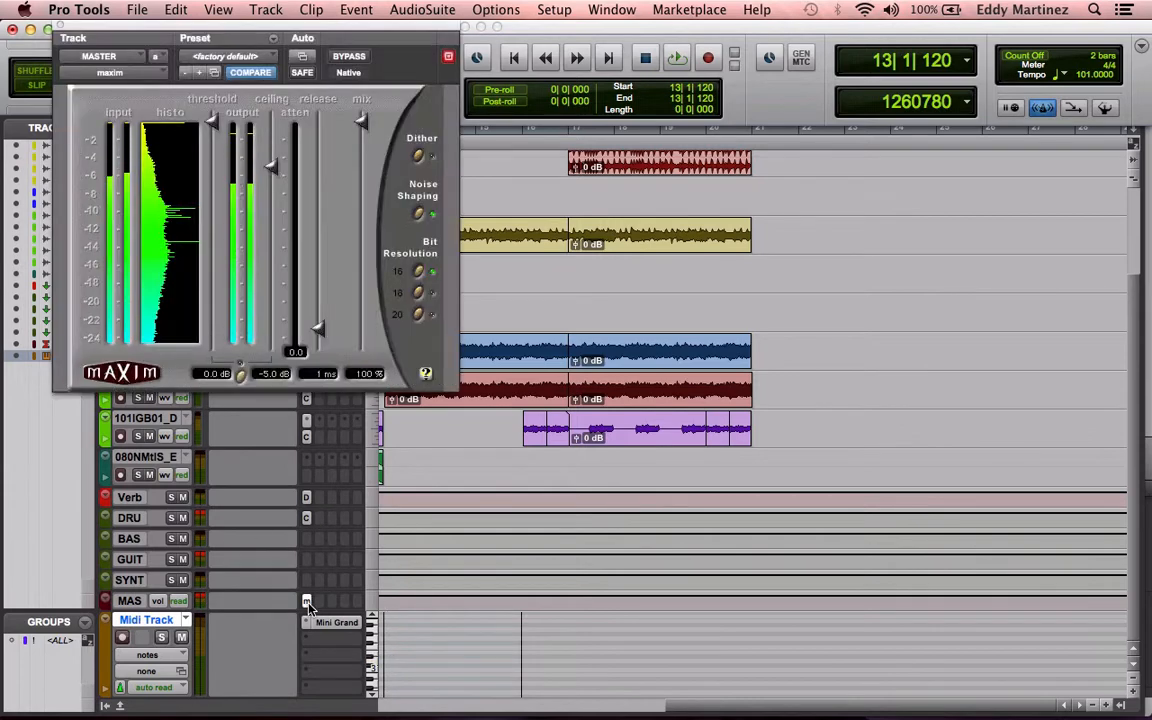
click(336, 622)
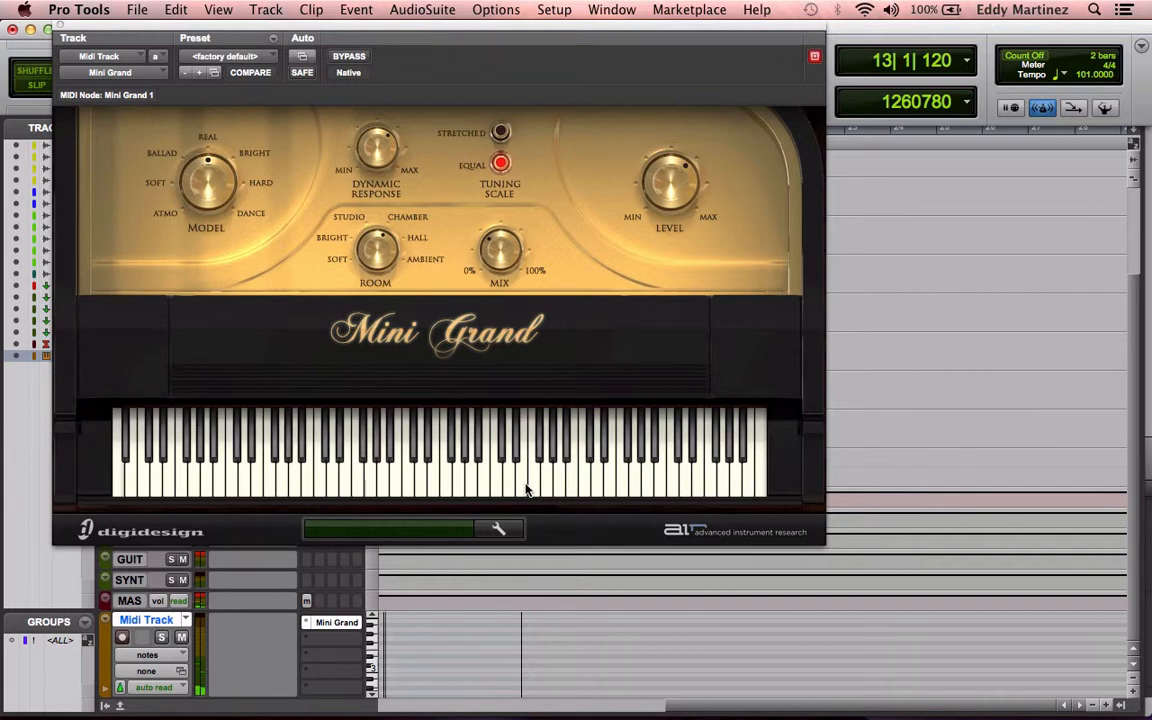
mouse_move(98, 38)
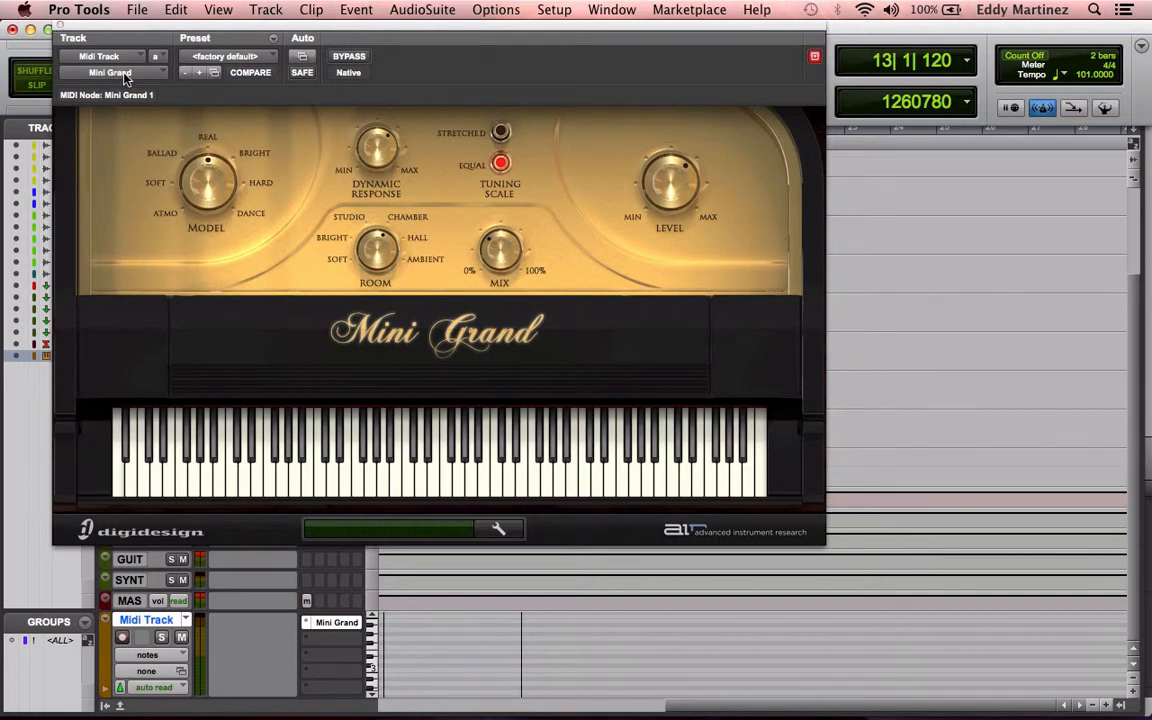
mouse_move(164, 78)
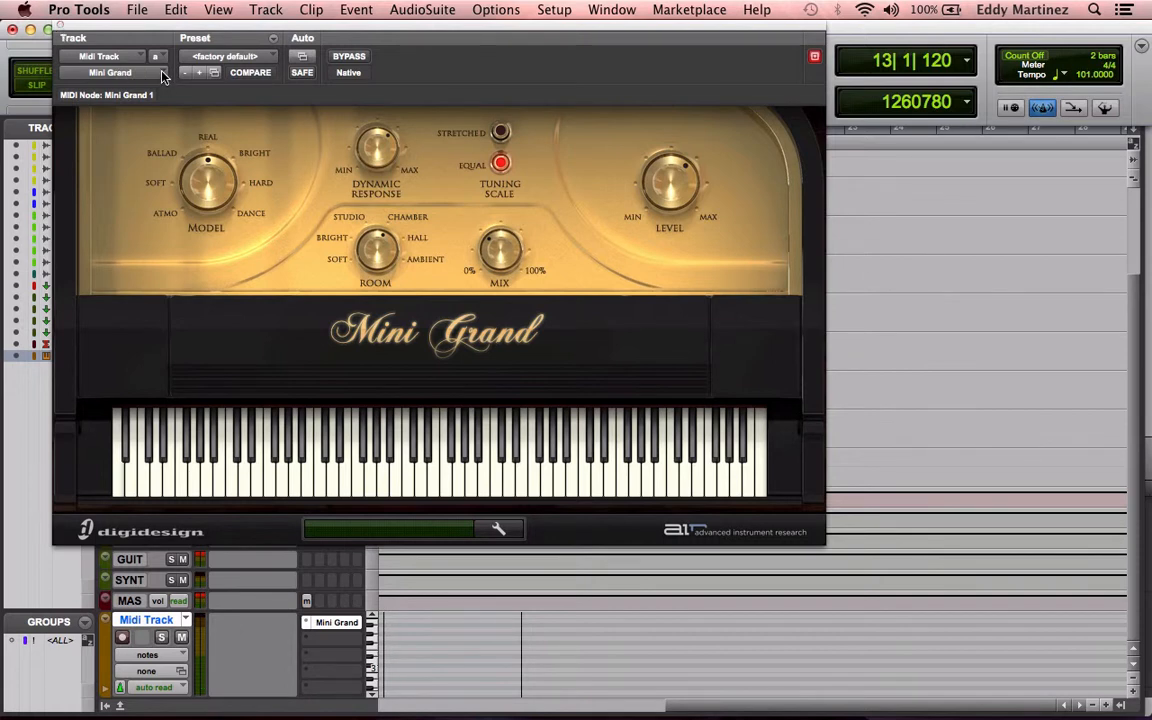
click(110, 72)
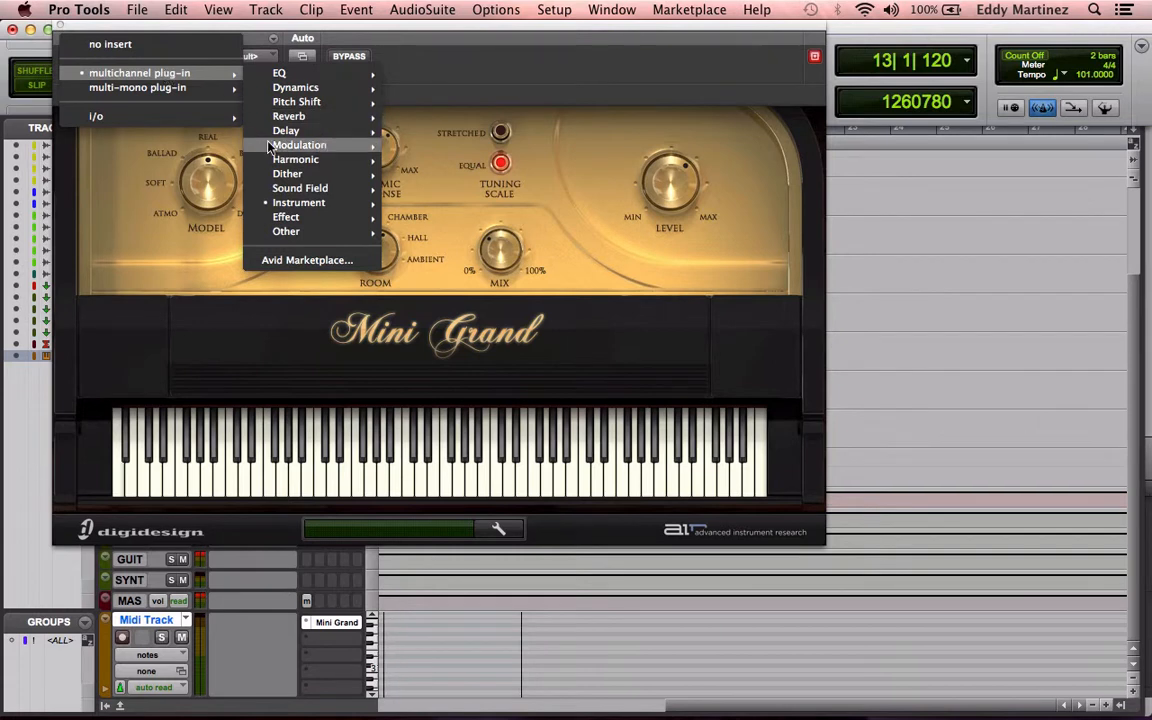
mouse_move(298, 202)
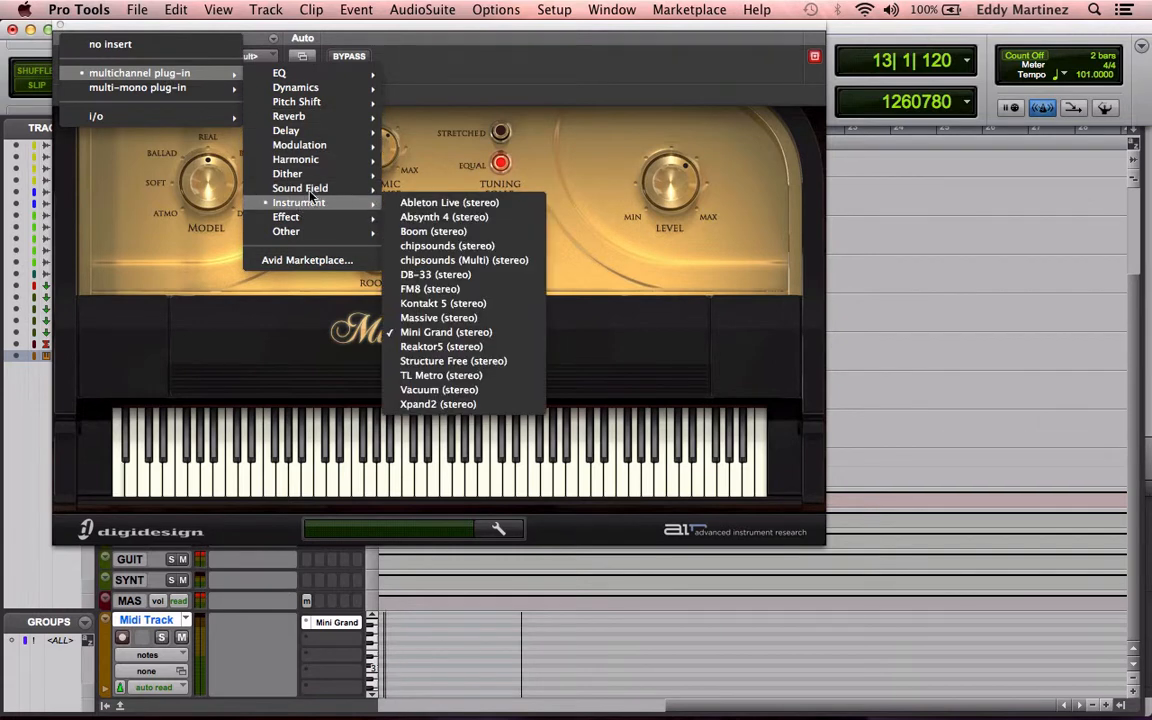
mouse_move(444, 216)
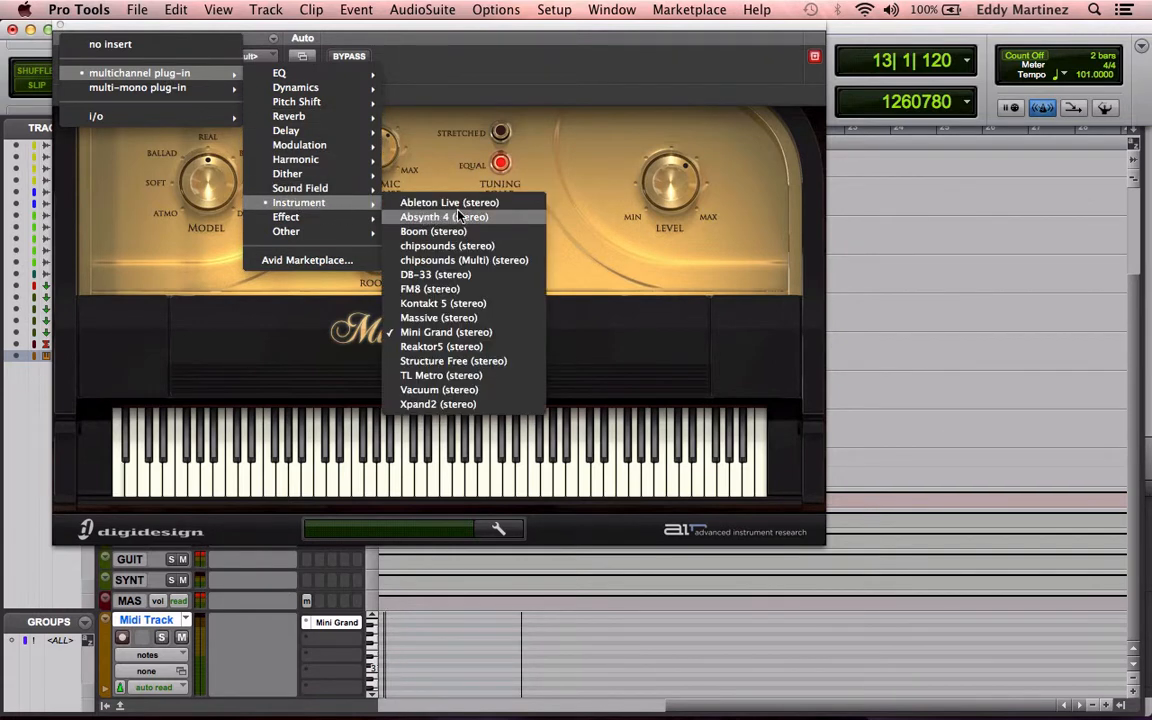
mouse_move(436, 404)
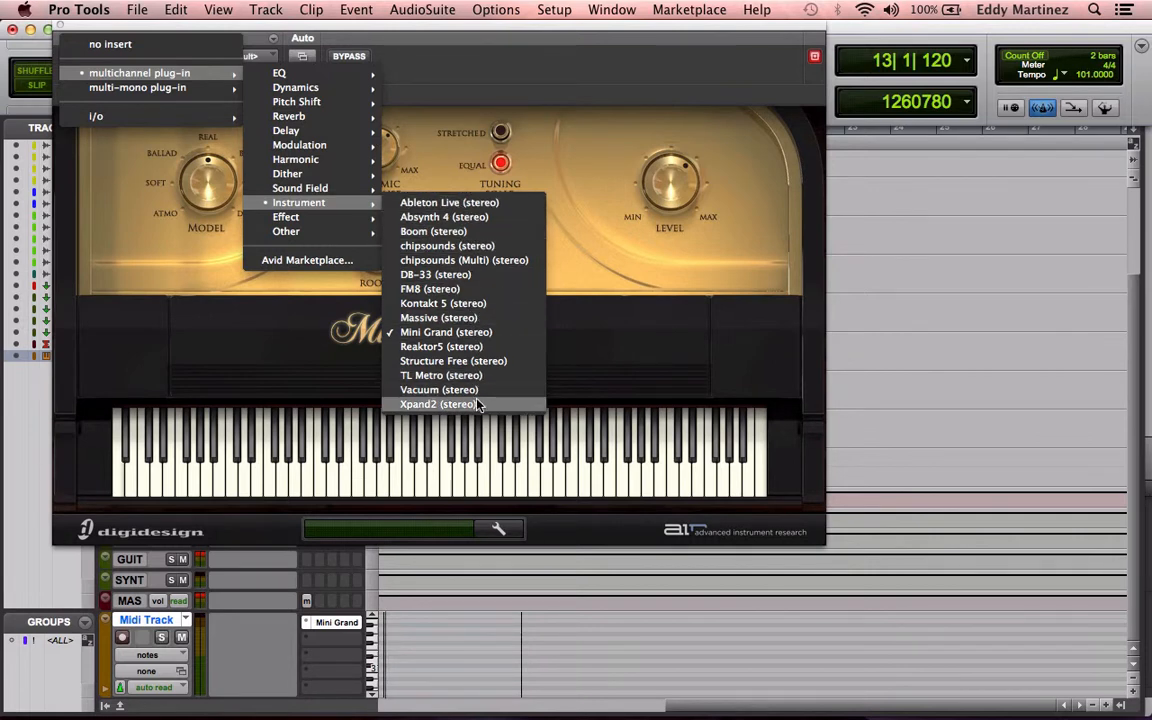
mouse_move(448, 202)
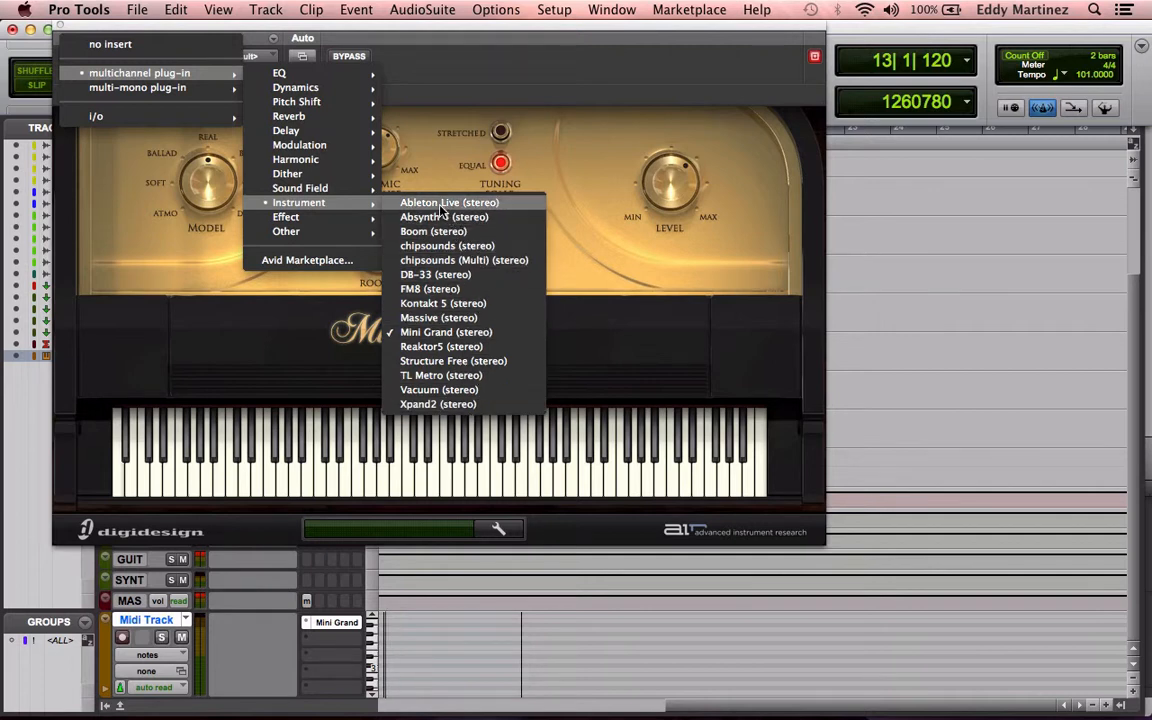
mouse_move(432, 232)
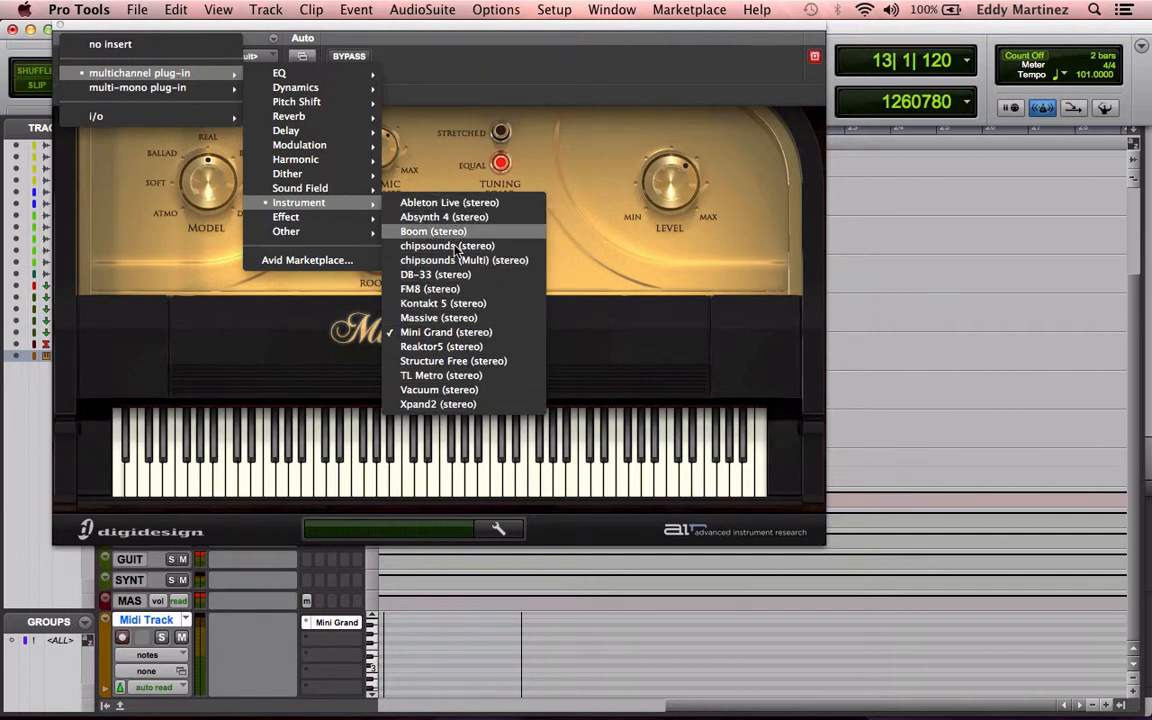
mouse_move(464, 260)
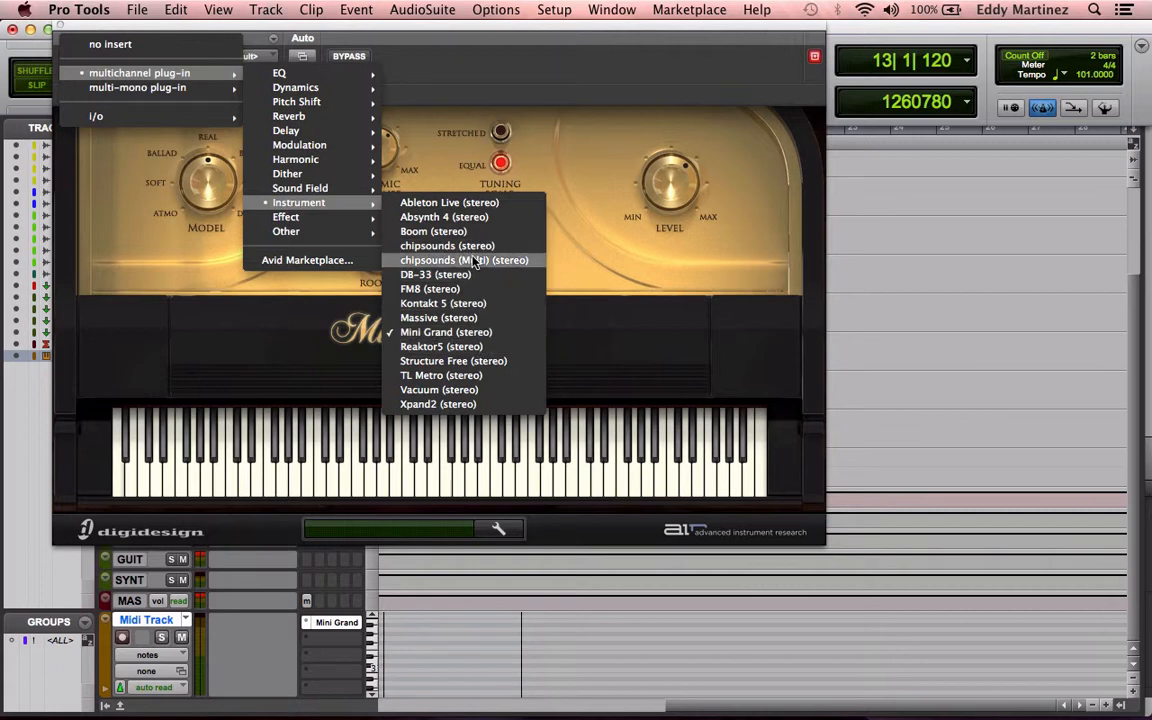
mouse_move(444, 216)
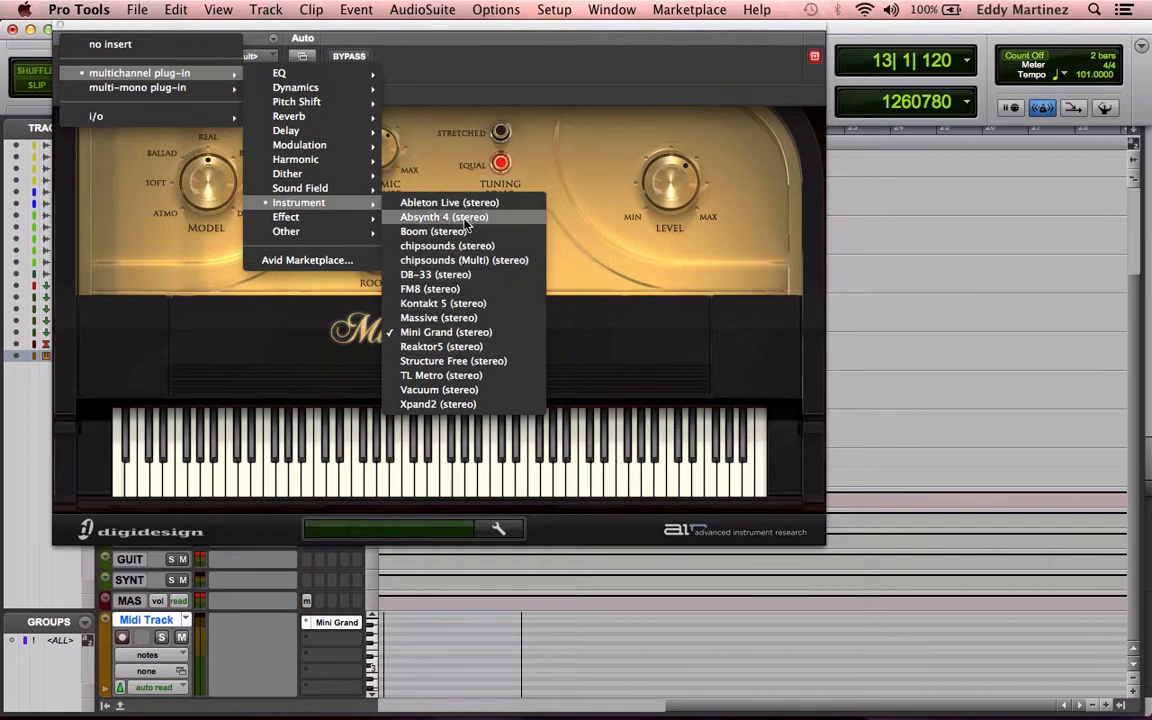
mouse_move(448, 202)
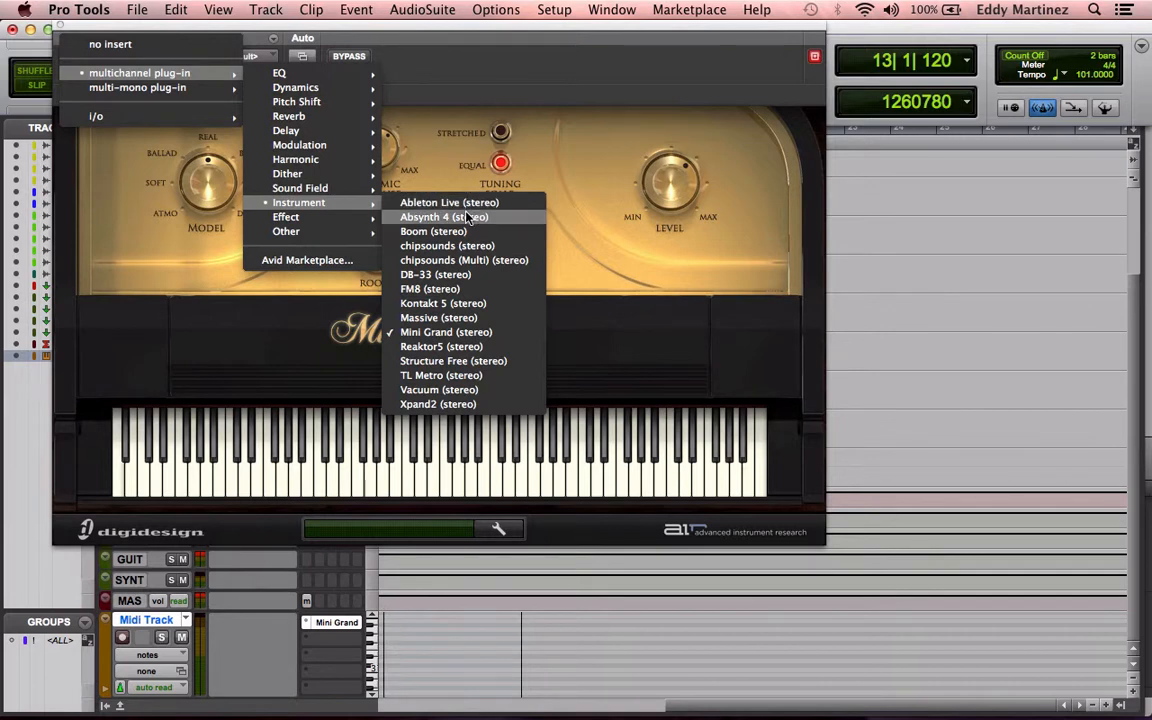
mouse_move(448, 202)
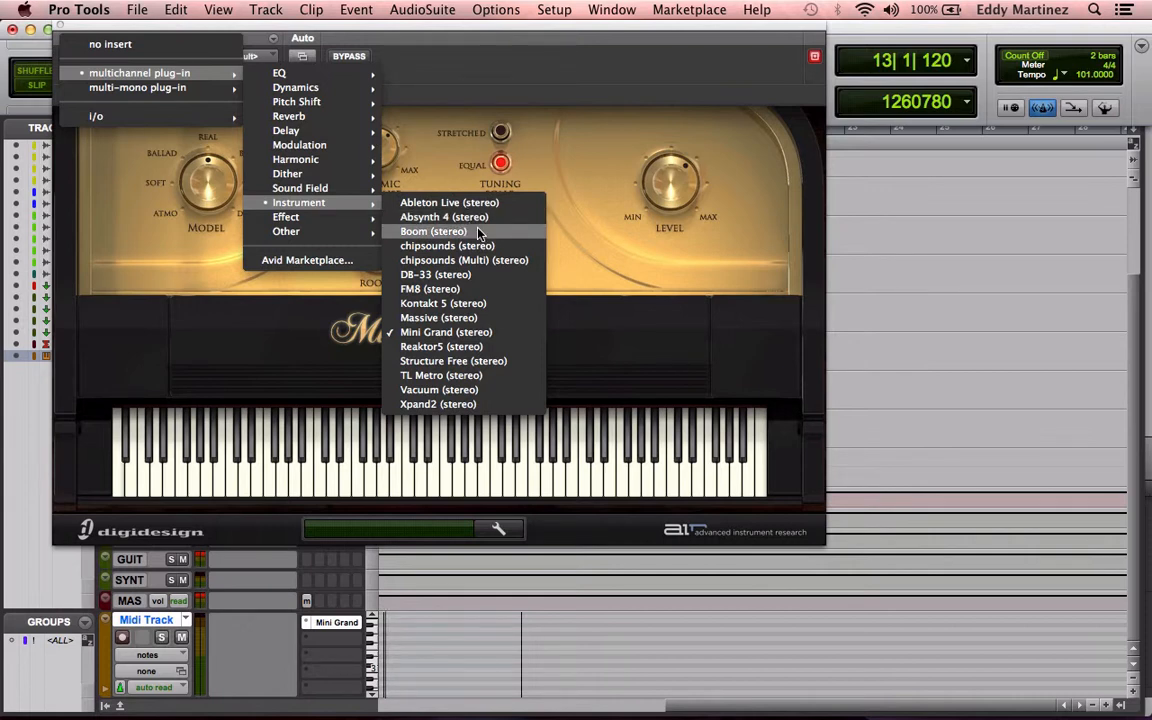
mouse_move(488, 276)
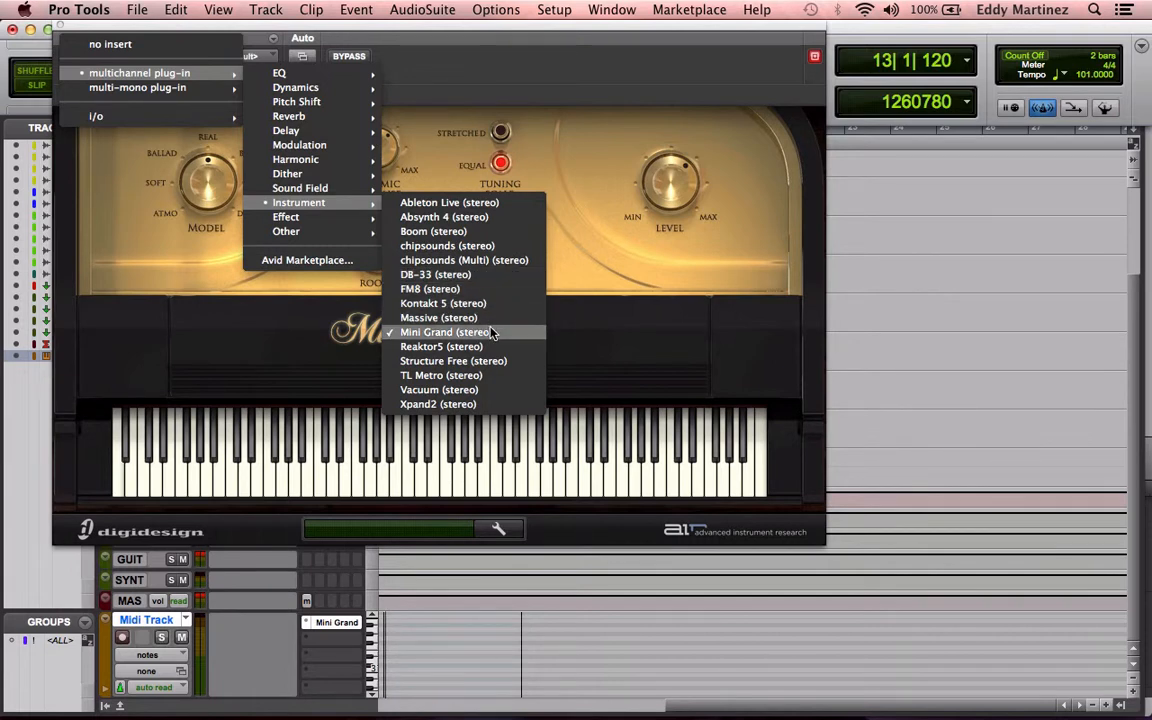
mouse_move(452, 360)
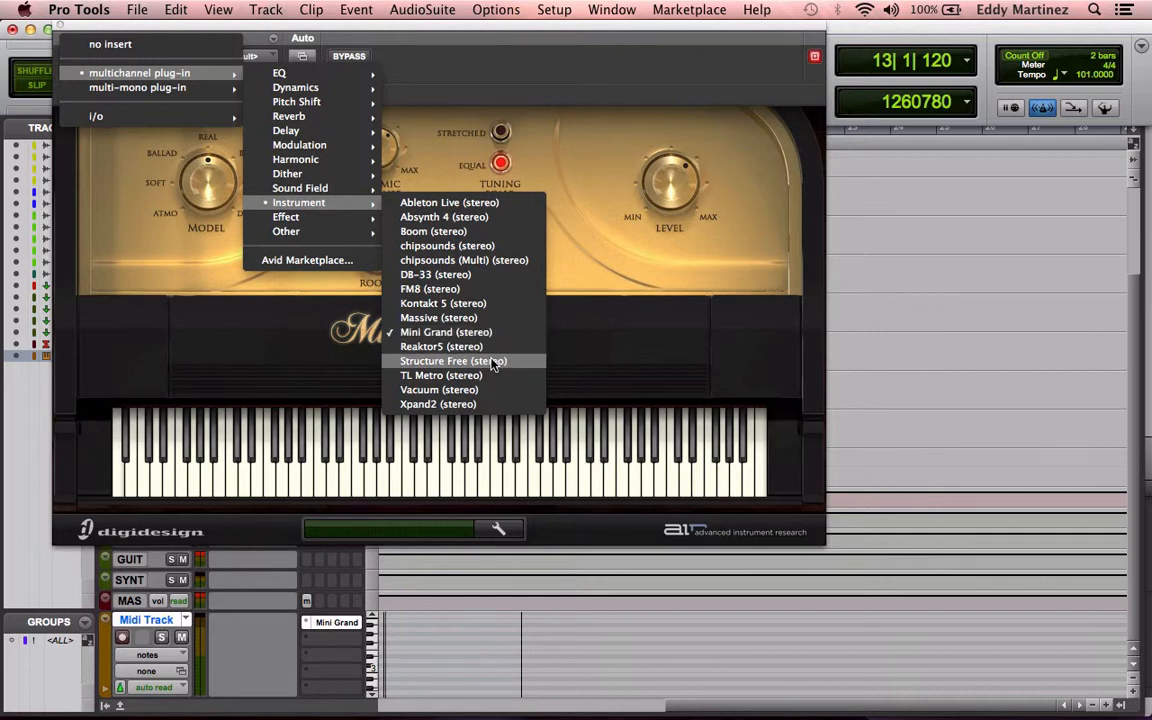
mouse_move(470, 376)
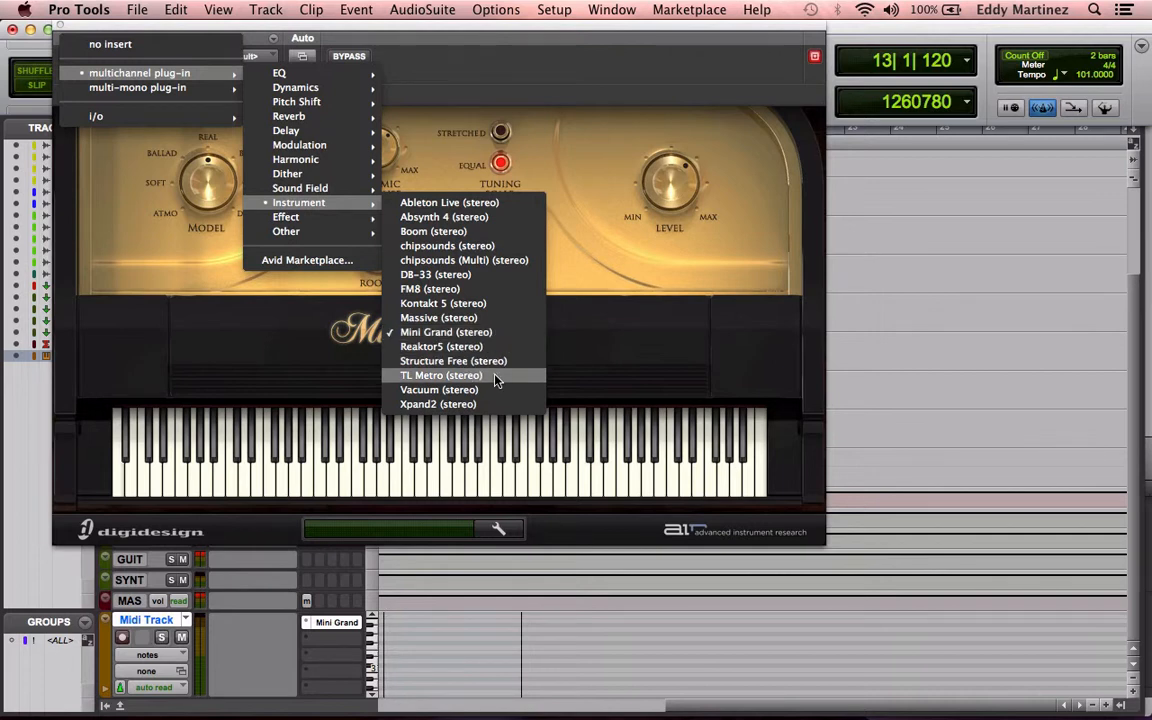
mouse_move(496, 384)
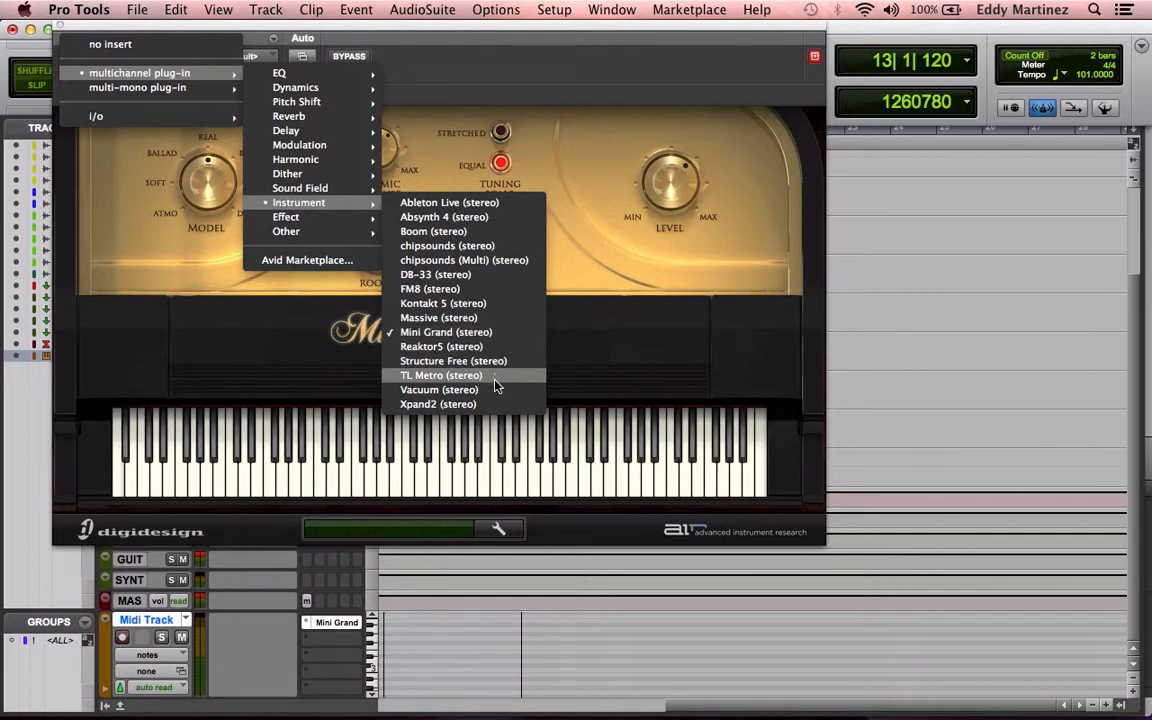
mouse_move(438, 388)
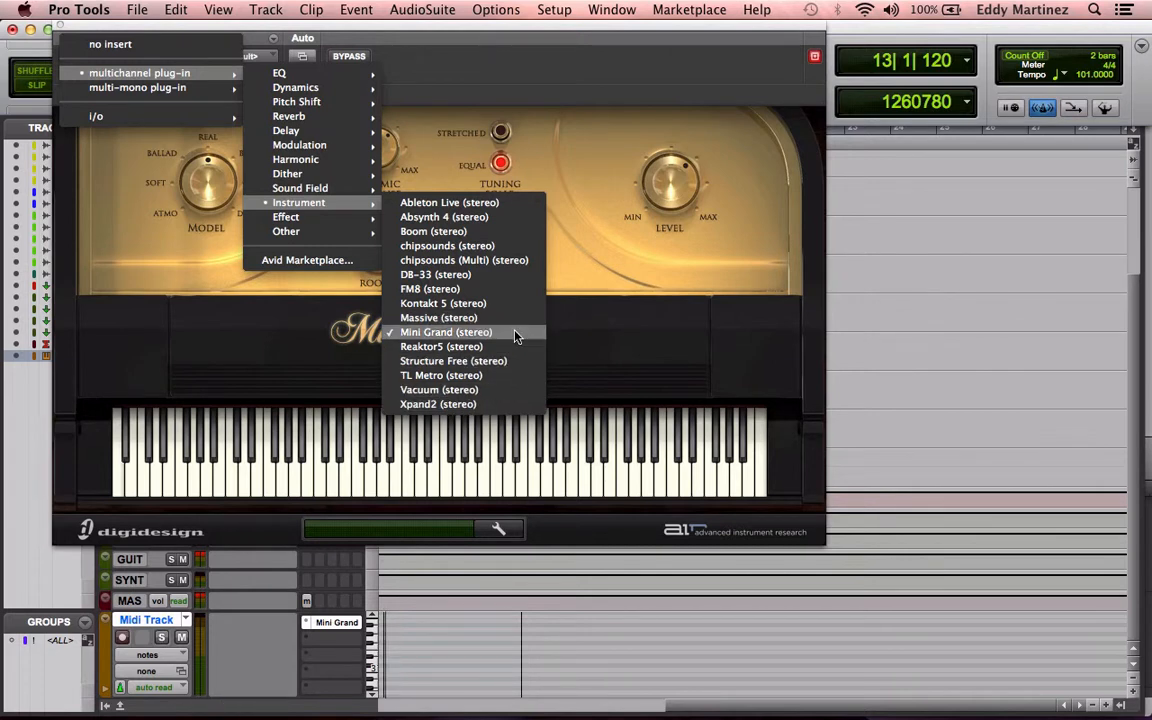
mouse_move(520, 404)
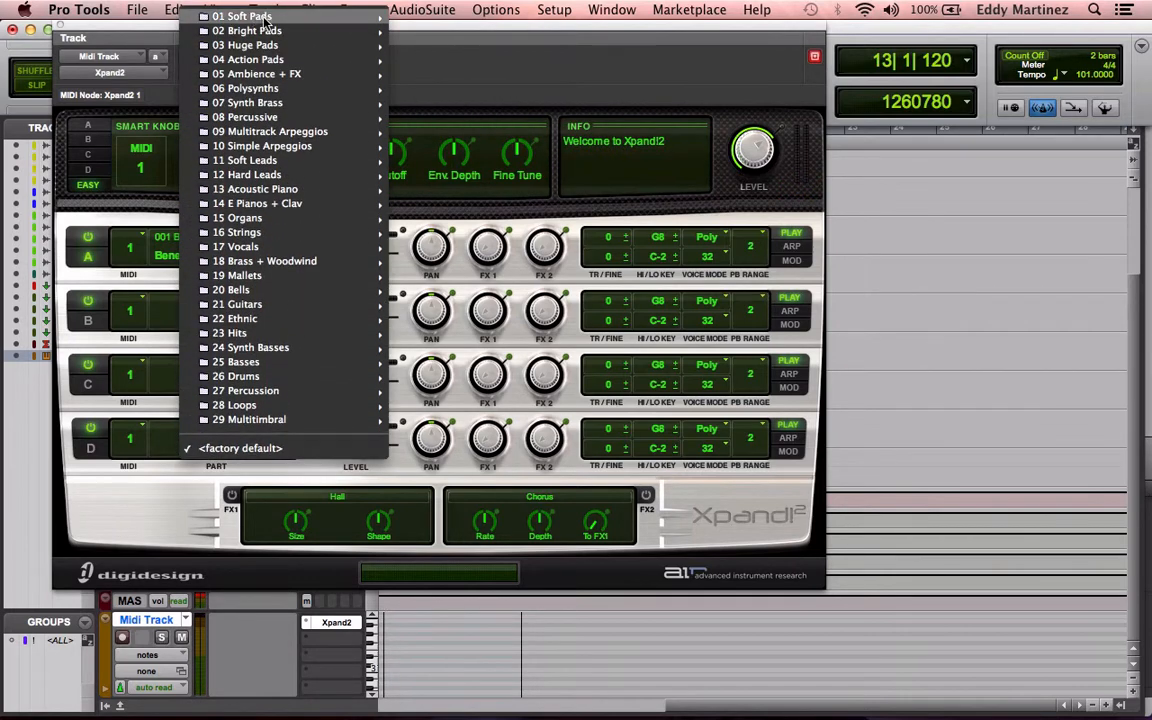
mouse_move(248, 30)
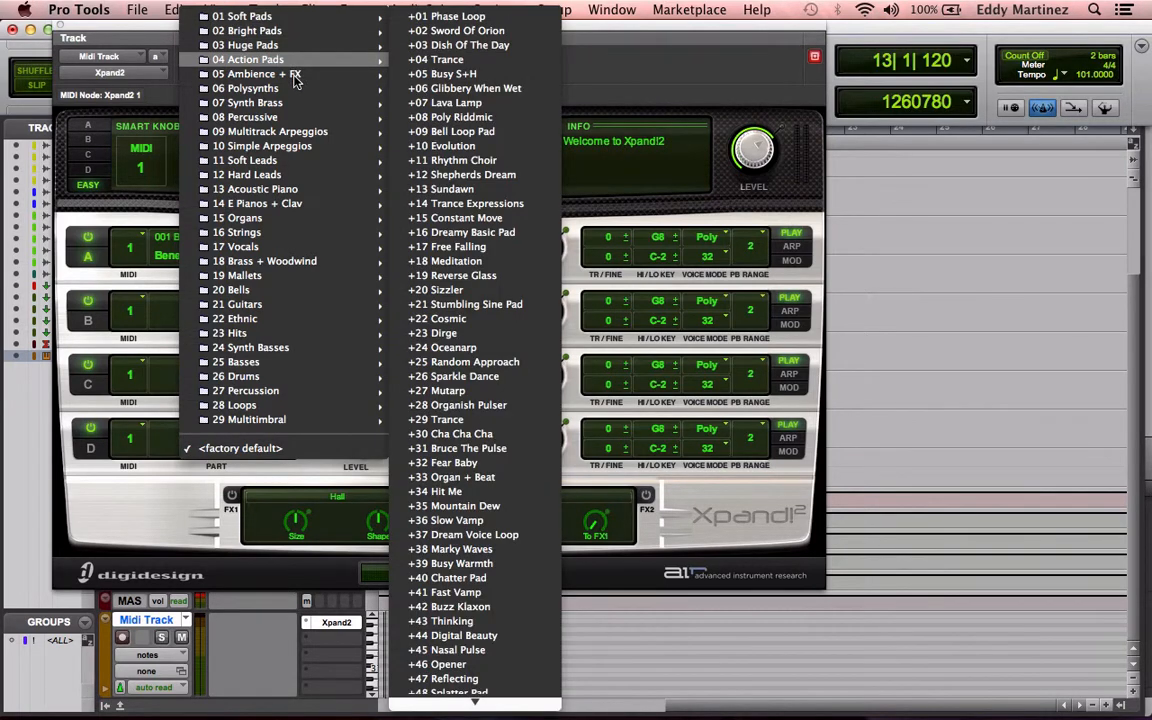
mouse_move(270, 132)
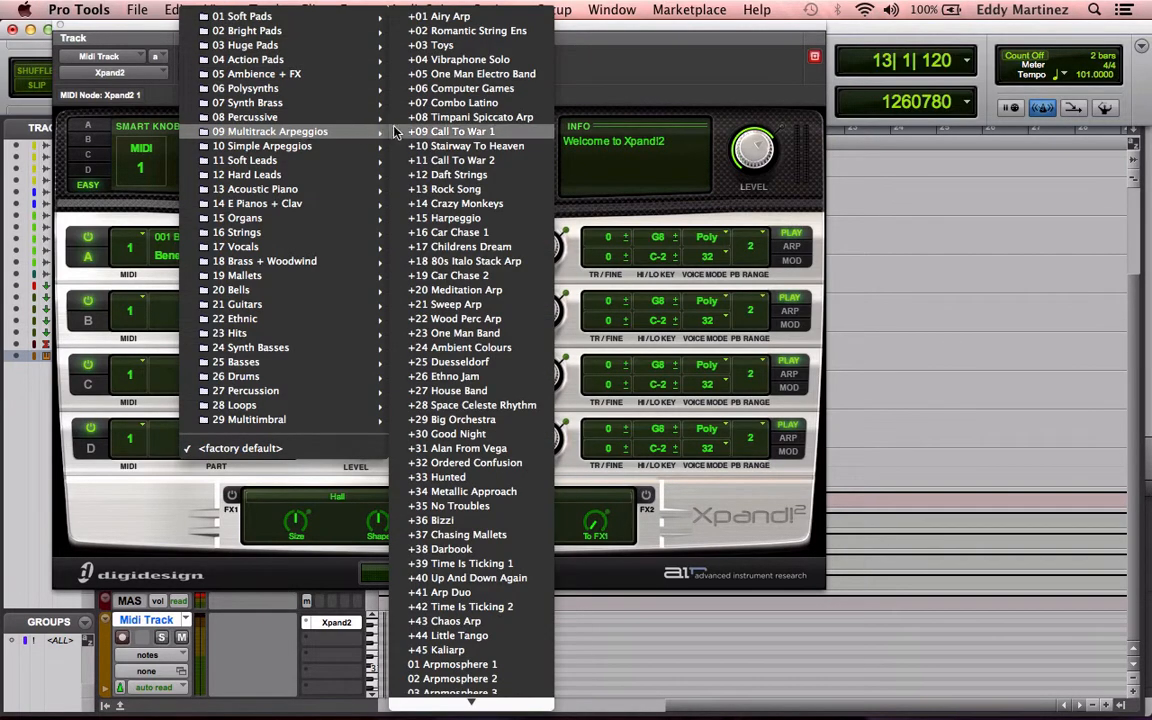
mouse_move(476, 30)
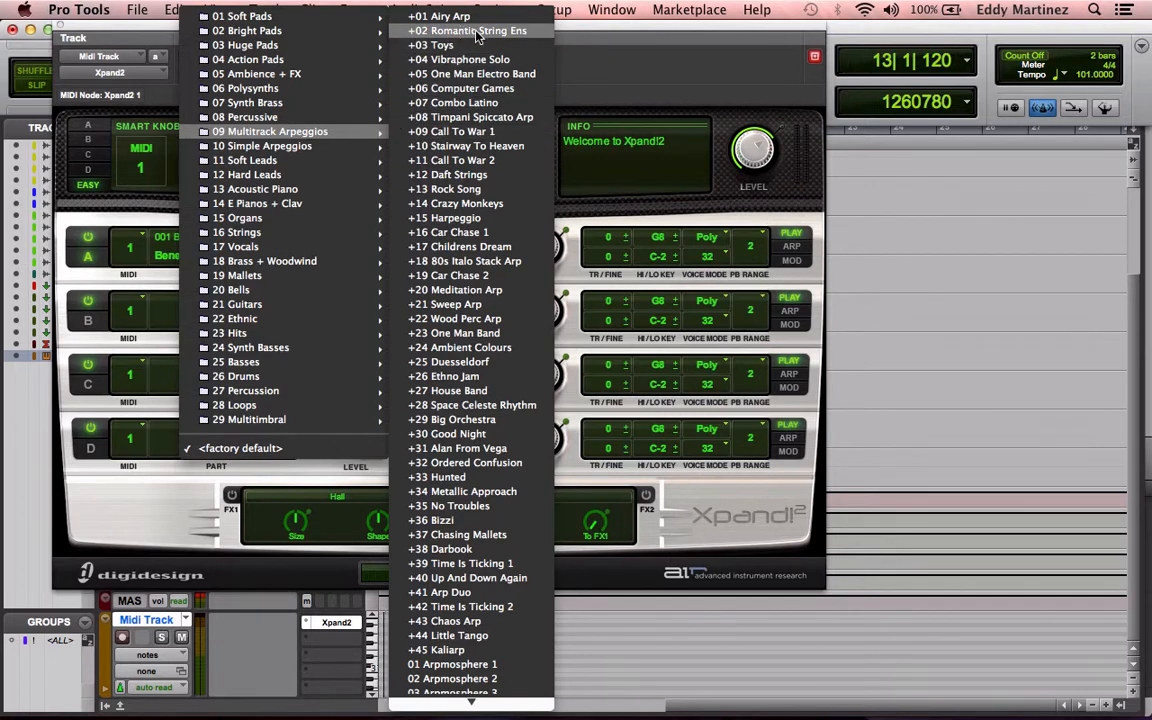
mouse_move(460, 88)
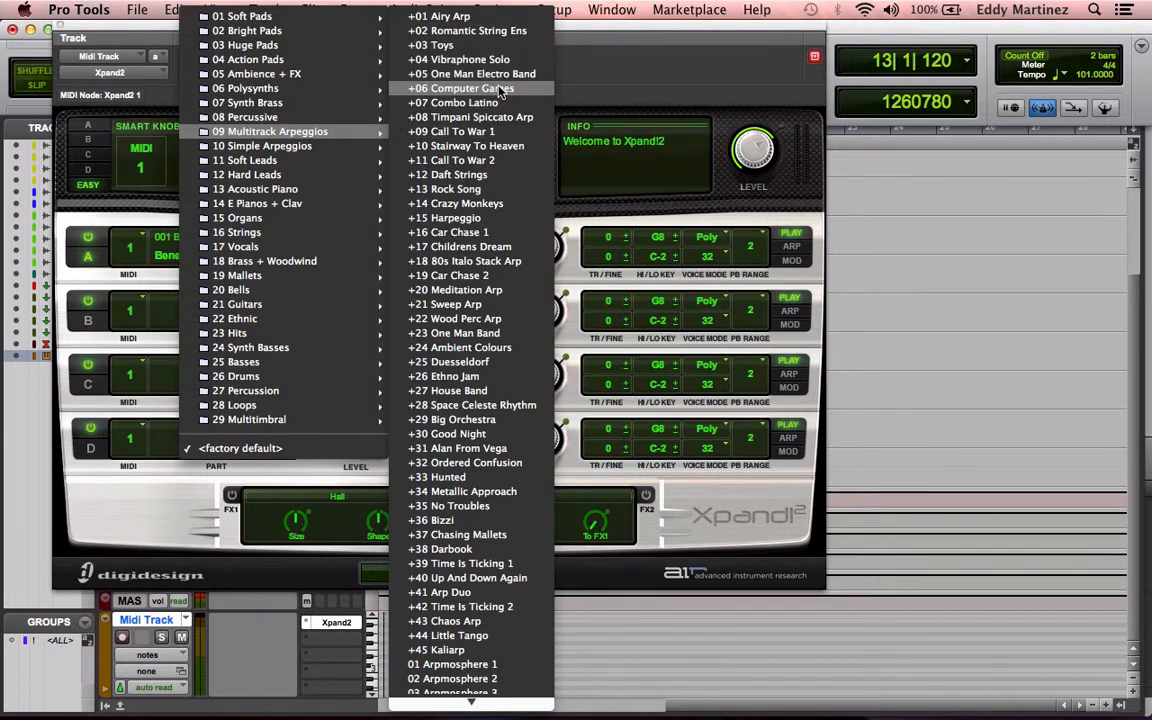
mouse_move(476, 44)
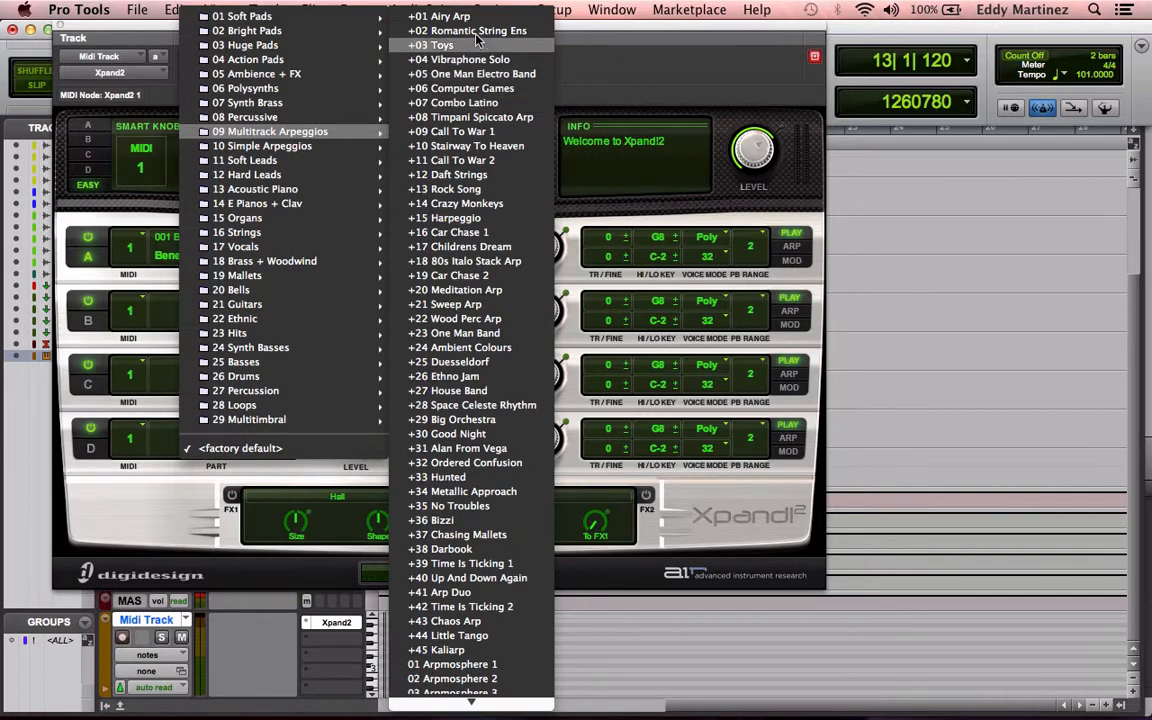
Load Xpand2's '+01 Airy Arp' preset from the 09 Multitrack Arpeggios category.
click(440, 16)
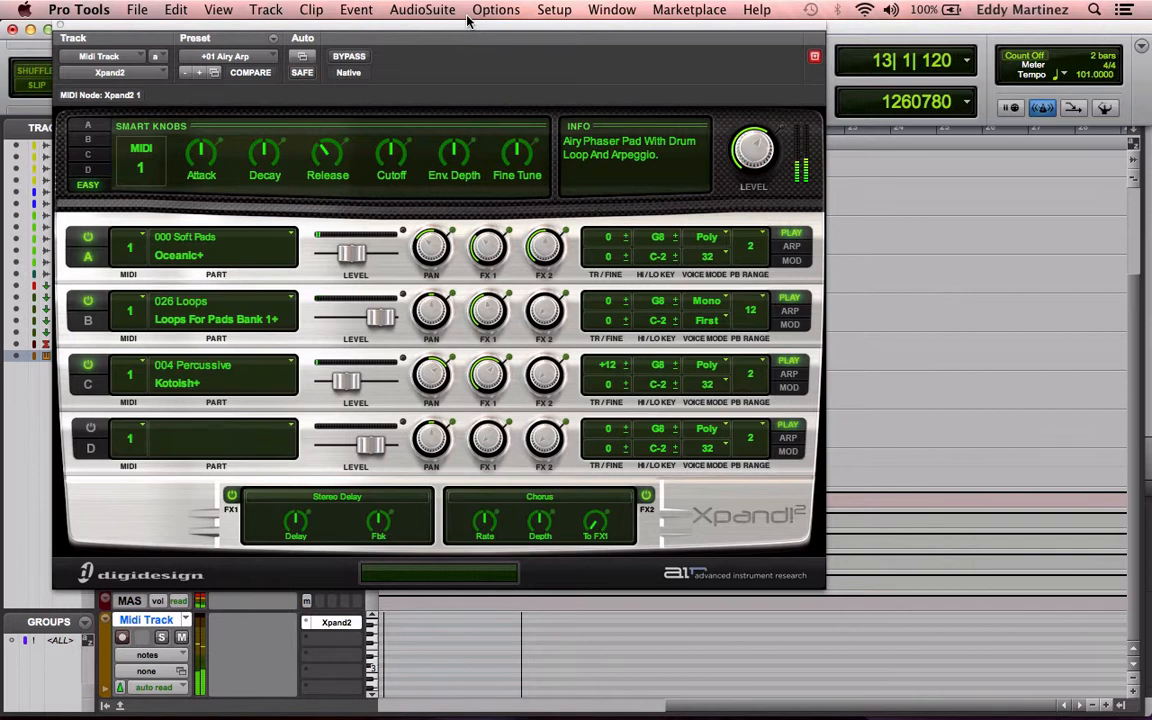
mouse_move(476, 50)
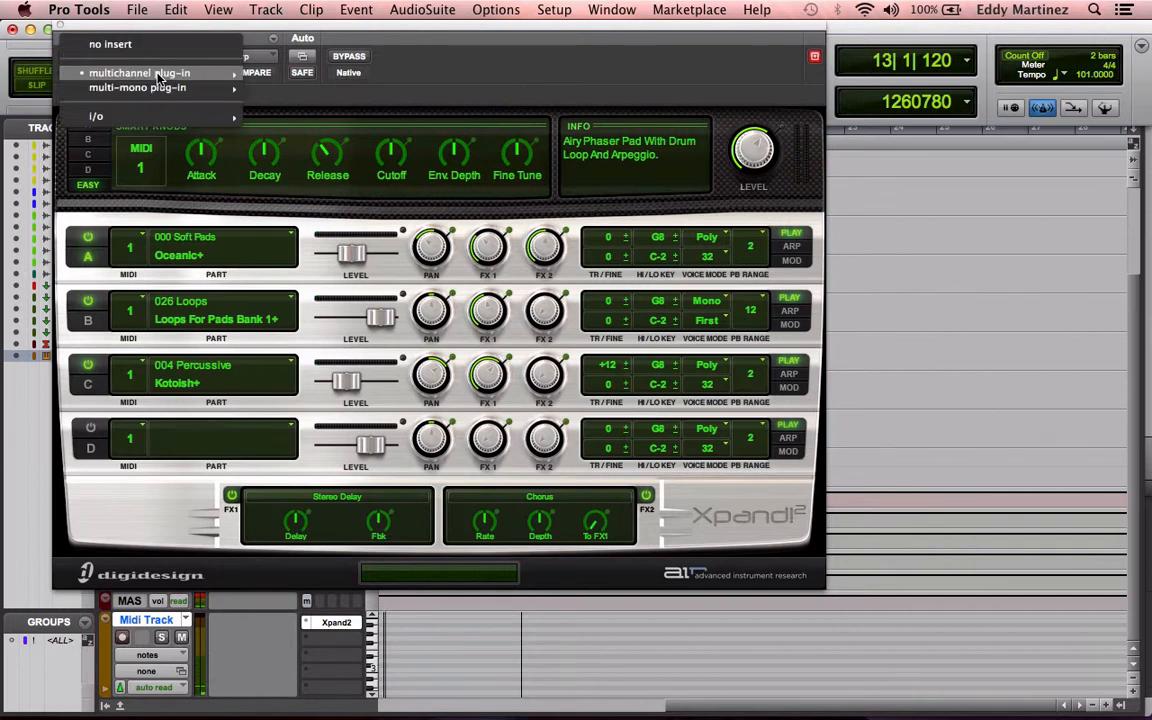
mouse_move(140, 72)
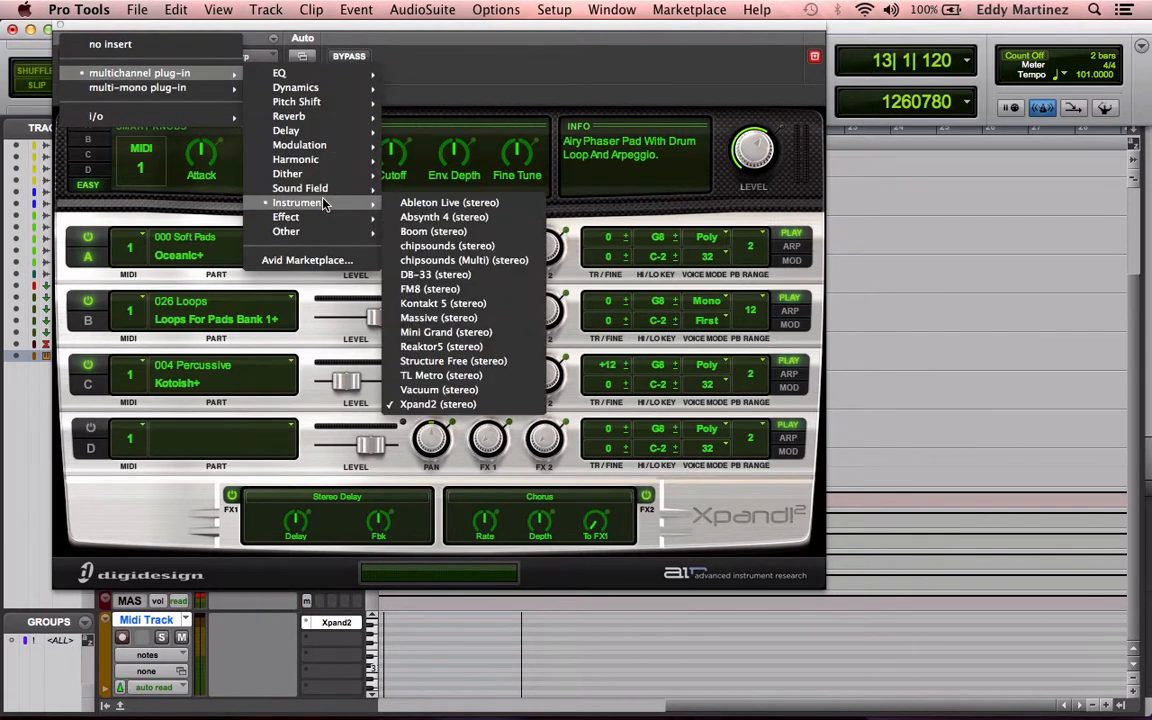
mouse_move(438, 388)
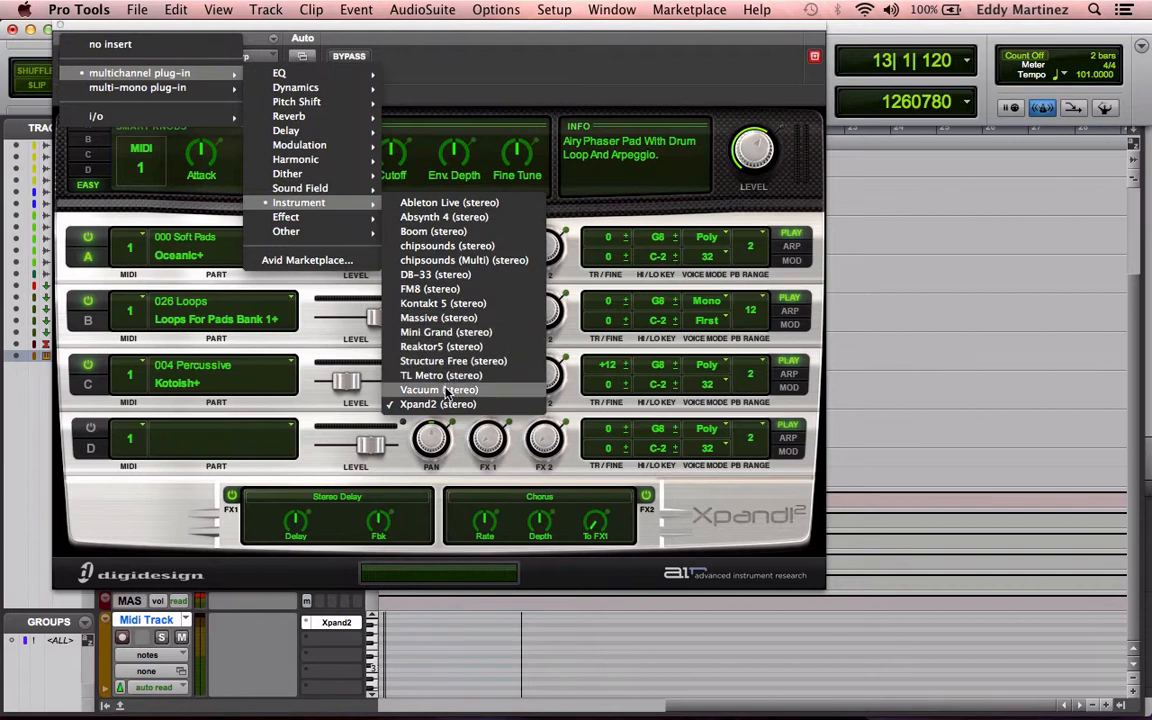
Replace Xpand2 with Vacuum (stereo) and fine-tune its amp volume knob.
click(438, 390)
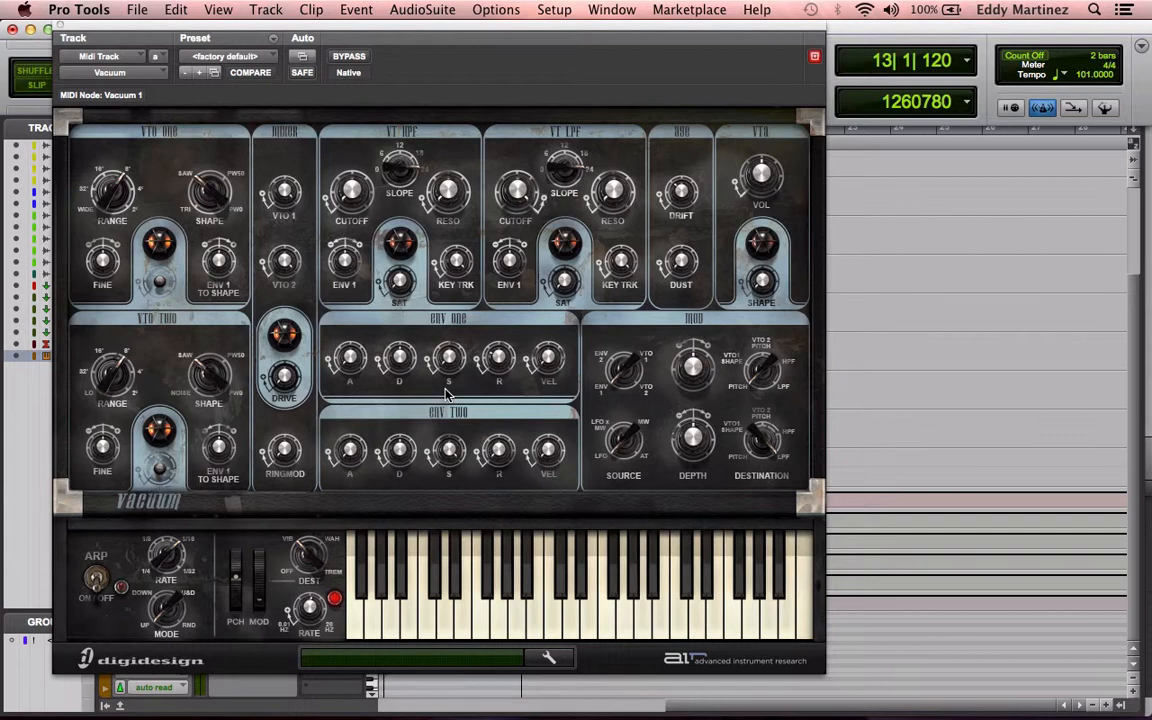
mouse_move(462, 392)
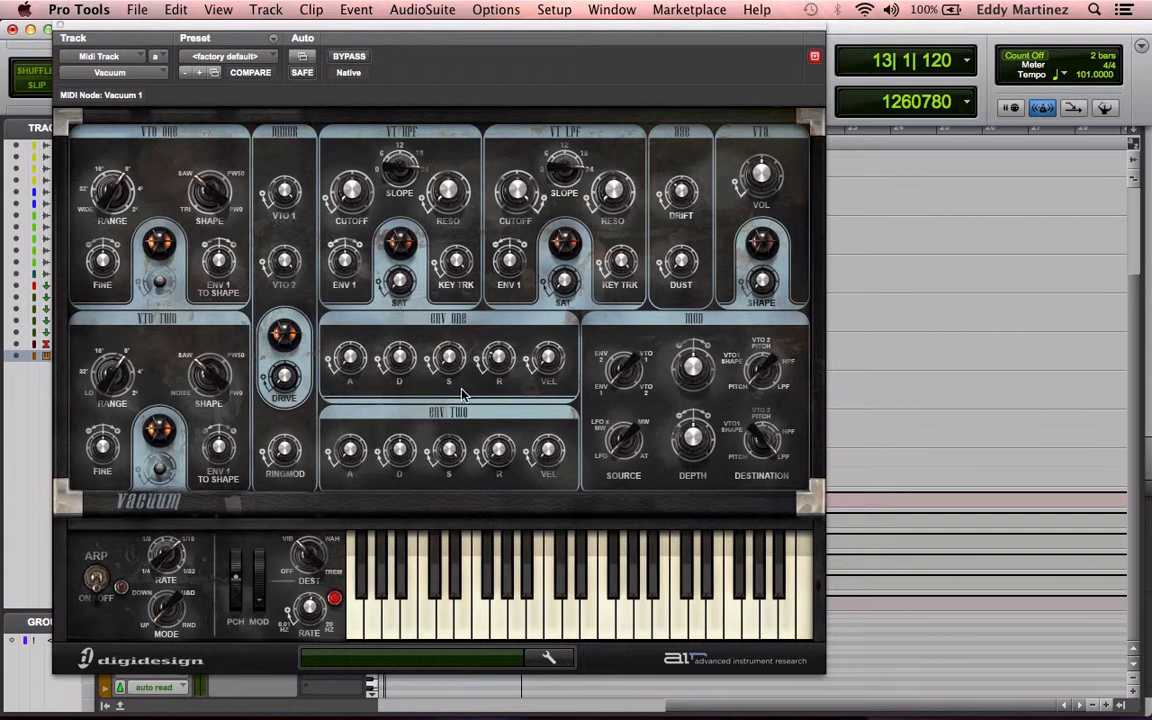
mouse_move(520, 588)
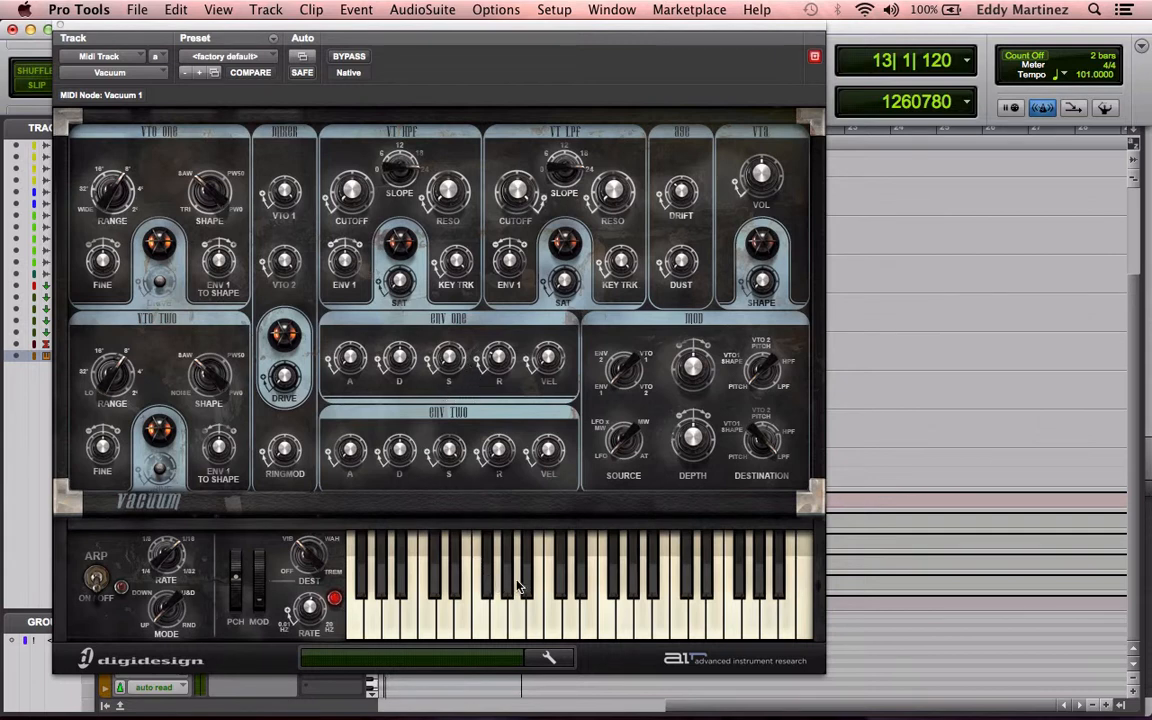
mouse_move(650, 290)
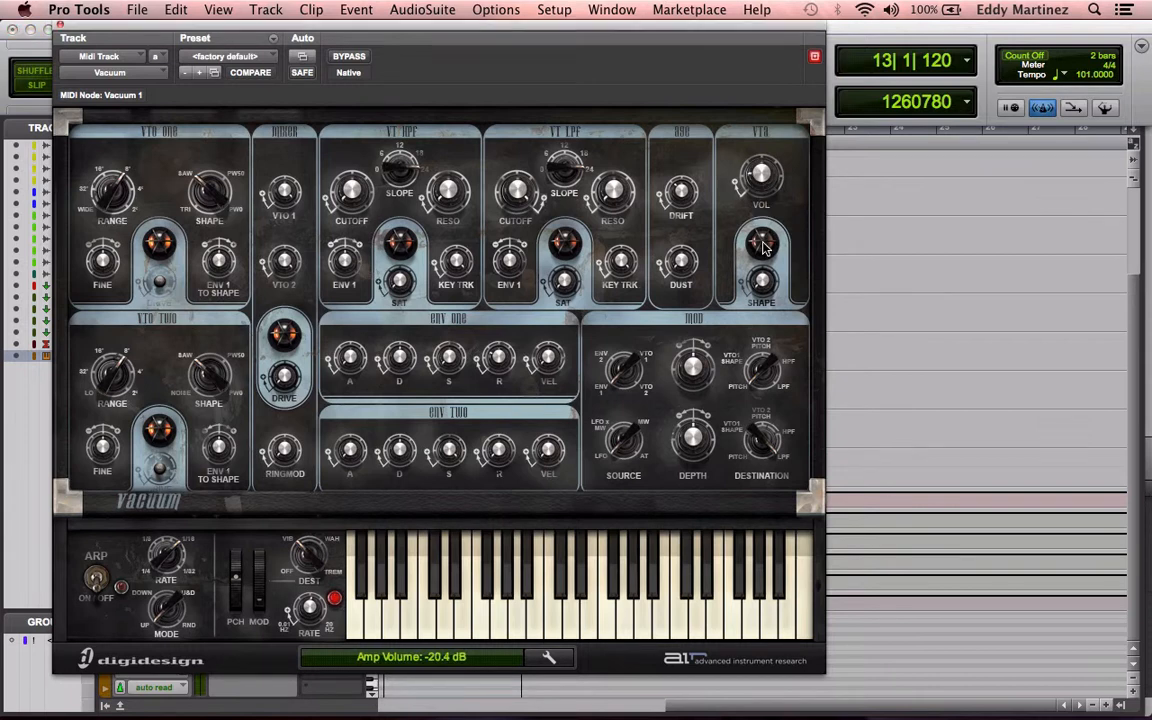
drag(764, 244, 764, 256)
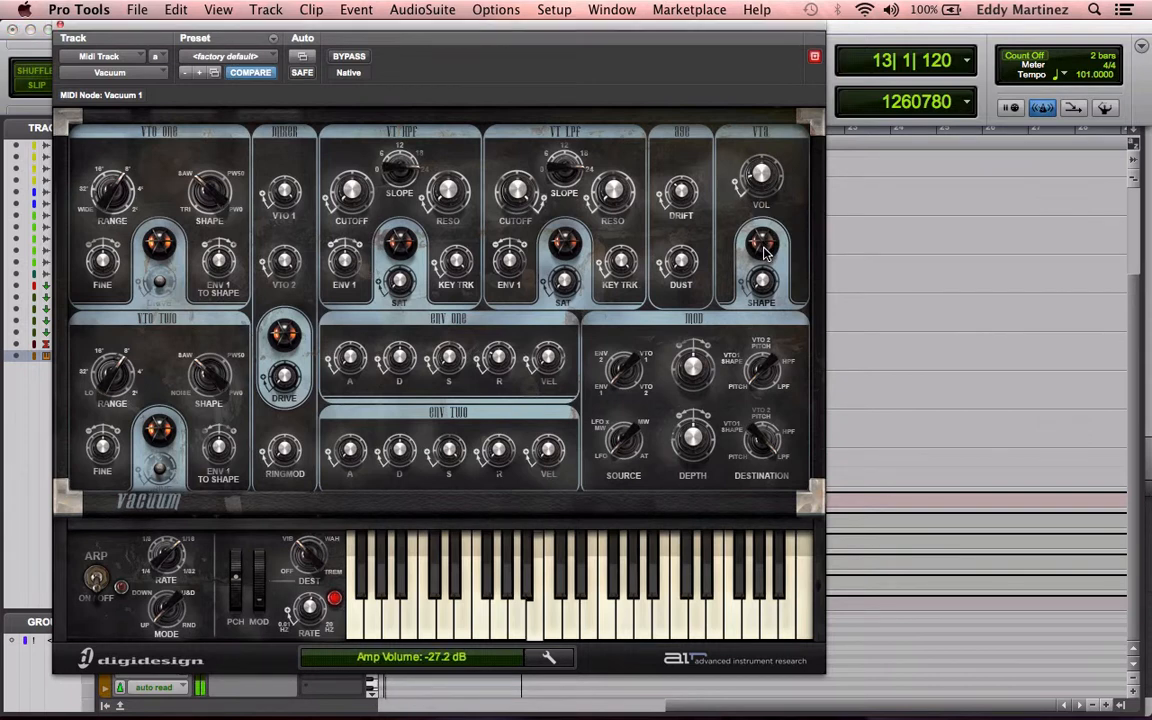
drag(760, 250, 760, 170)
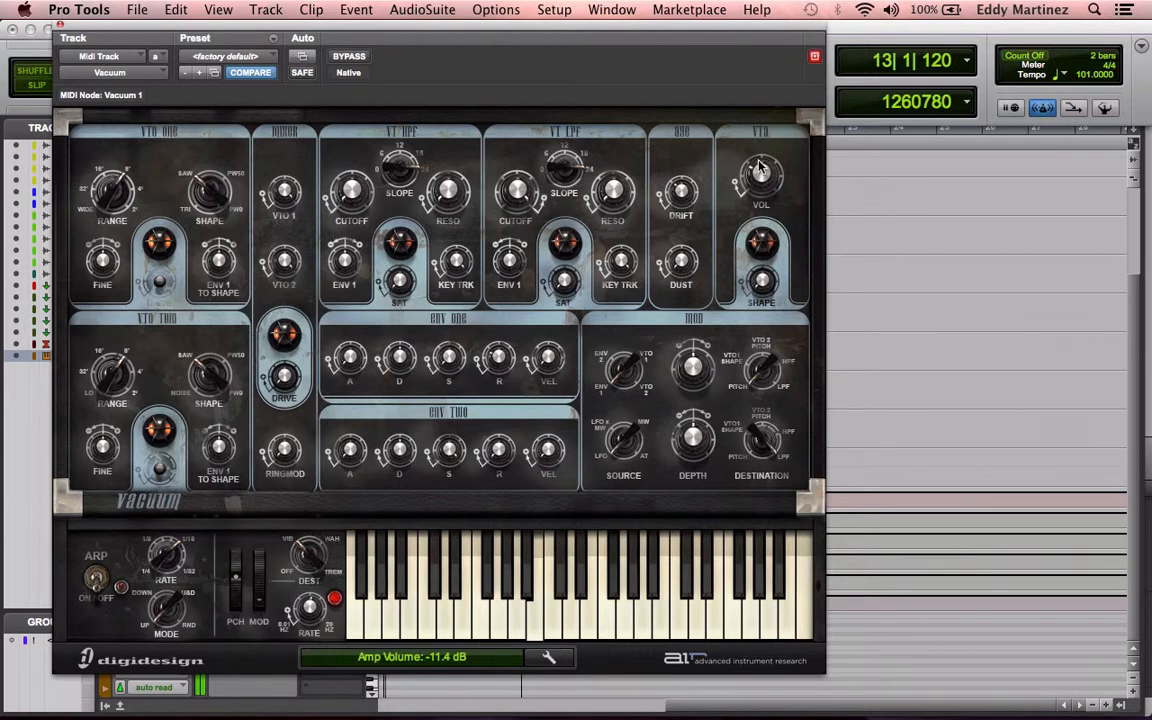
drag(760, 170, 760, 184)
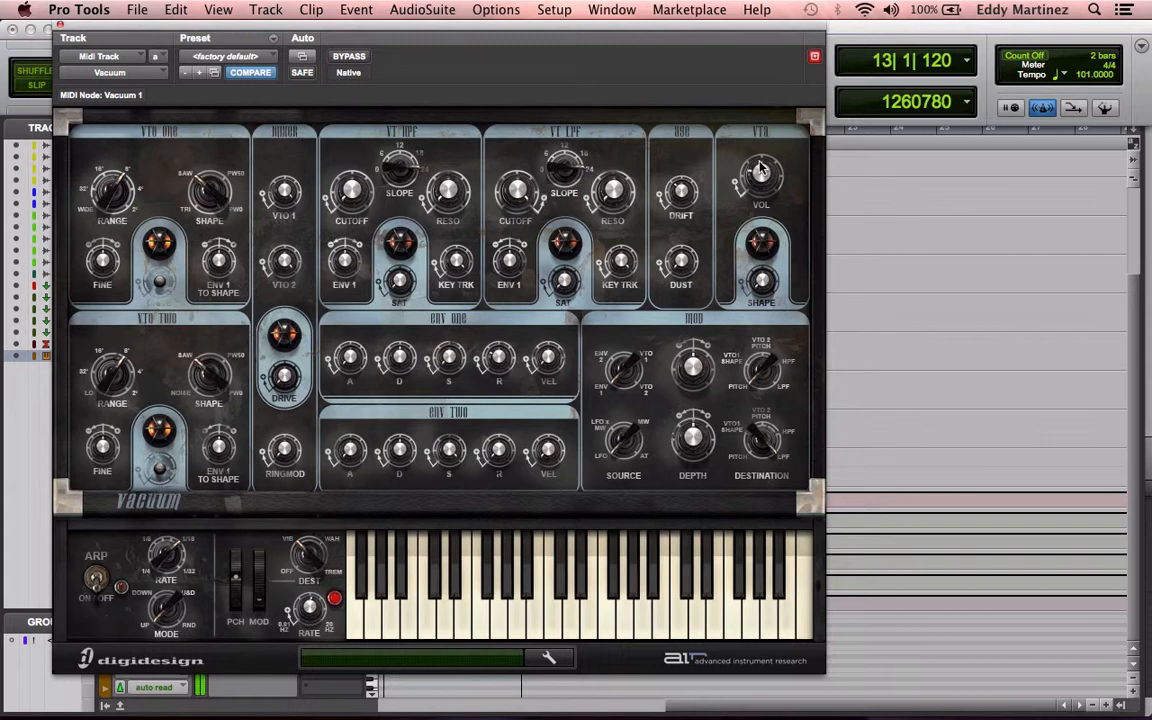
mouse_move(180, 76)
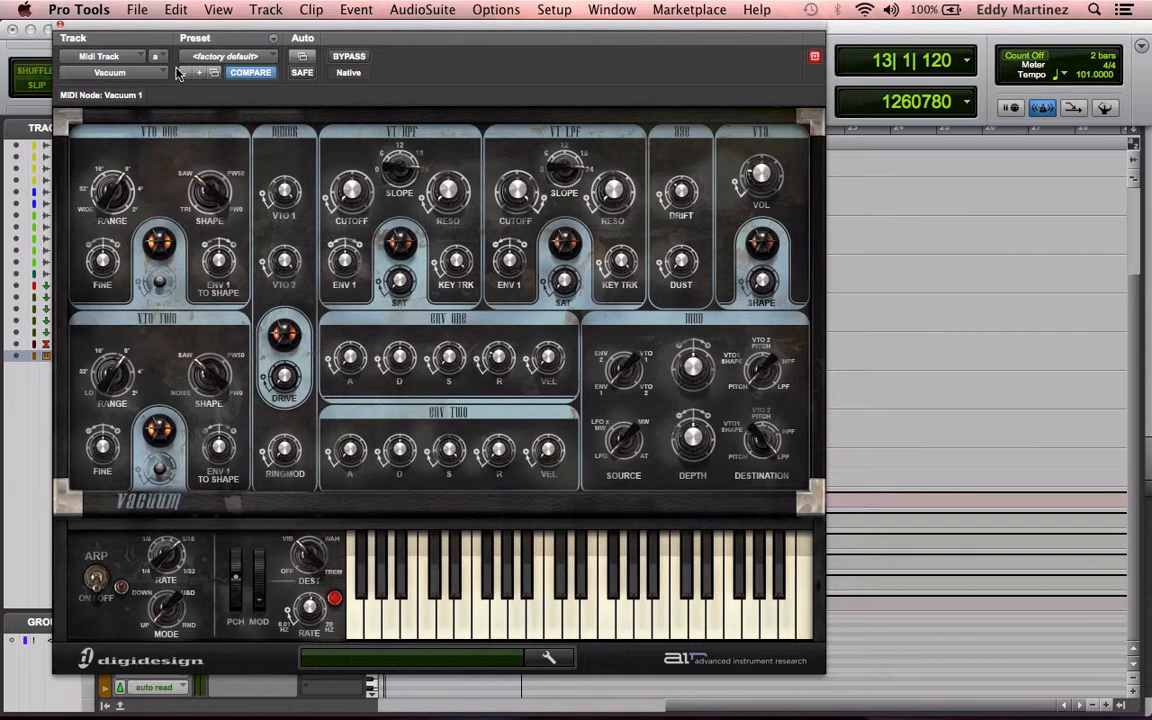
Load Vacuum's '26 Motorcycle' preset from the FX category.
click(156, 56)
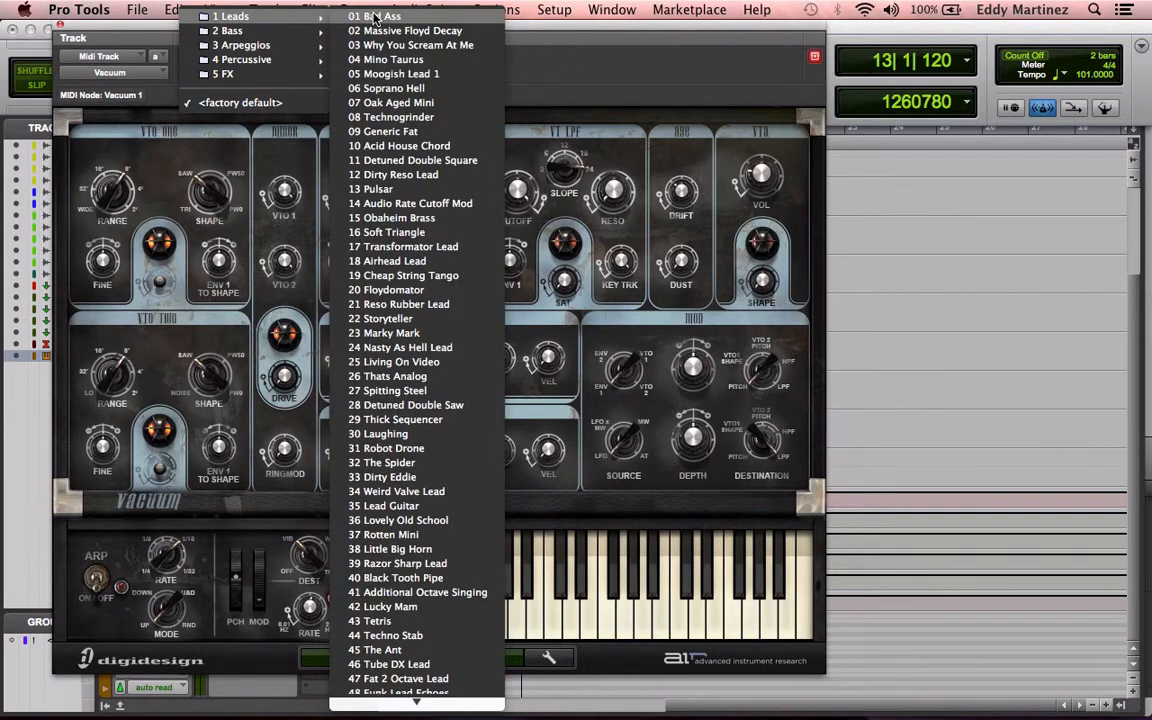
mouse_move(436, 678)
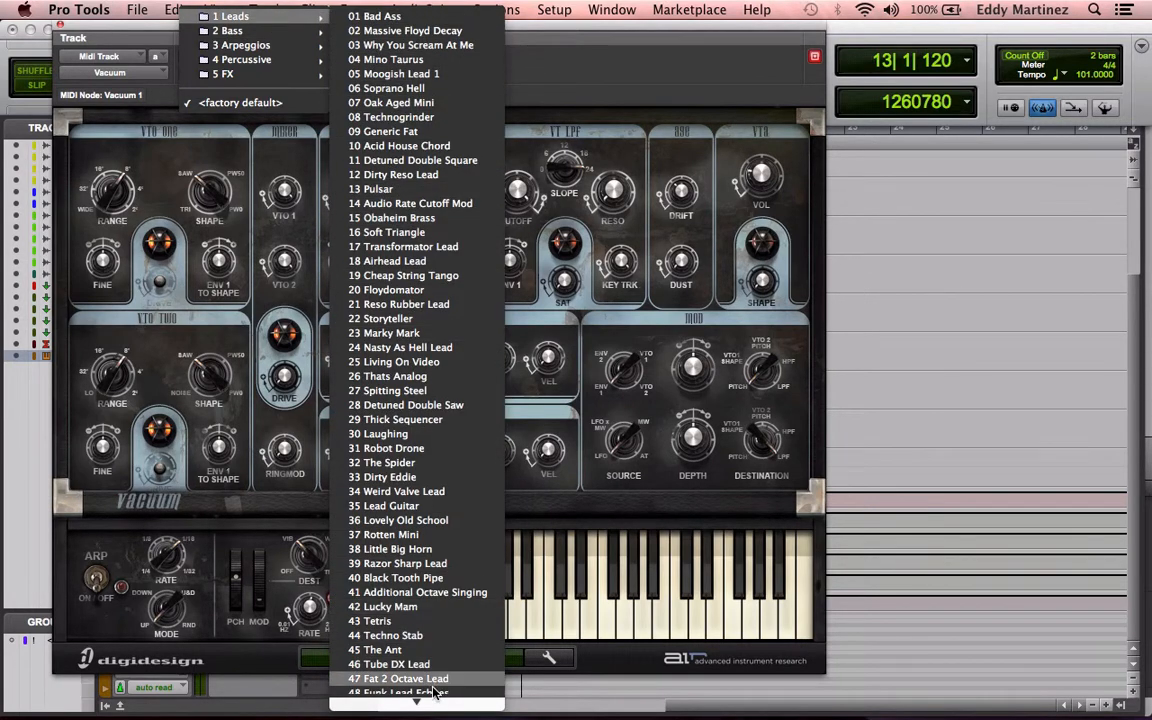
scroll(down, 3)
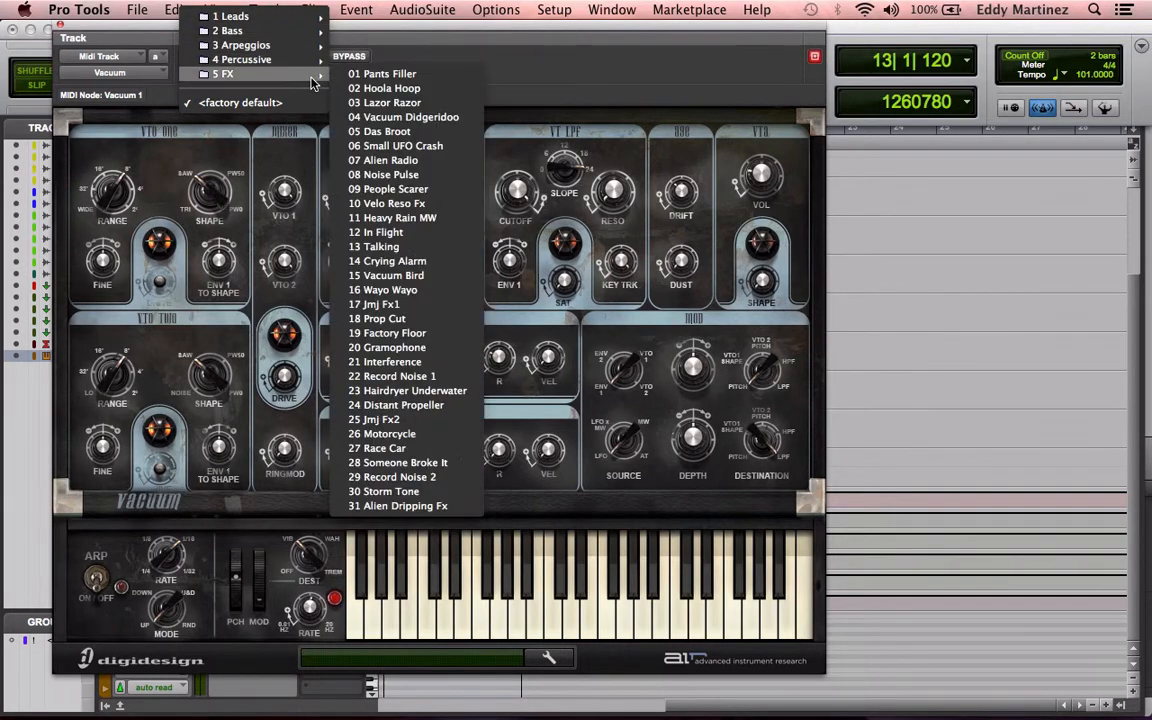
mouse_move(404, 104)
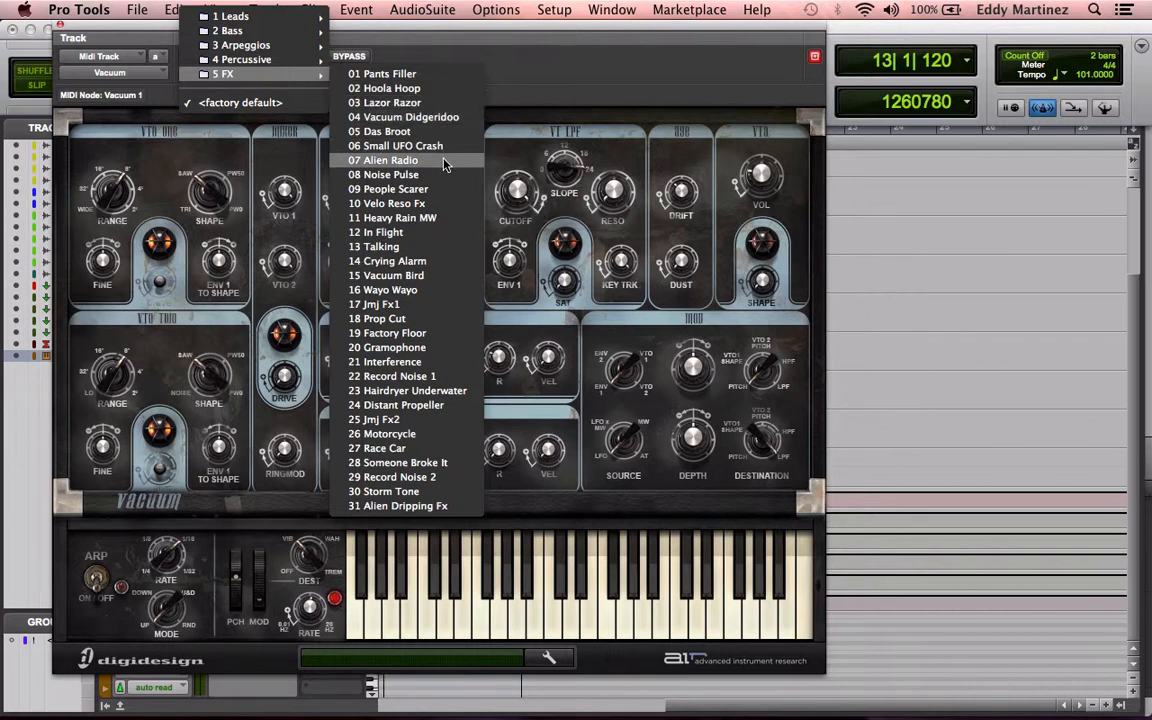
mouse_move(444, 146)
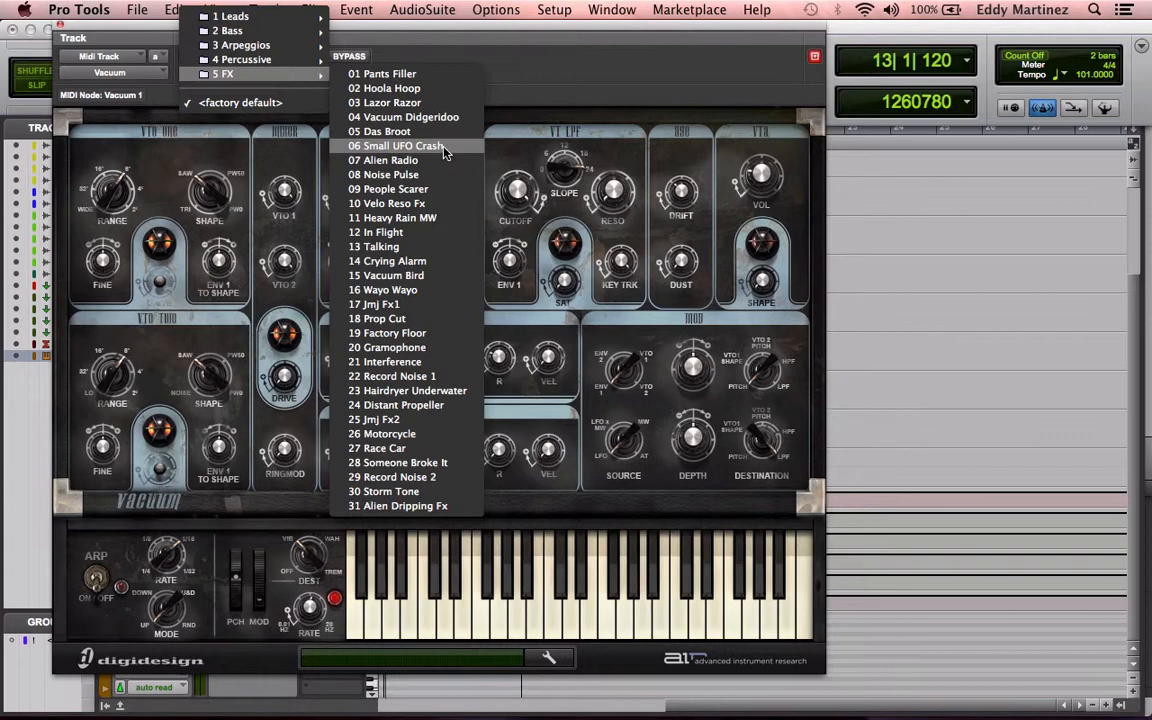
click(398, 144)
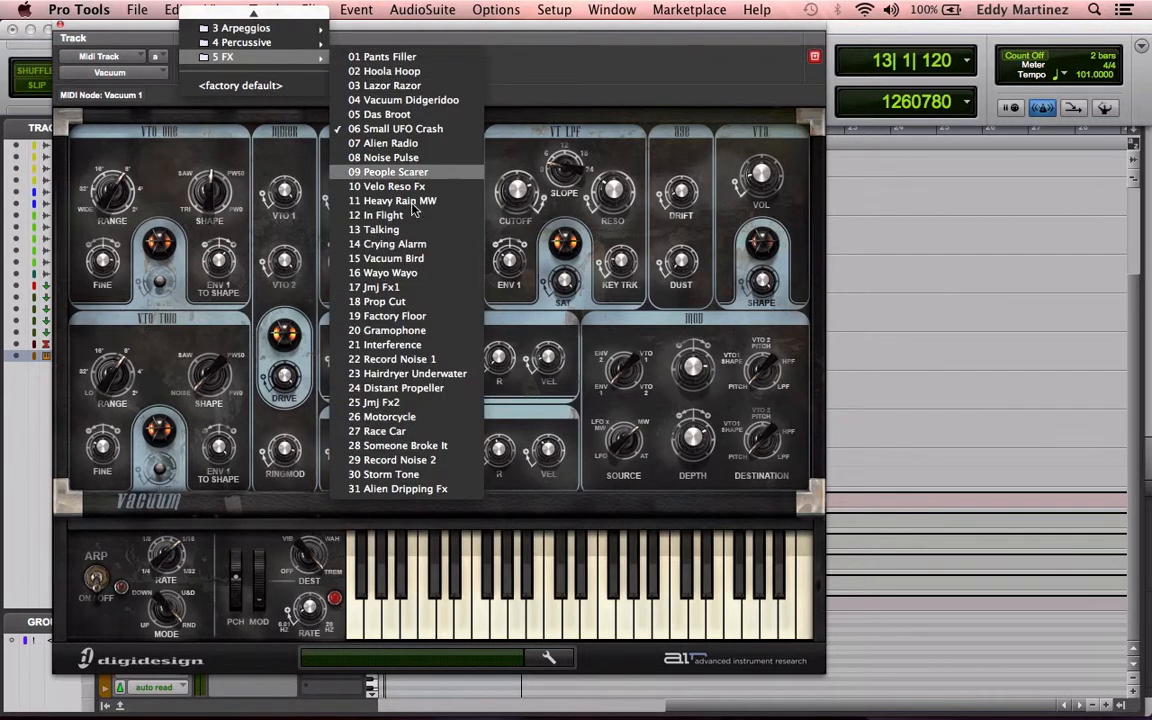
mouse_move(404, 316)
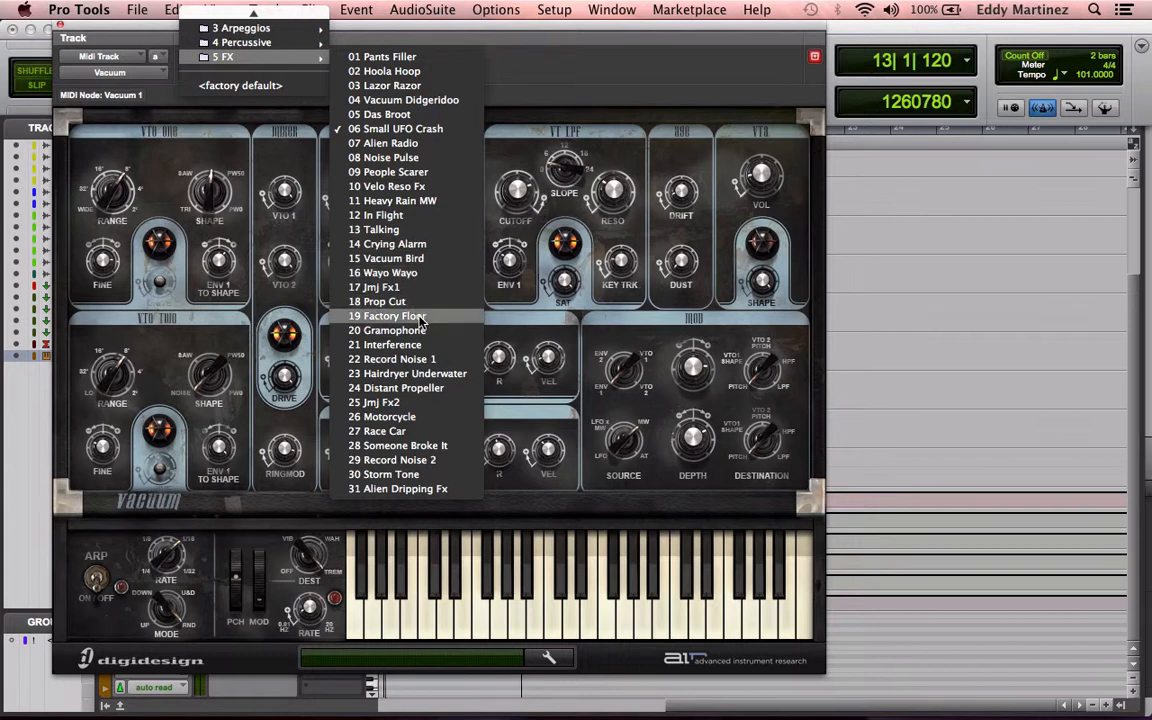
mouse_move(404, 388)
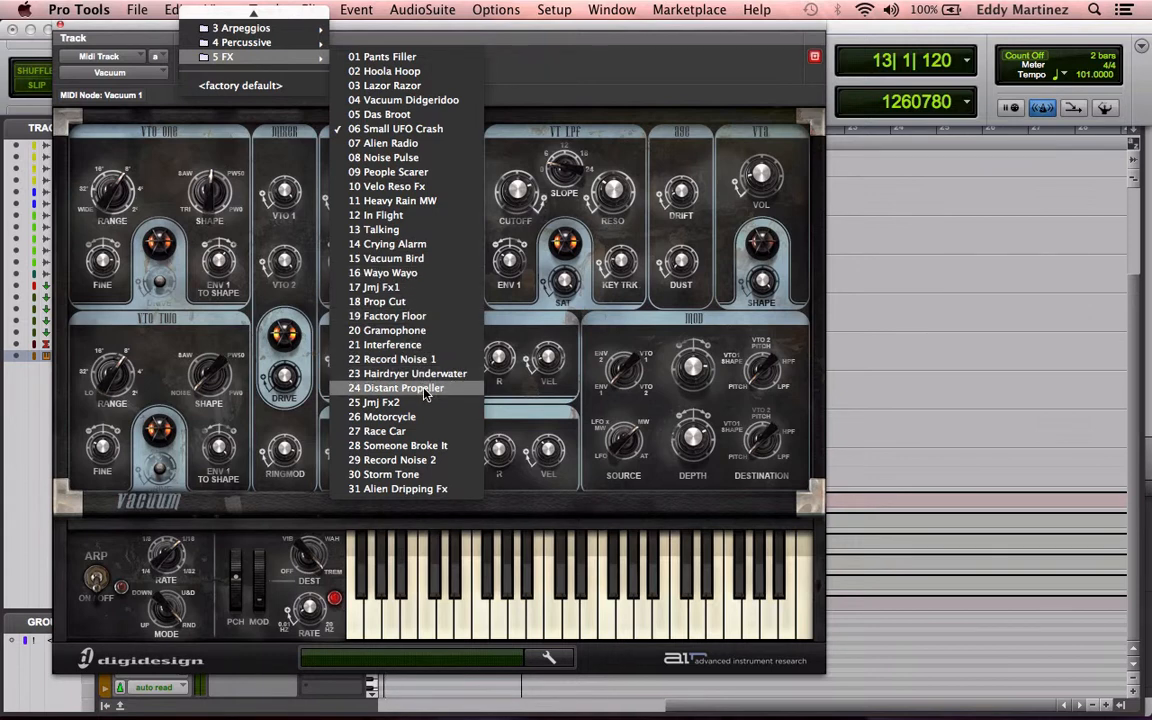
mouse_move(404, 416)
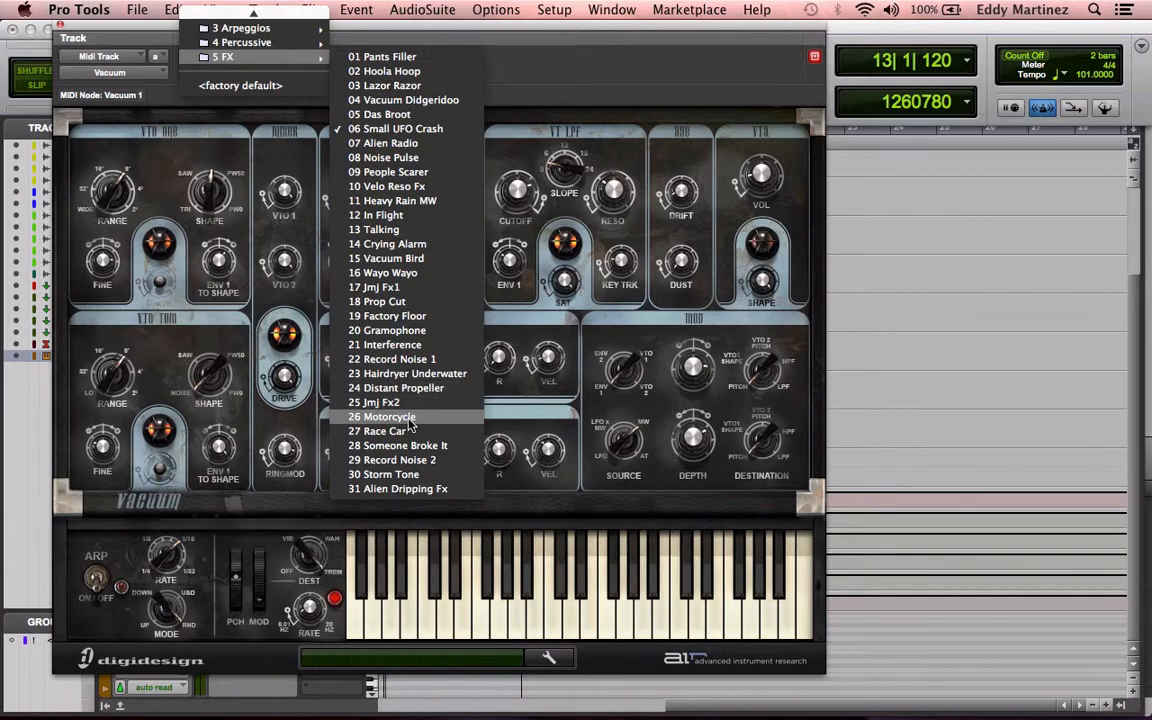
click(388, 416)
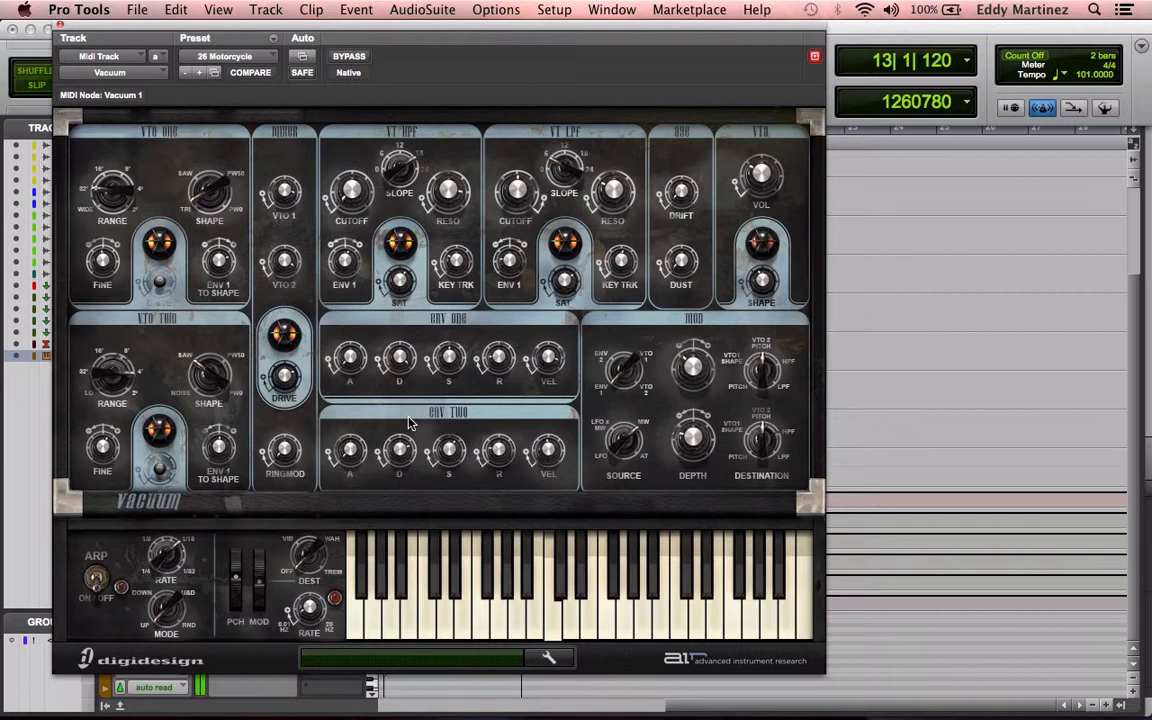
Audition the Motorcycle preset in the Vacuum window.
click(250, 72)
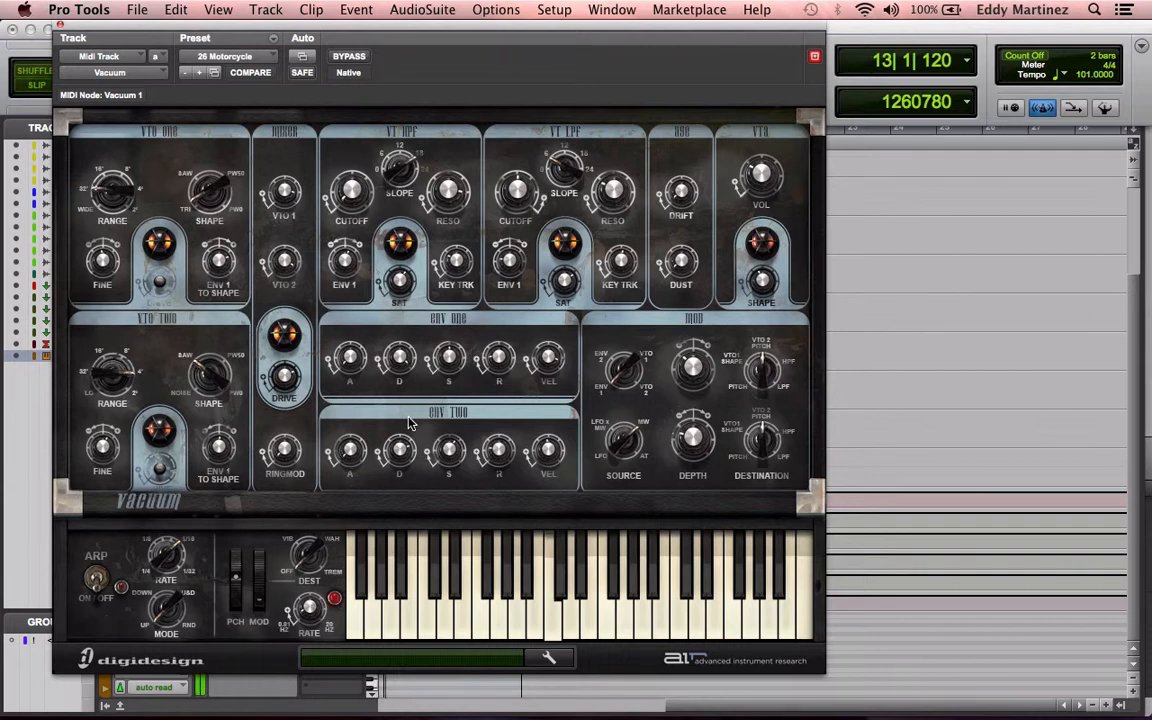
click(250, 72)
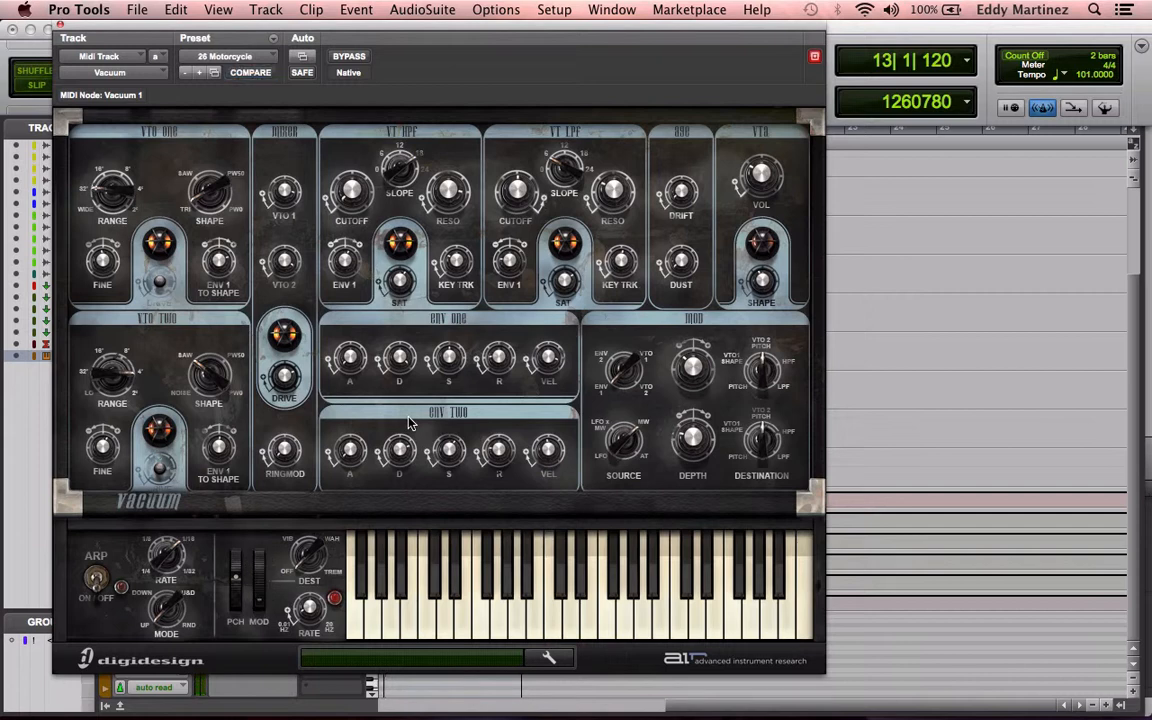
mouse_move(348, 310)
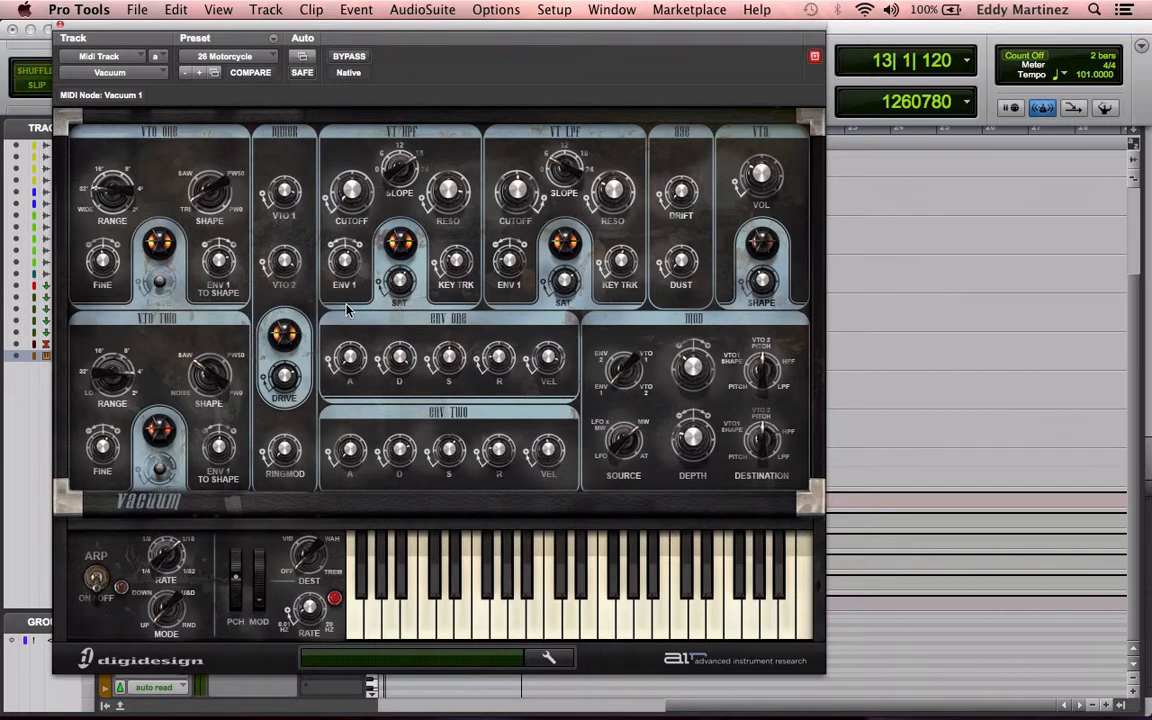
mouse_move(62, 30)
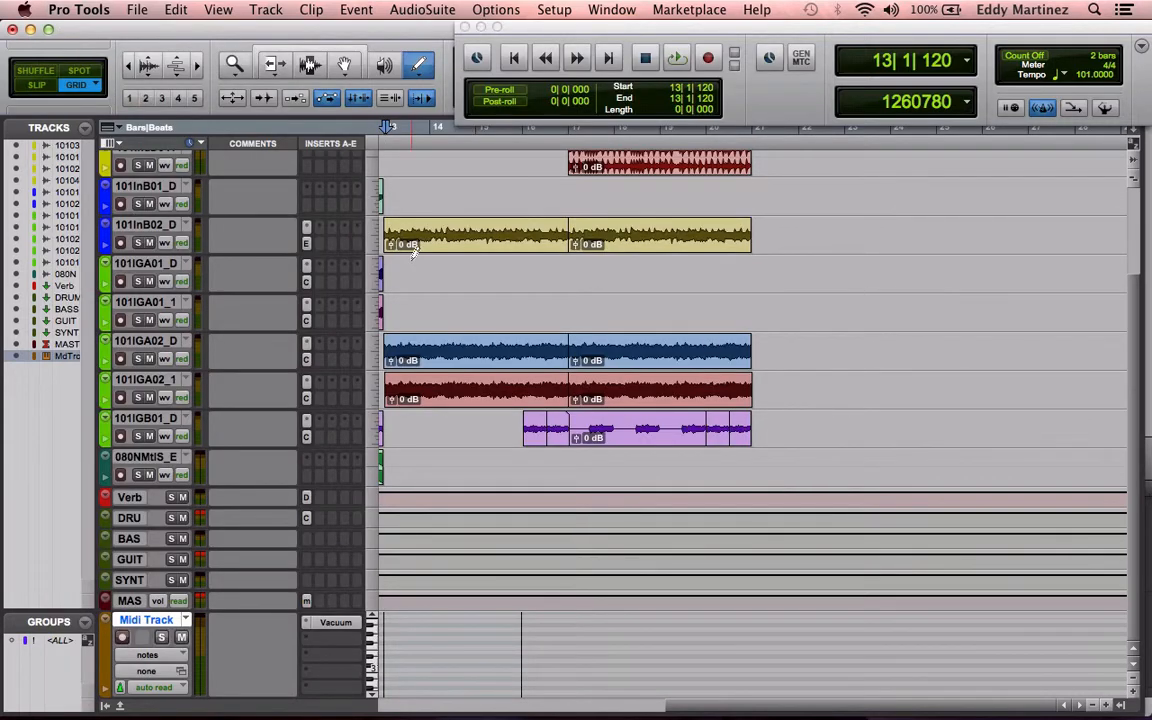
mouse_move(656, 170)
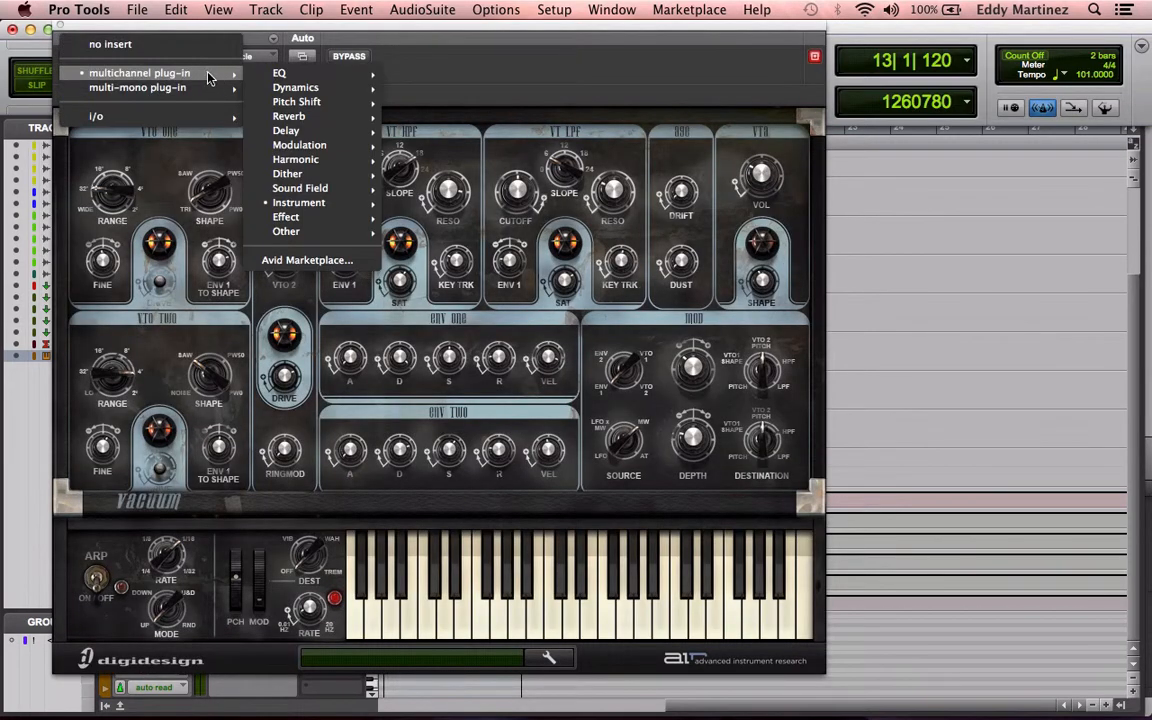
mouse_move(298, 202)
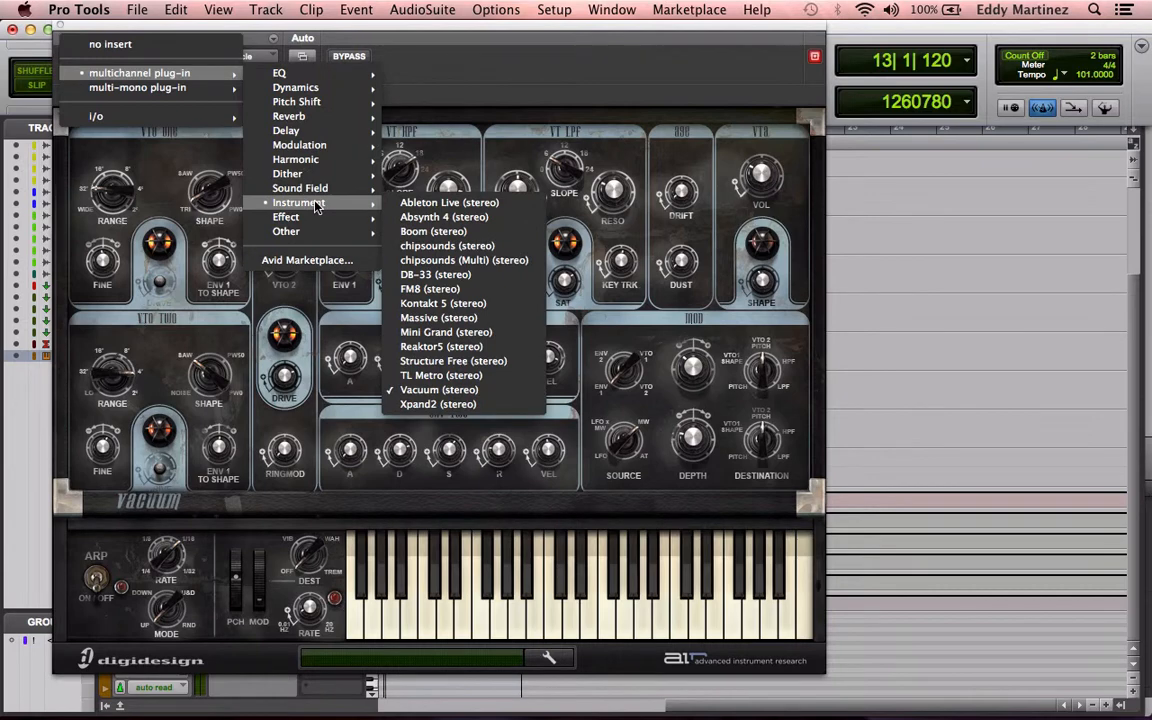
mouse_move(452, 360)
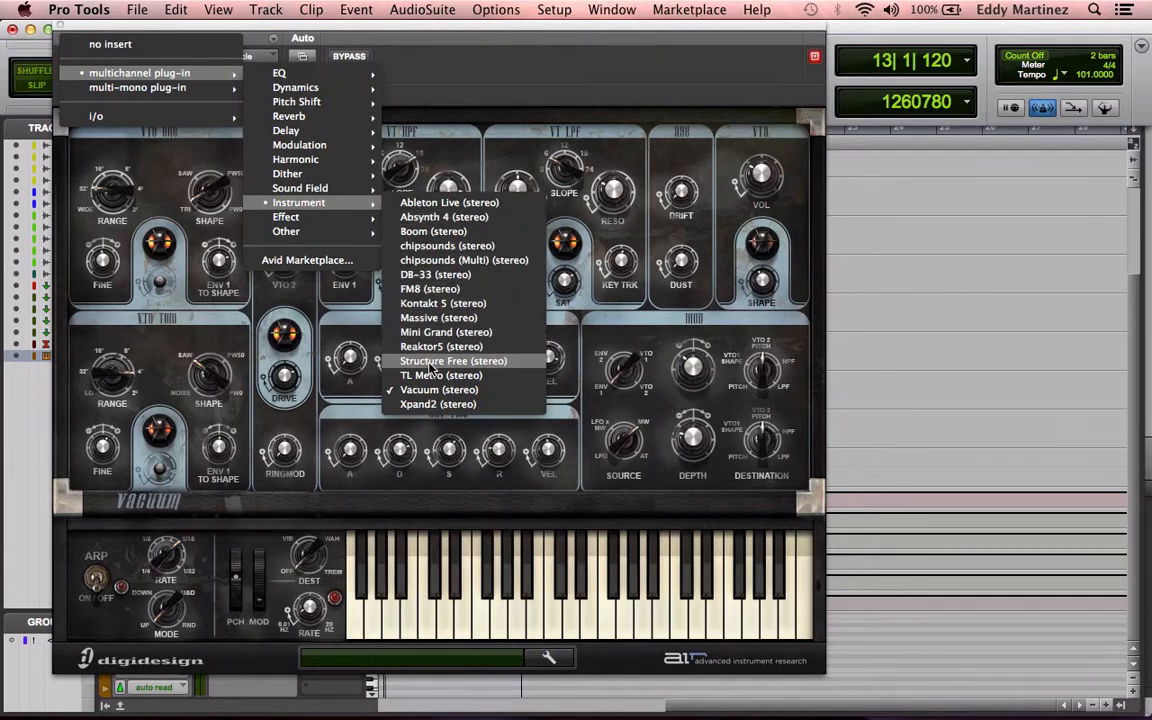
Replace Vacuum with Structure Free (stereo) as the MIDI track's instrument.
click(452, 360)
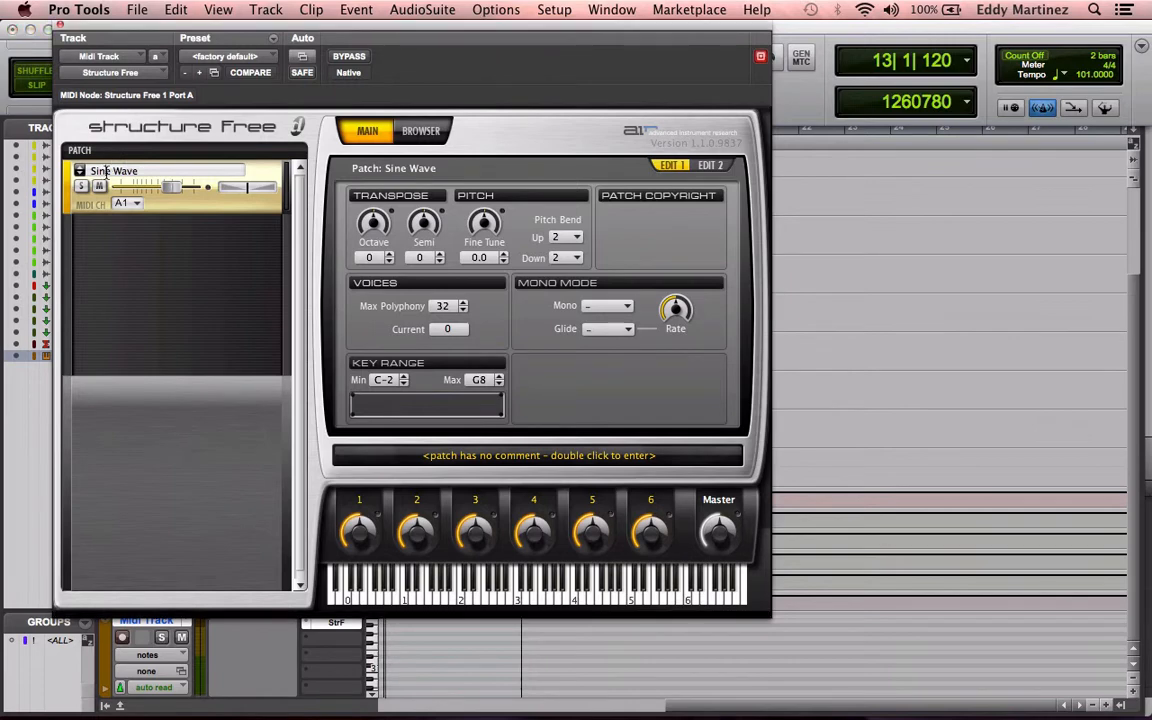
Load Structure Free's '38 Metalworks Lead' patch.
click(132, 190)
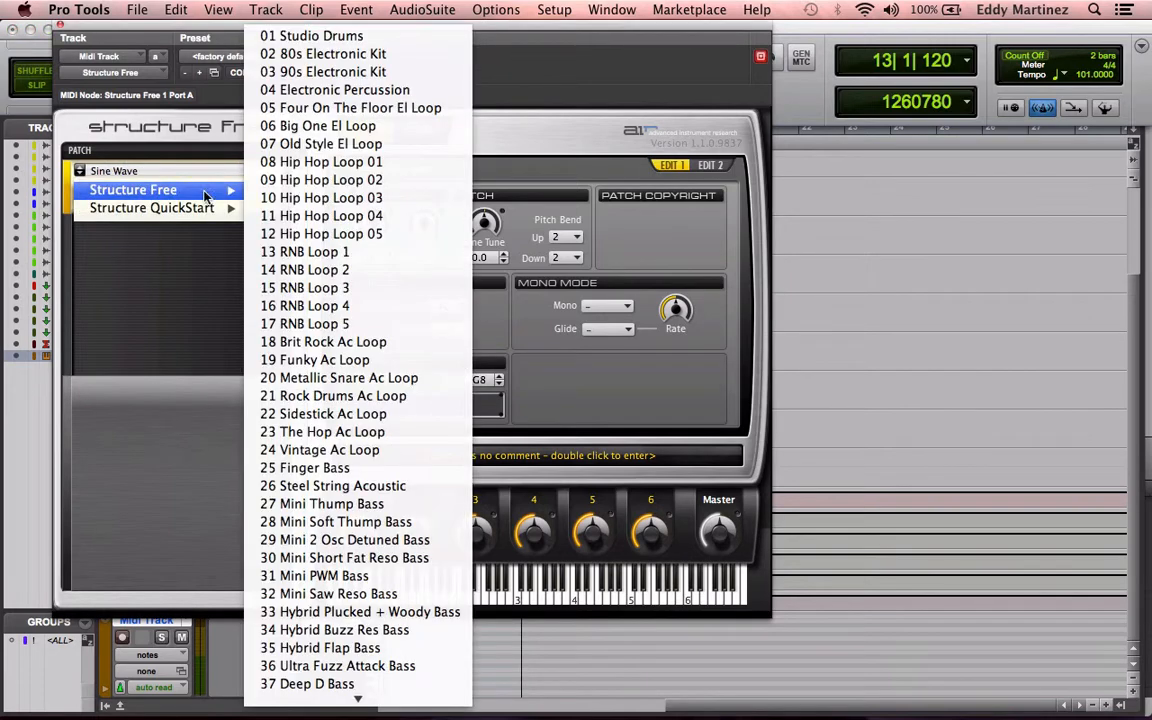
scroll(down, 3)
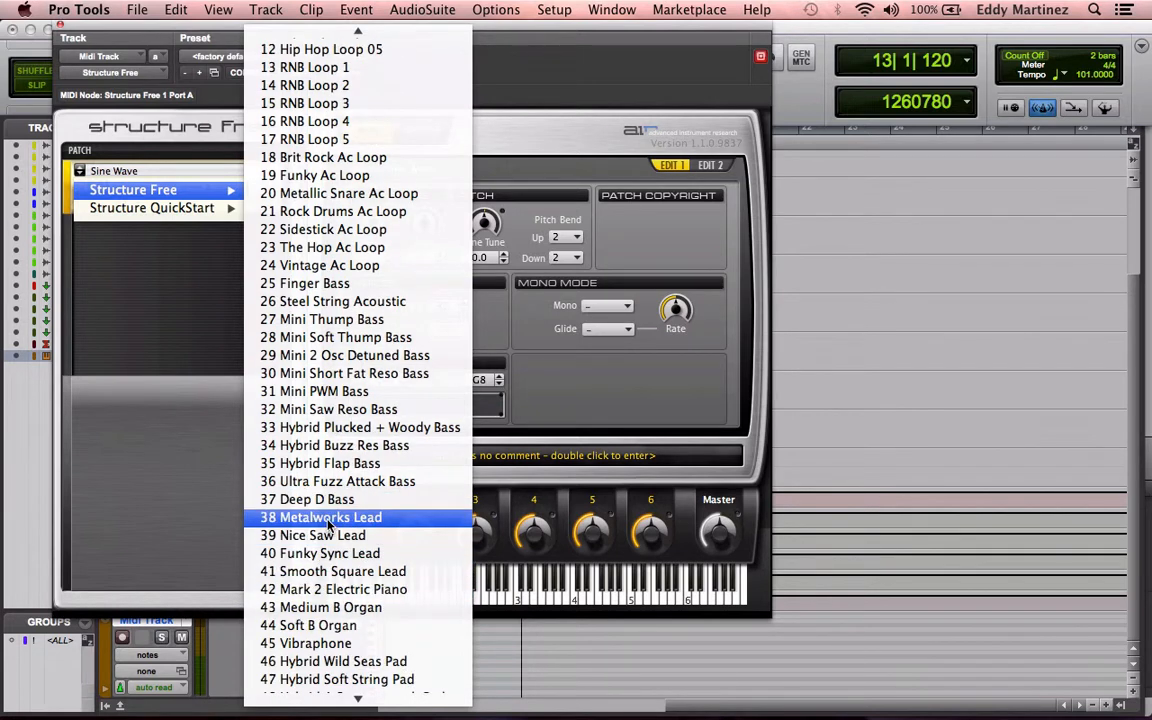
click(320, 516)
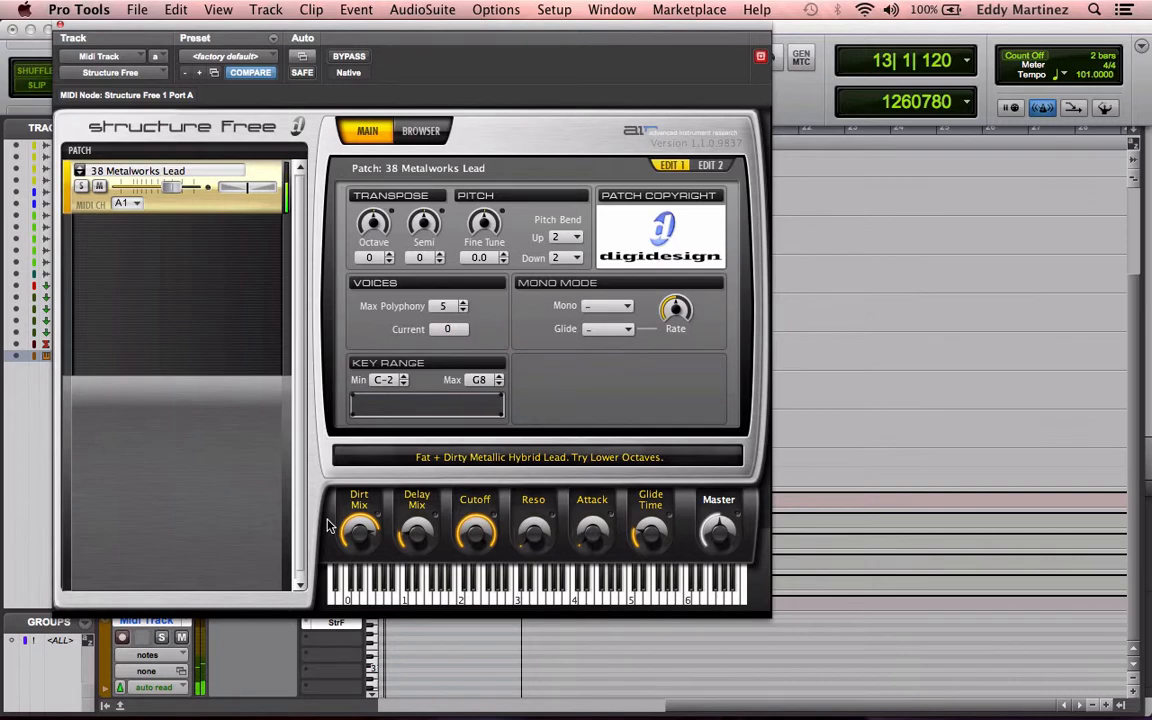
mouse_move(78, 28)
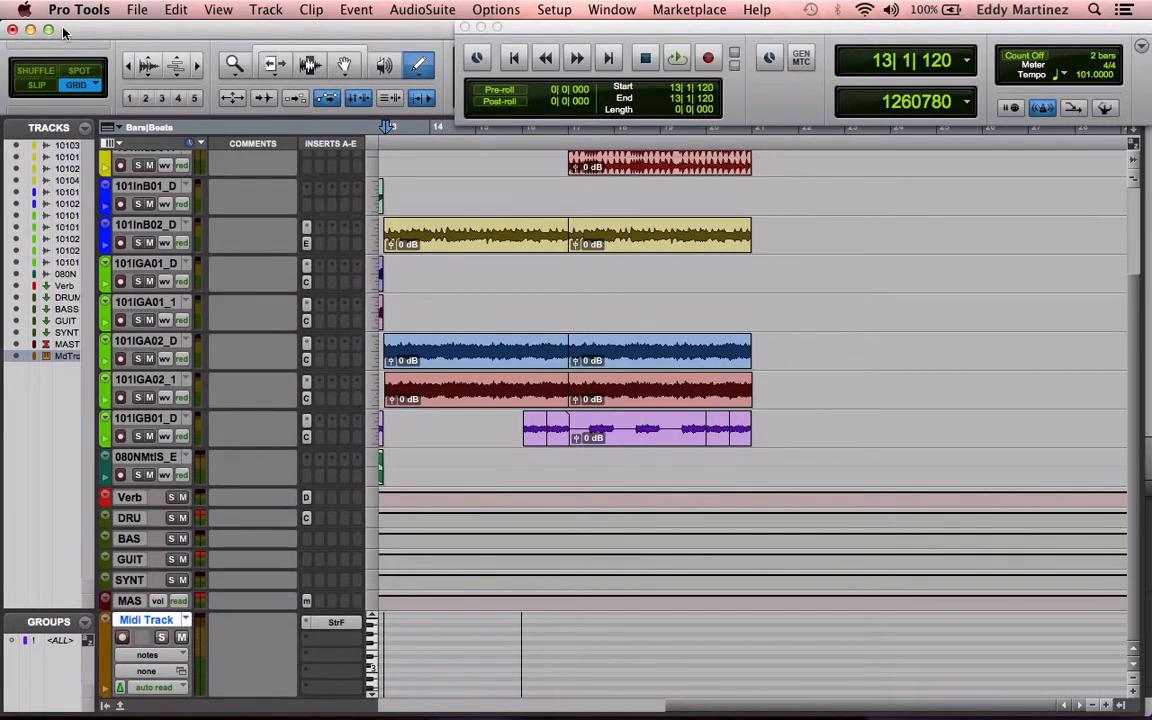
Select a range from around bar 15 on the upper tracks and start playback.
scroll(up, 3)
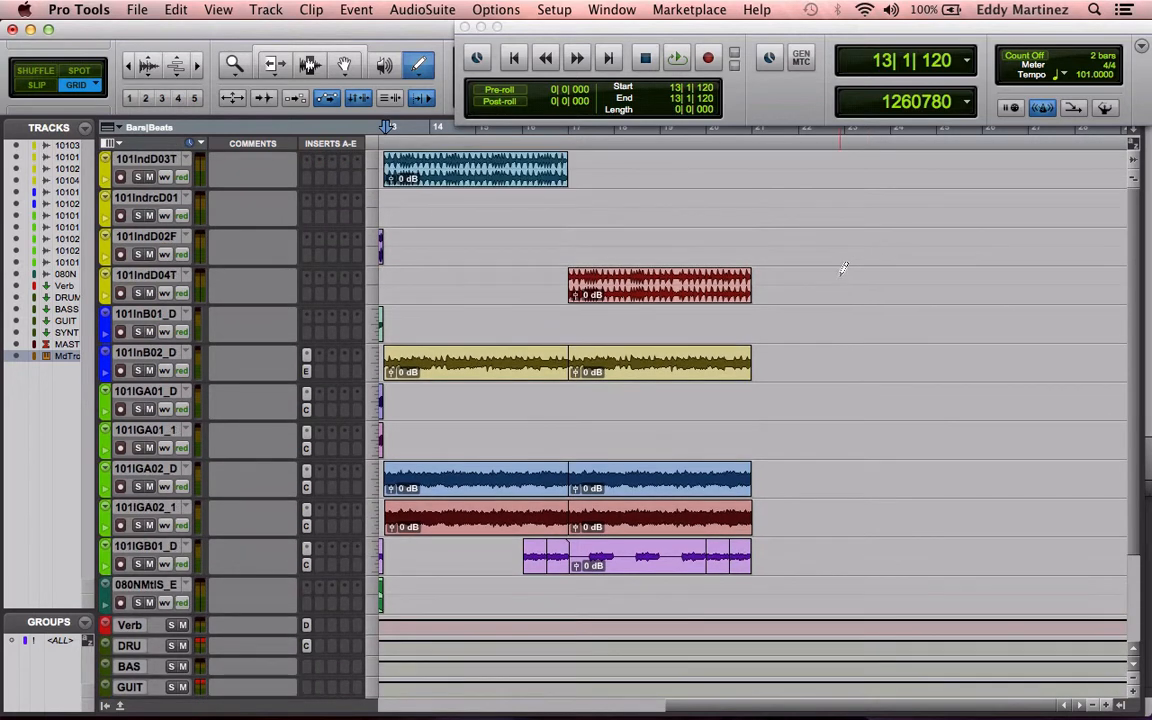
click(310, 64)
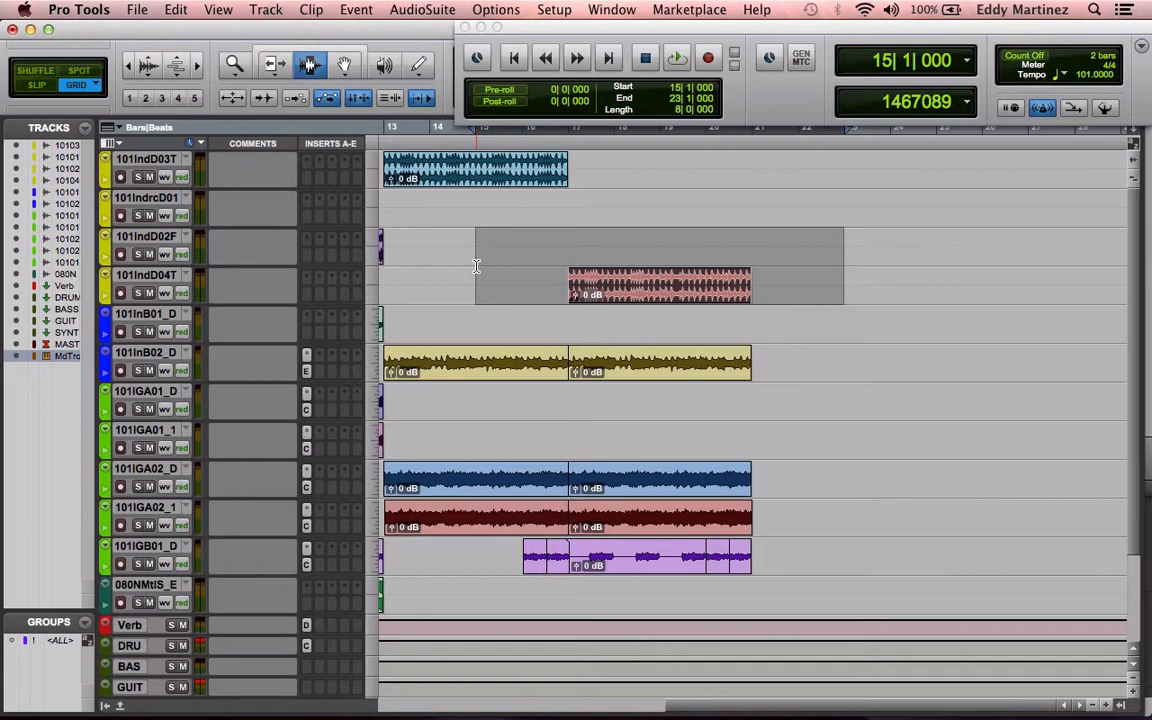
mouse_move(628, 224)
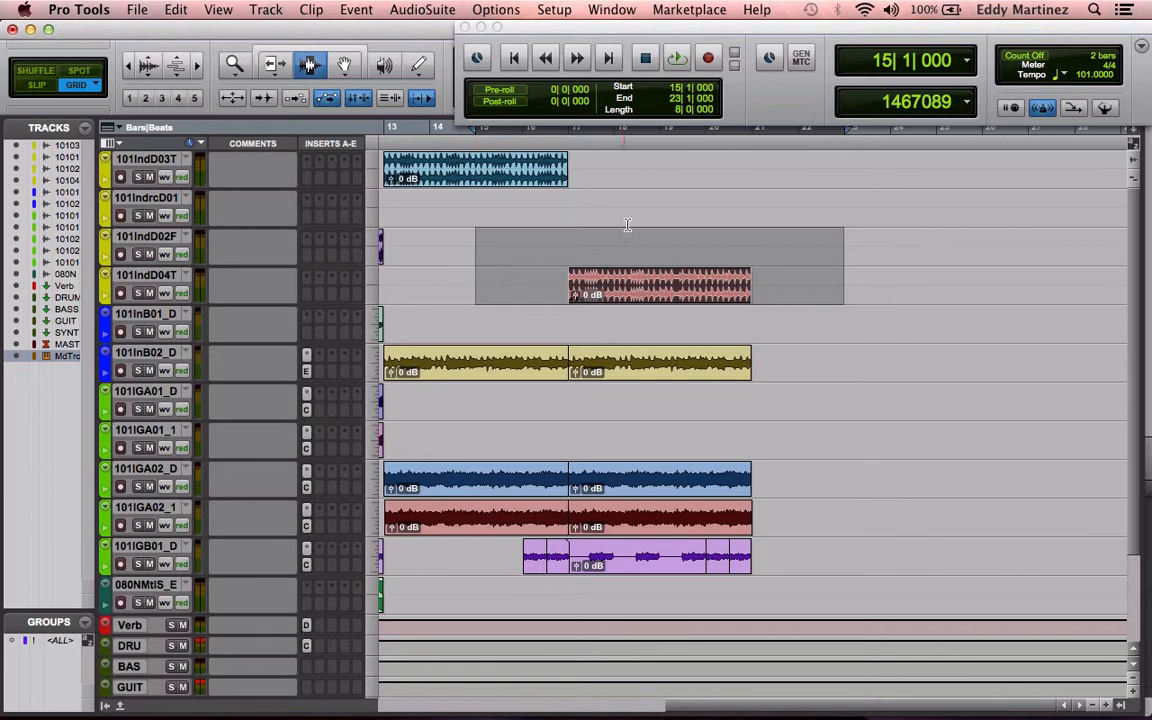
click(676, 58)
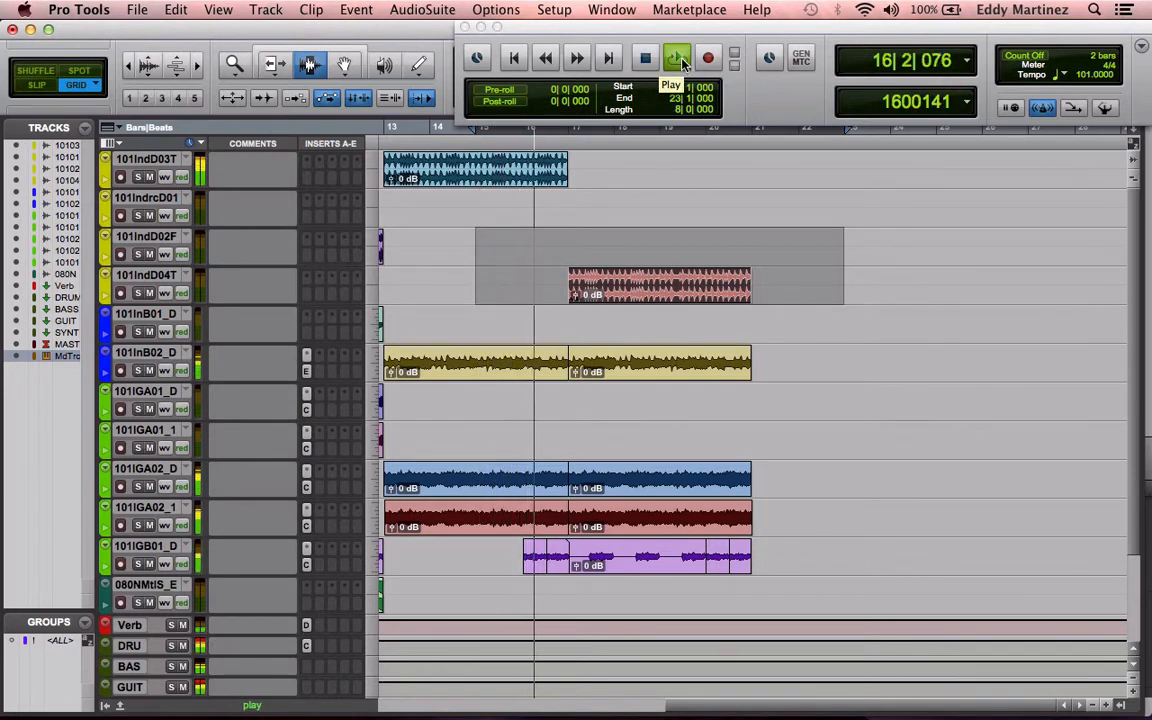
Stop playback around bar 22.
click(676, 56)
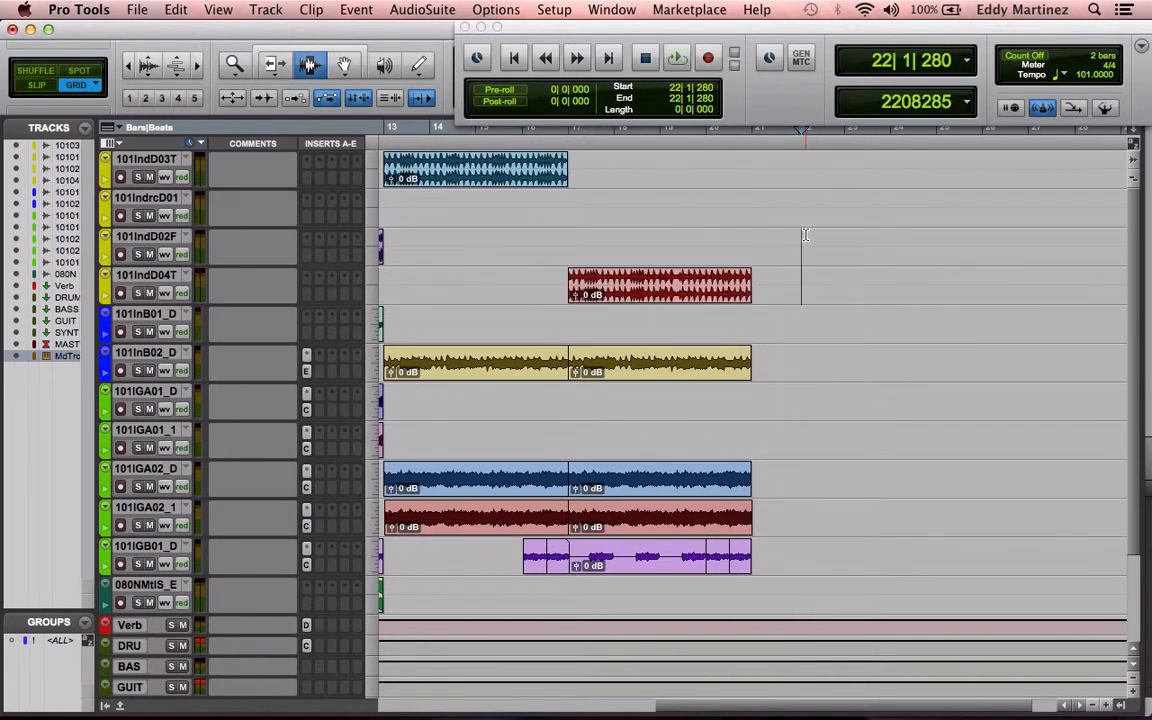
mouse_move(772, 258)
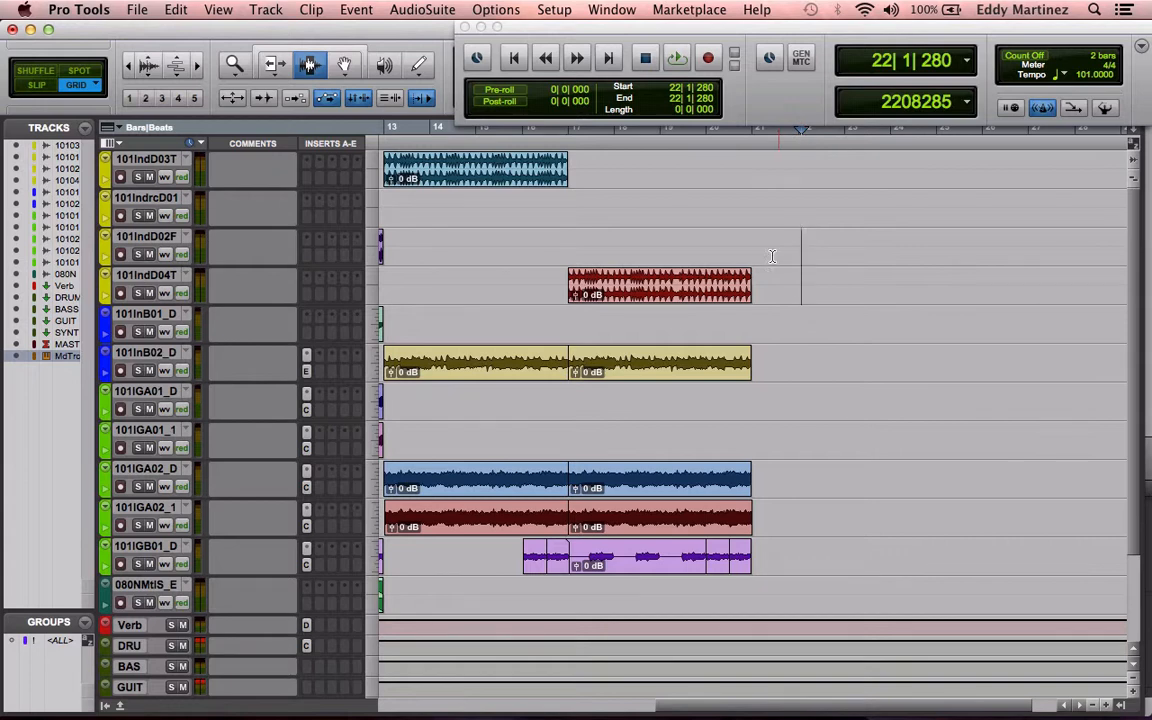
mouse_move(628, 412)
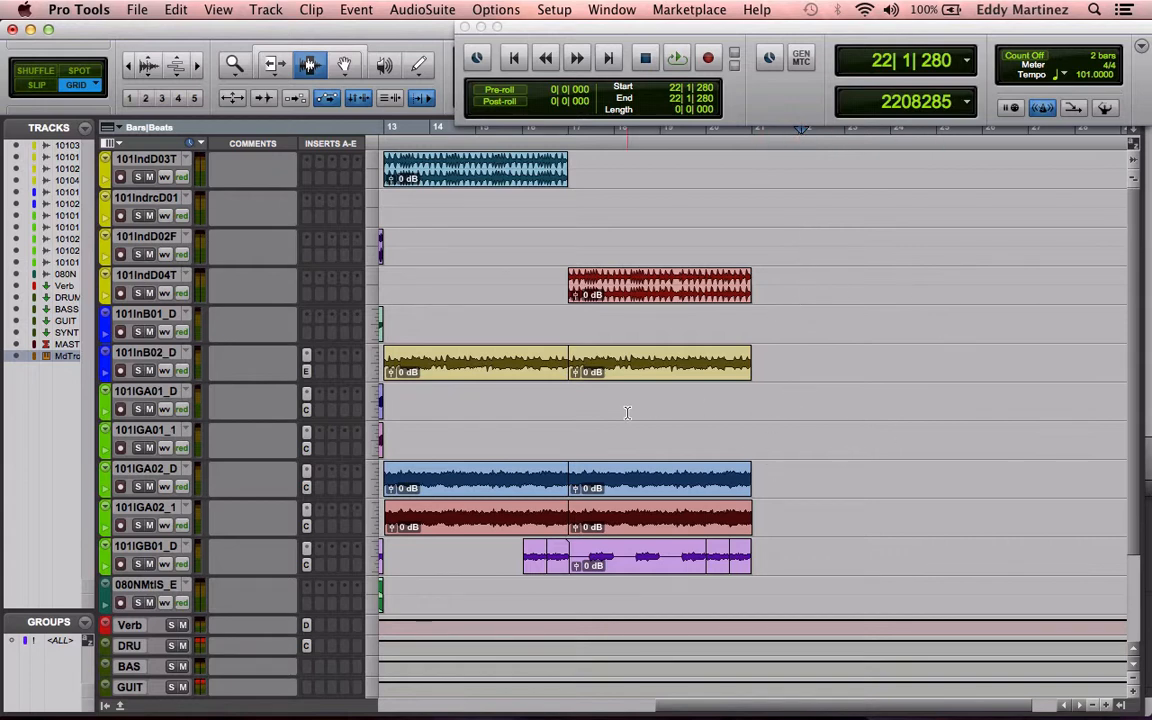
mouse_move(820, 452)
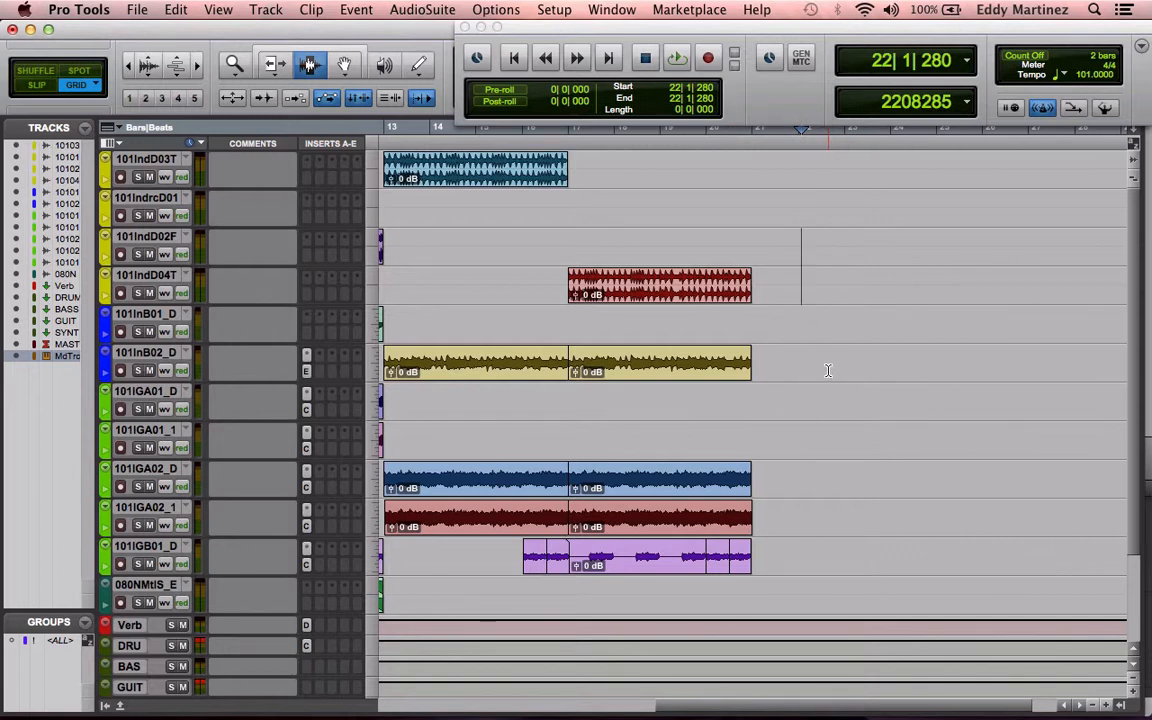
mouse_move(404, 672)
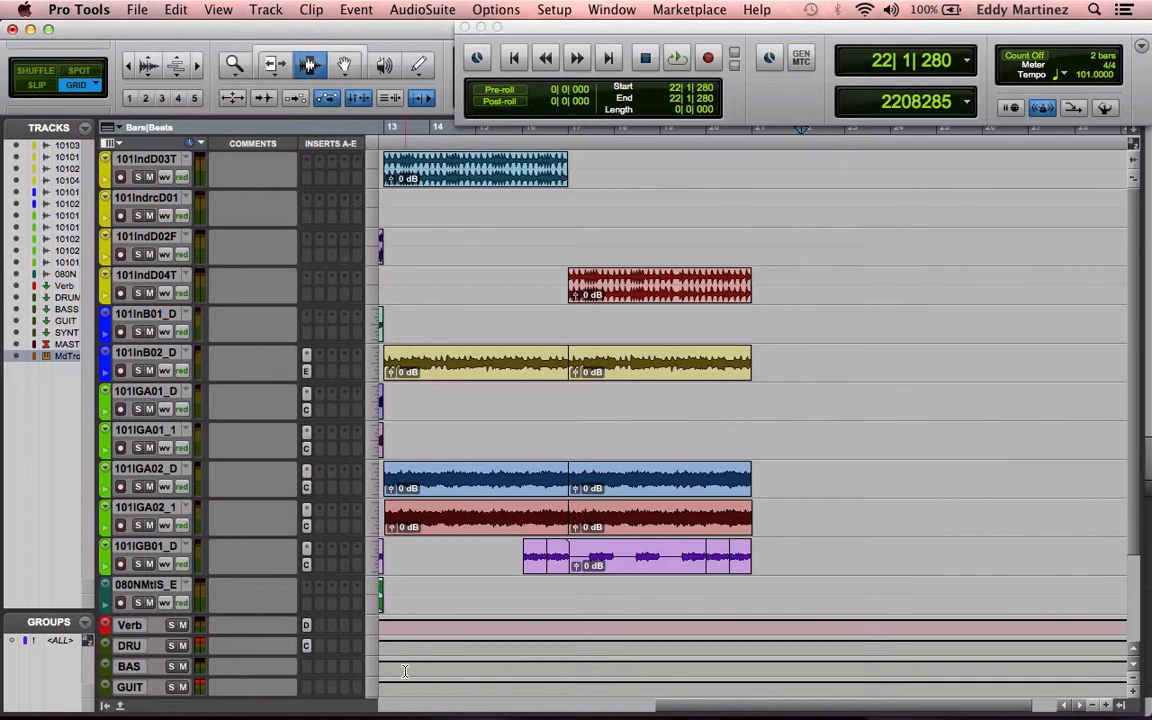
mouse_move(632, 474)
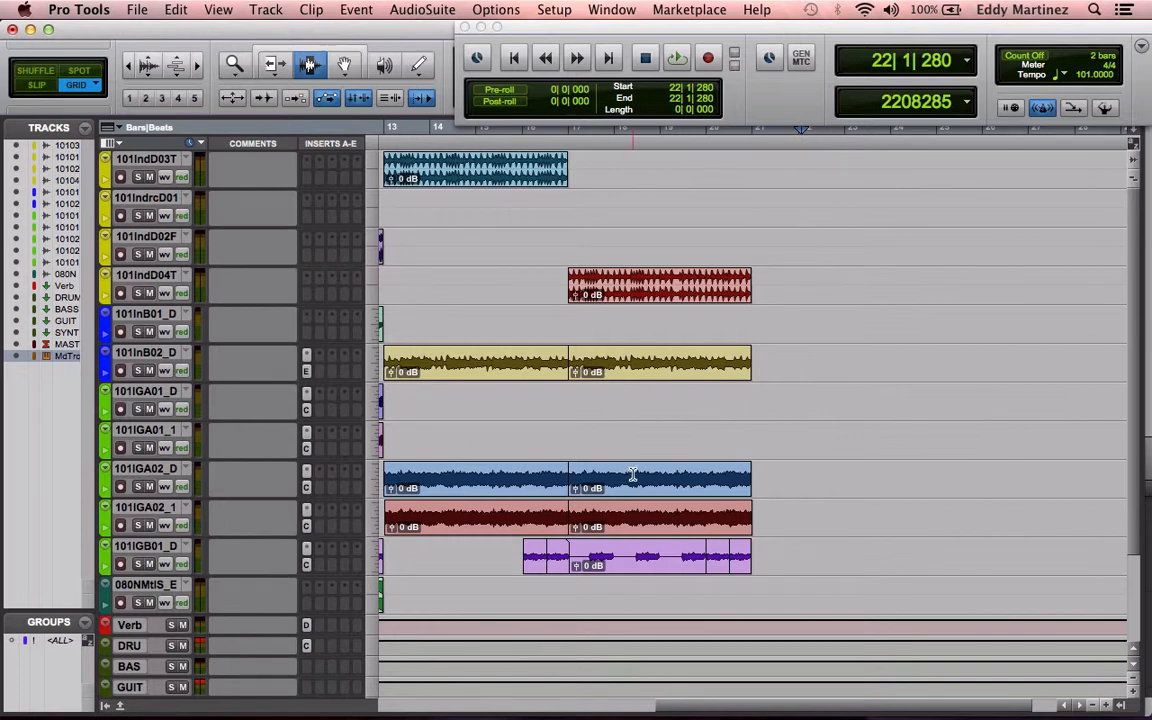